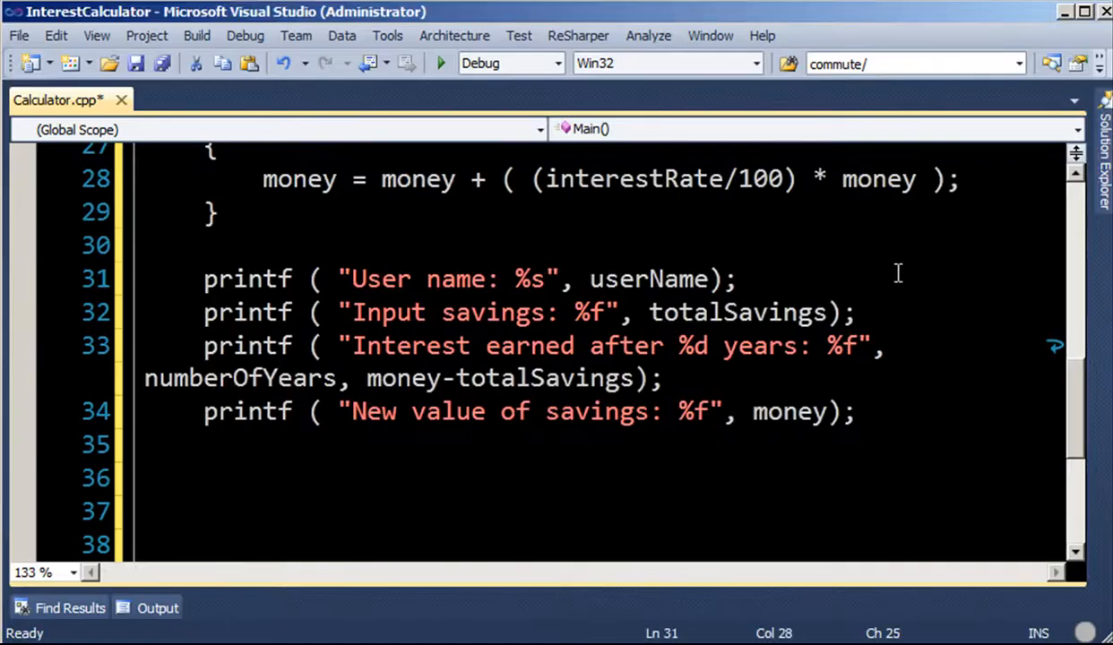
- End the four result printf strings with \n, add return 0 before the brace, and save
text(\n)
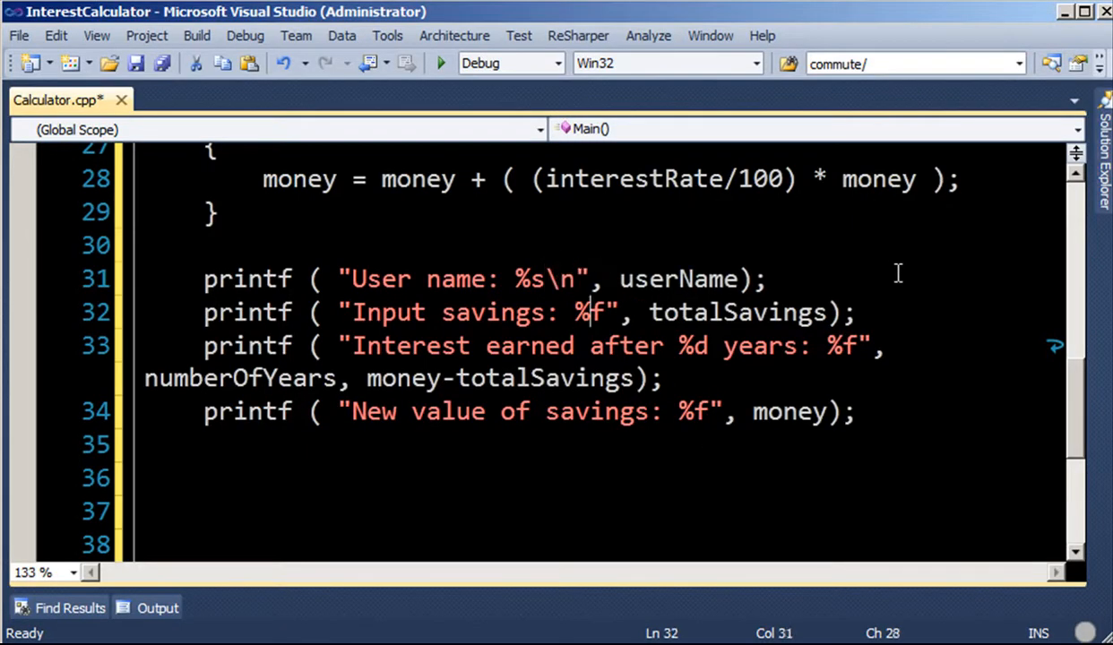
text(\n)
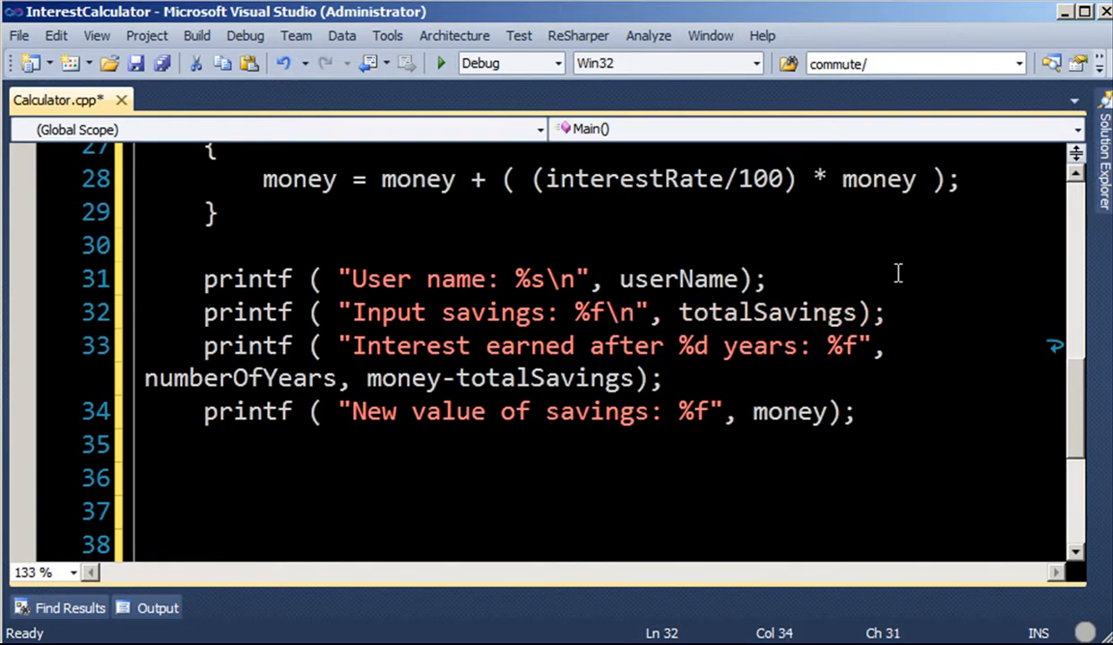
click(726, 346)
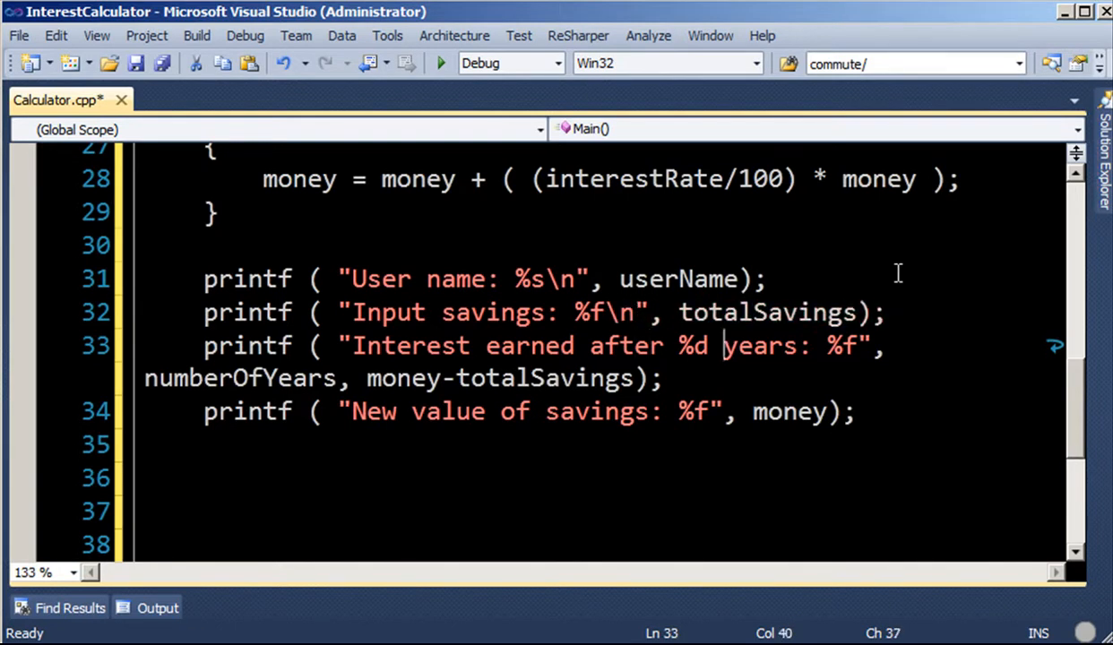
text(\n)
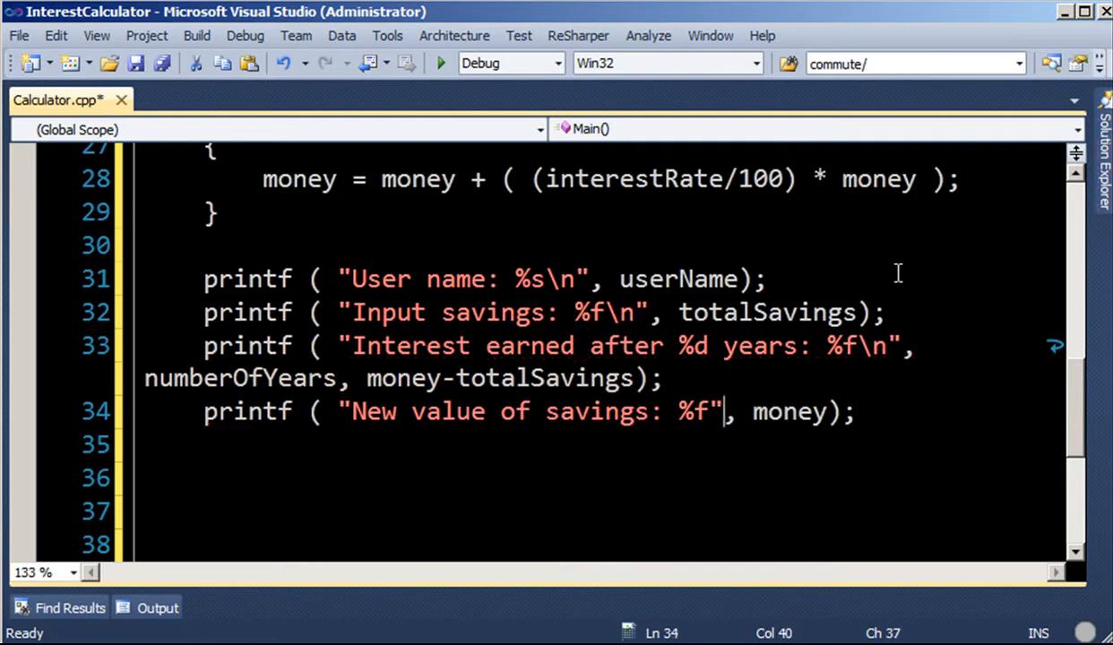
text(\n)
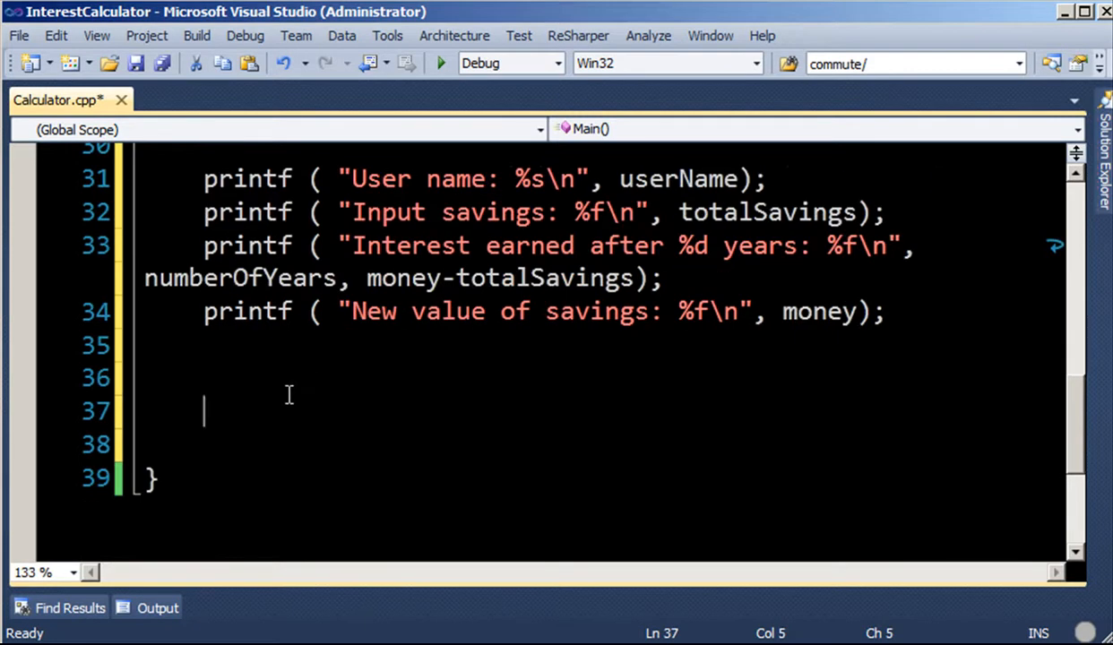
text(return 0)
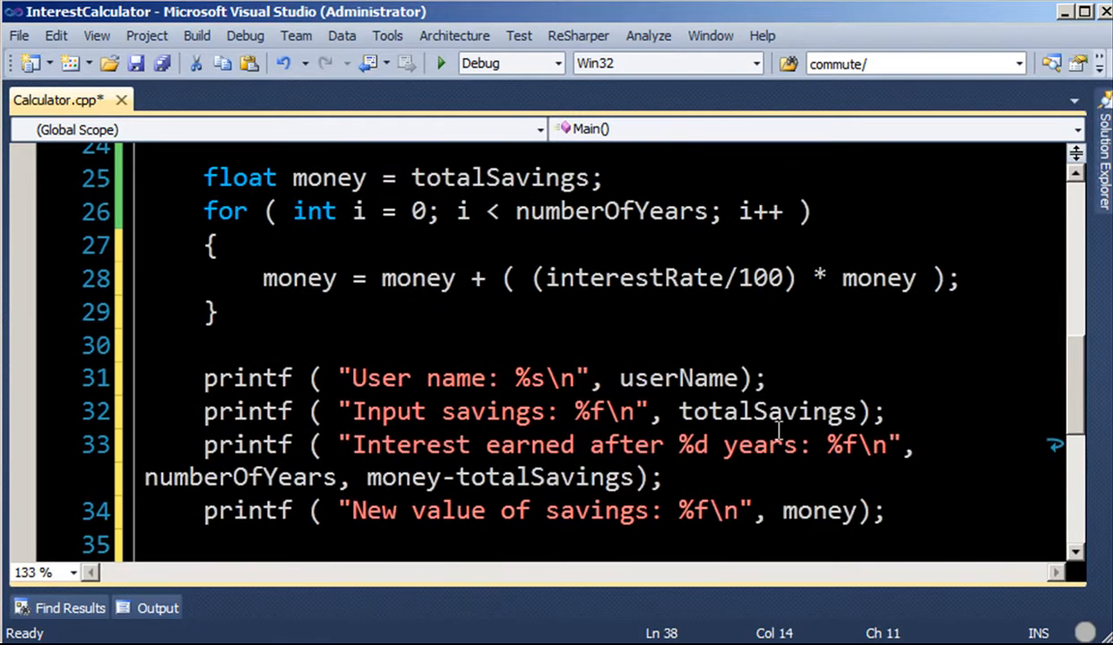
key(ctrl+s)
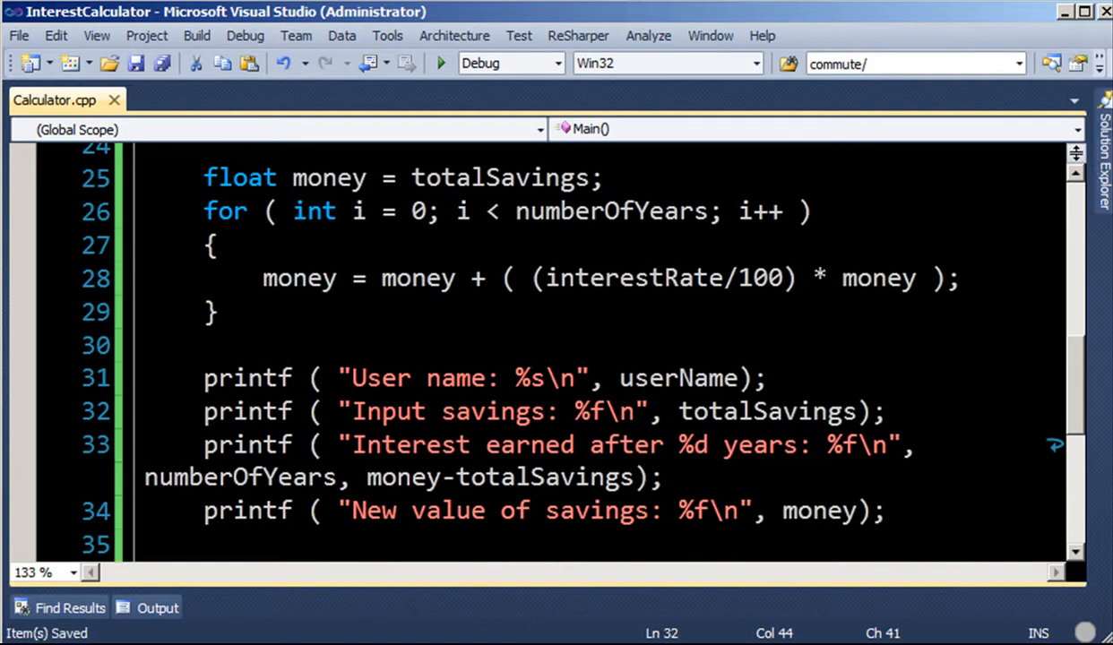
mouse_move(246, 63)
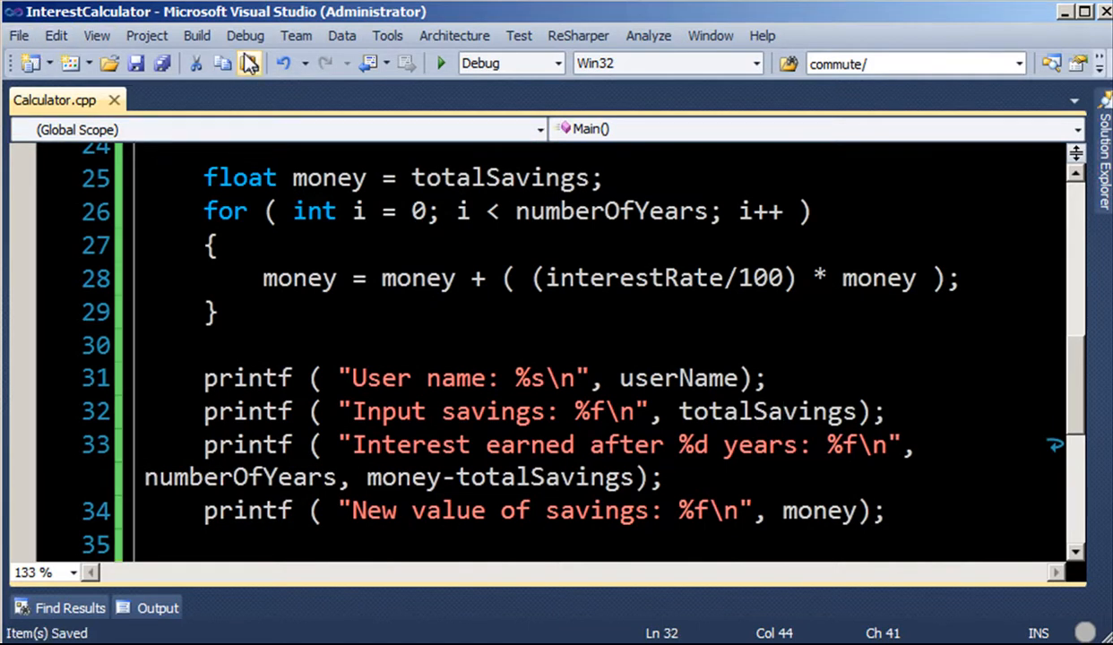
- Start debugging and confirm rebuilding the out-of-date InterestCalculator project
click(440, 63)
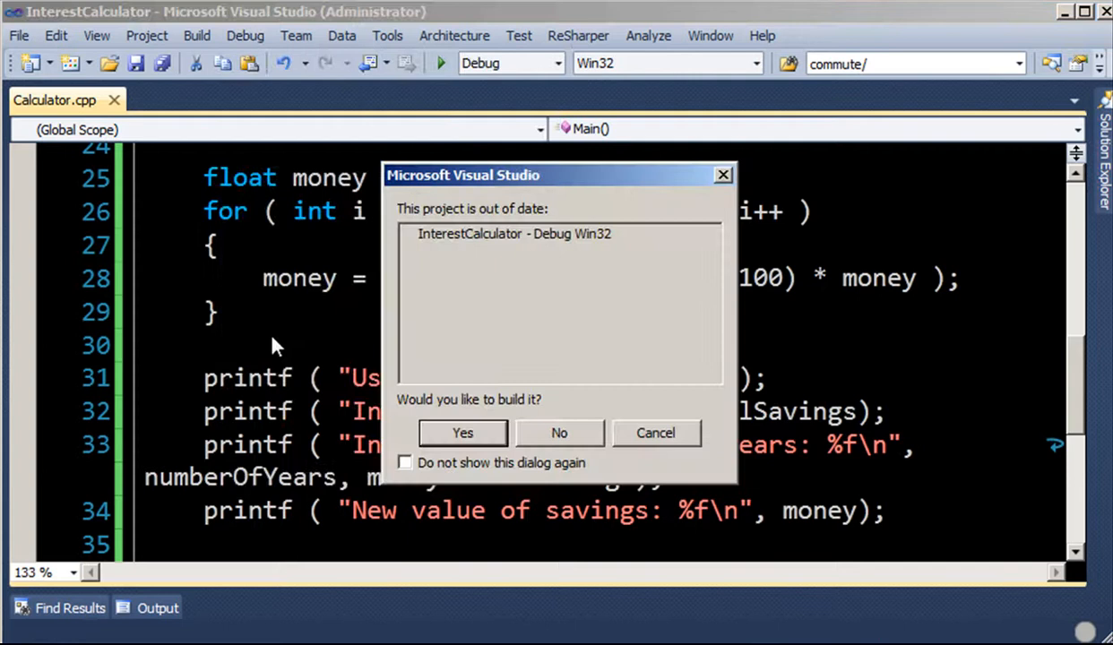
click(463, 433)
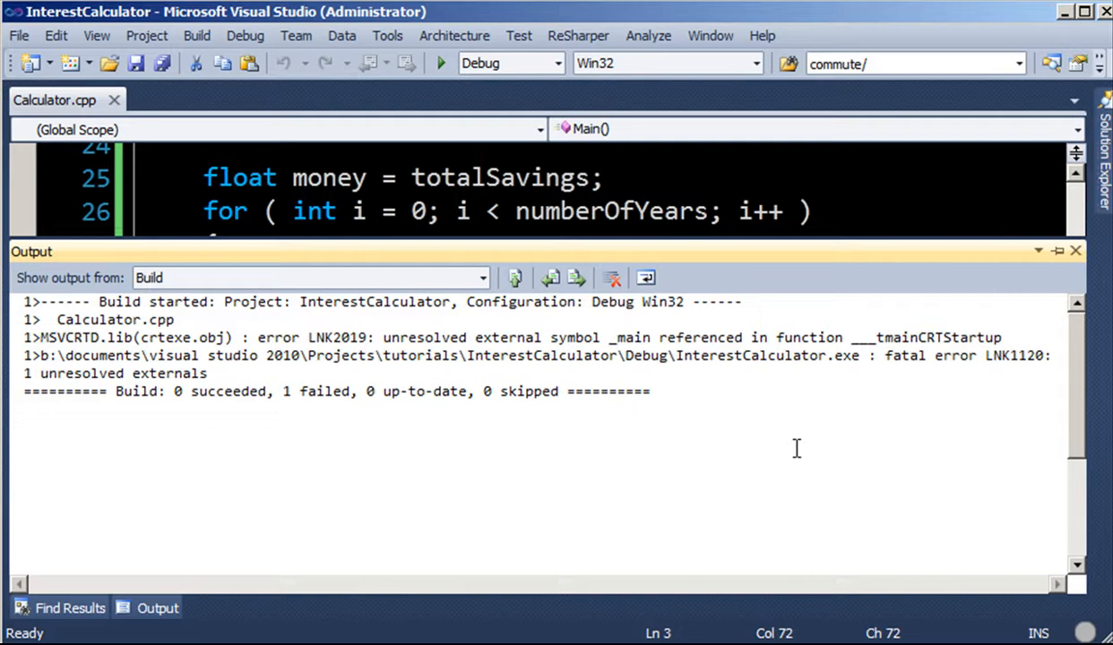
mouse_move(631, 254)
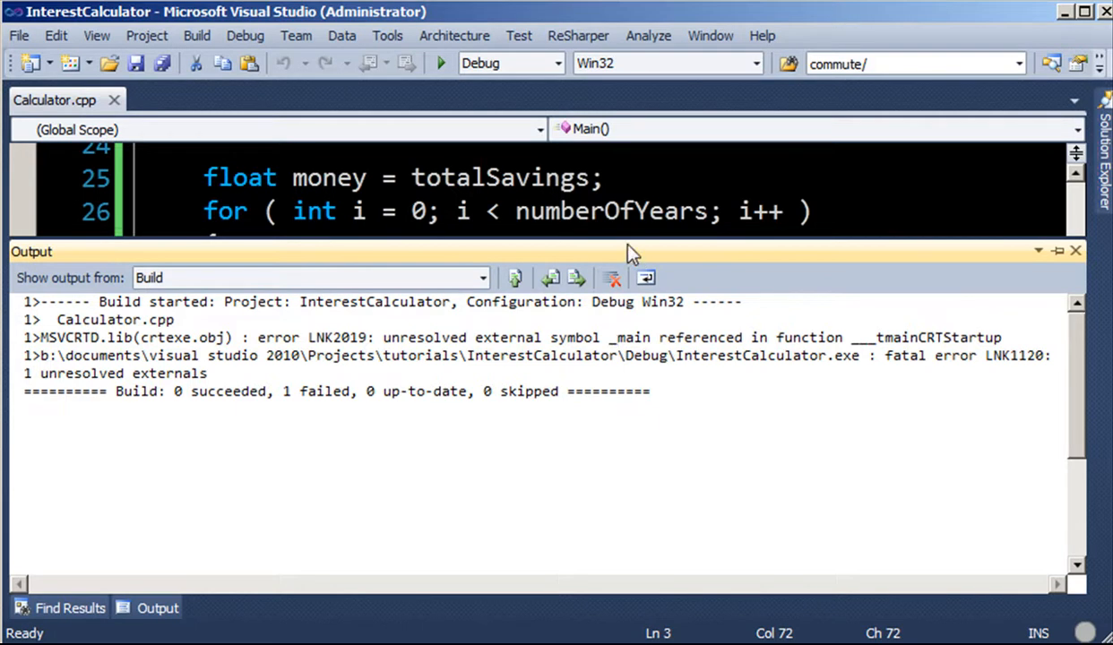
mouse_move(785, 231)
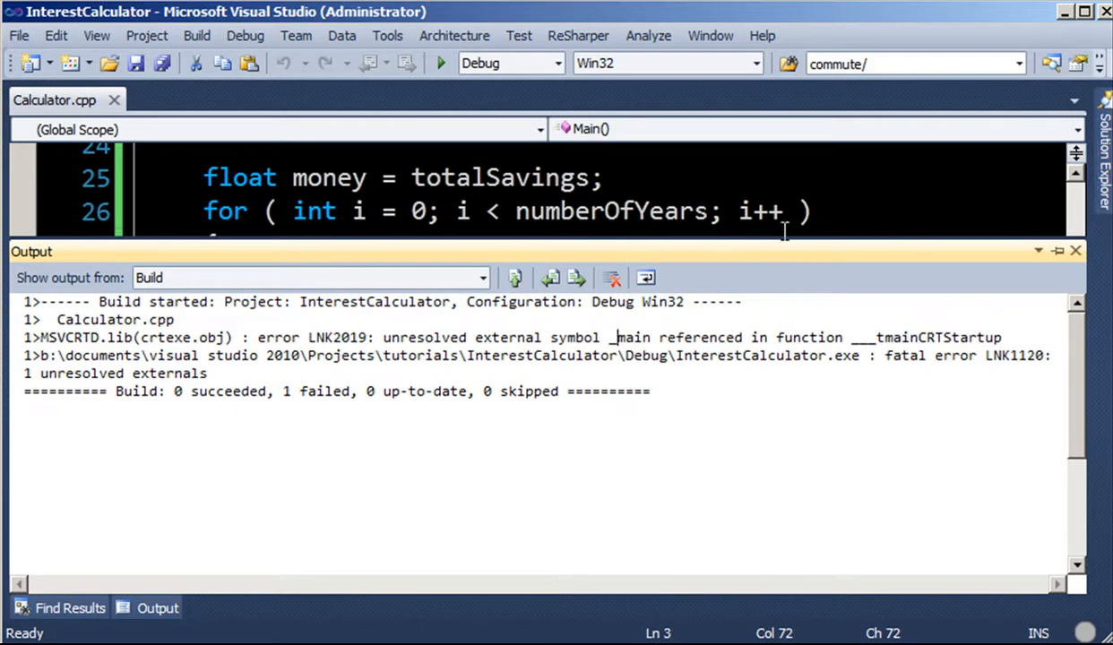
mouse_move(887, 350)
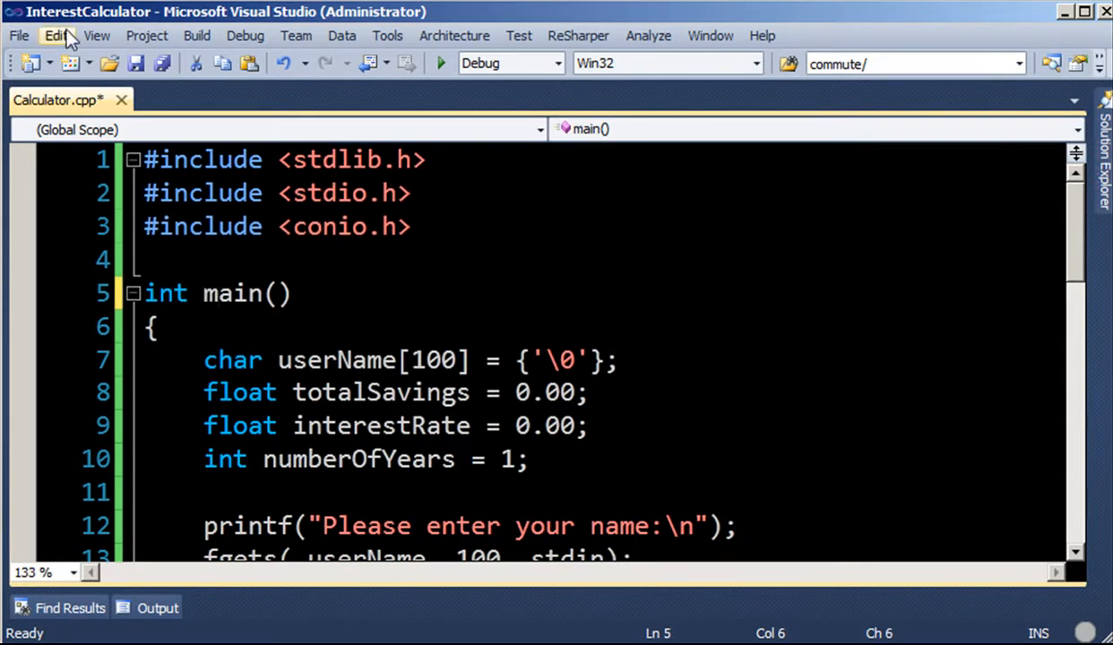
- Rebuild and run the program with main, entering name 'Alex' and savings 1000
click(245, 35)
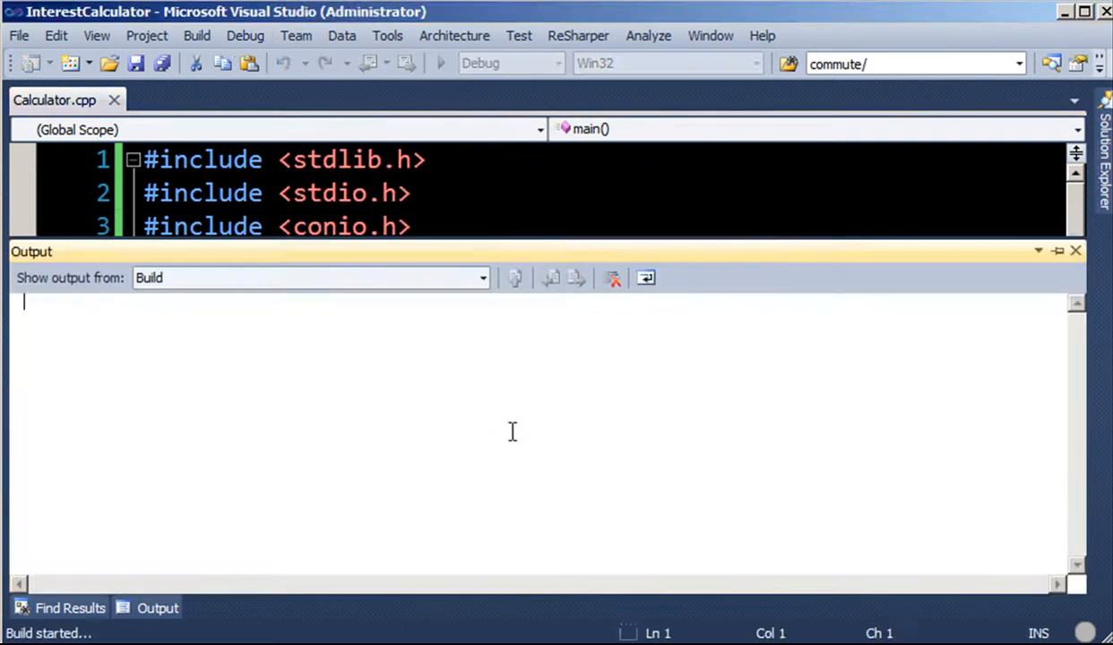
click(440, 63)
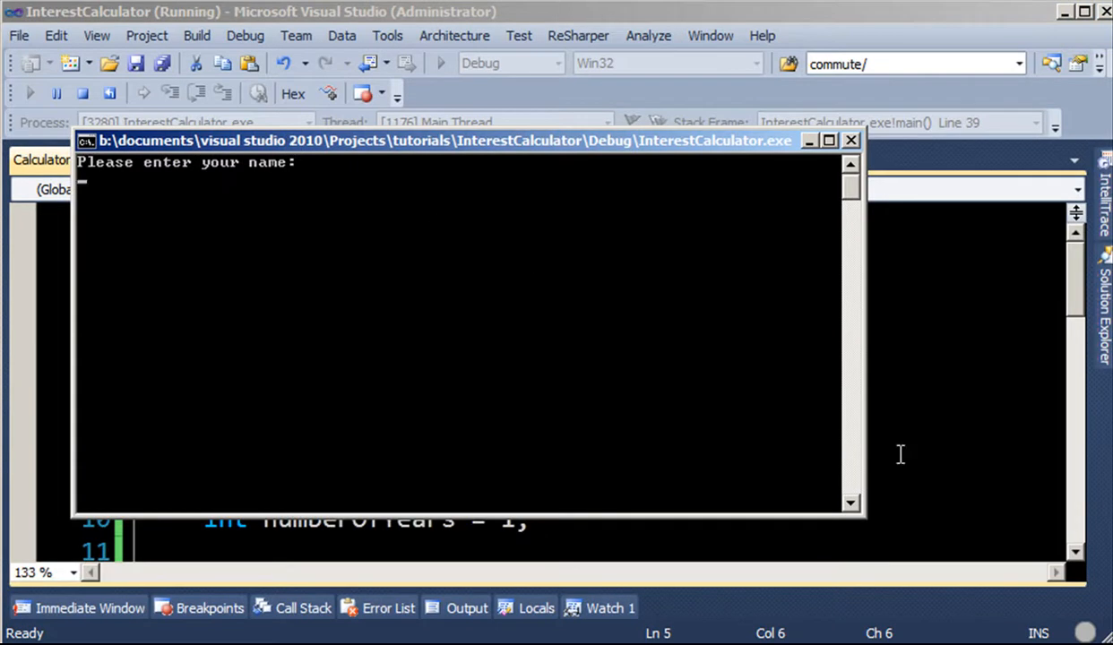
text(Alex)
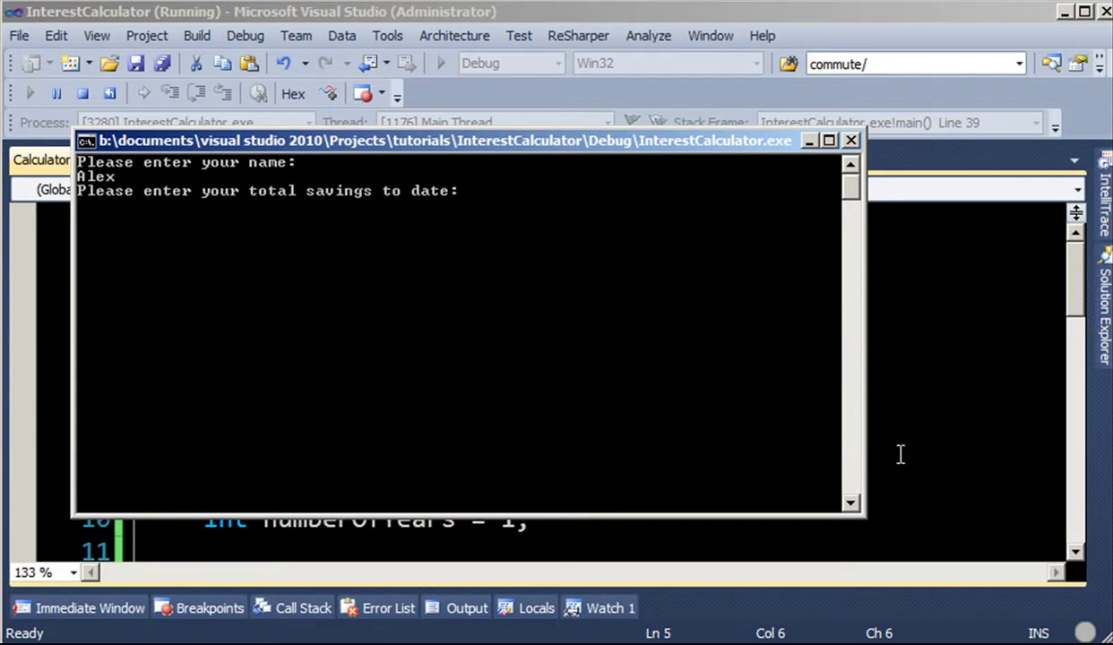
text(1000)
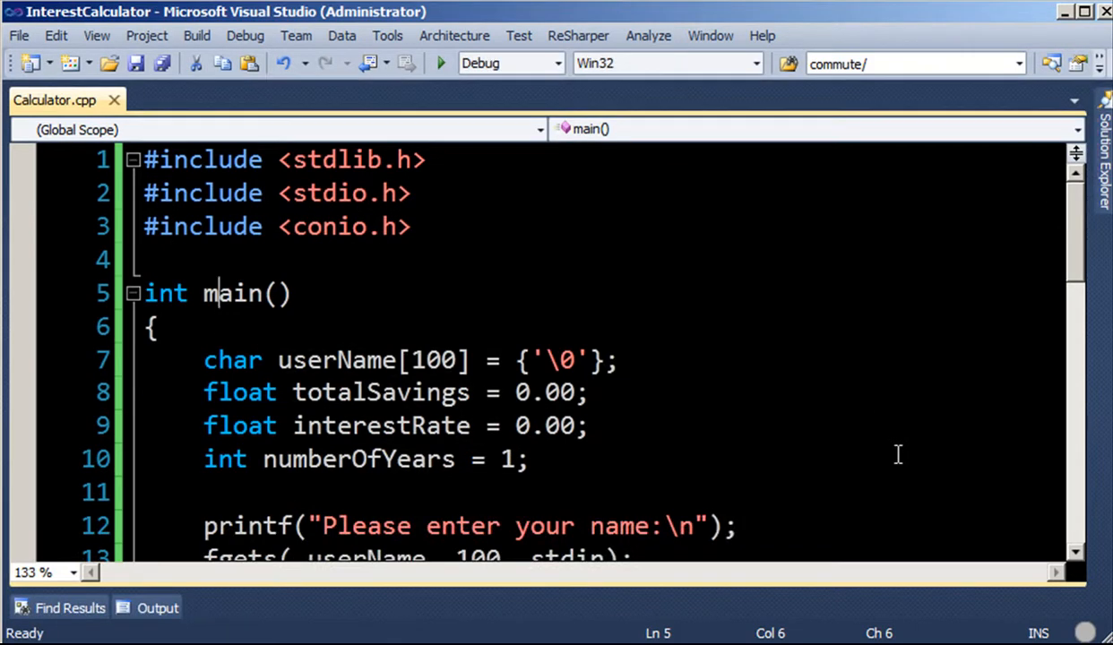
- Insert system("PAUSE"); on the blank line above return 0
scroll(down, 3)
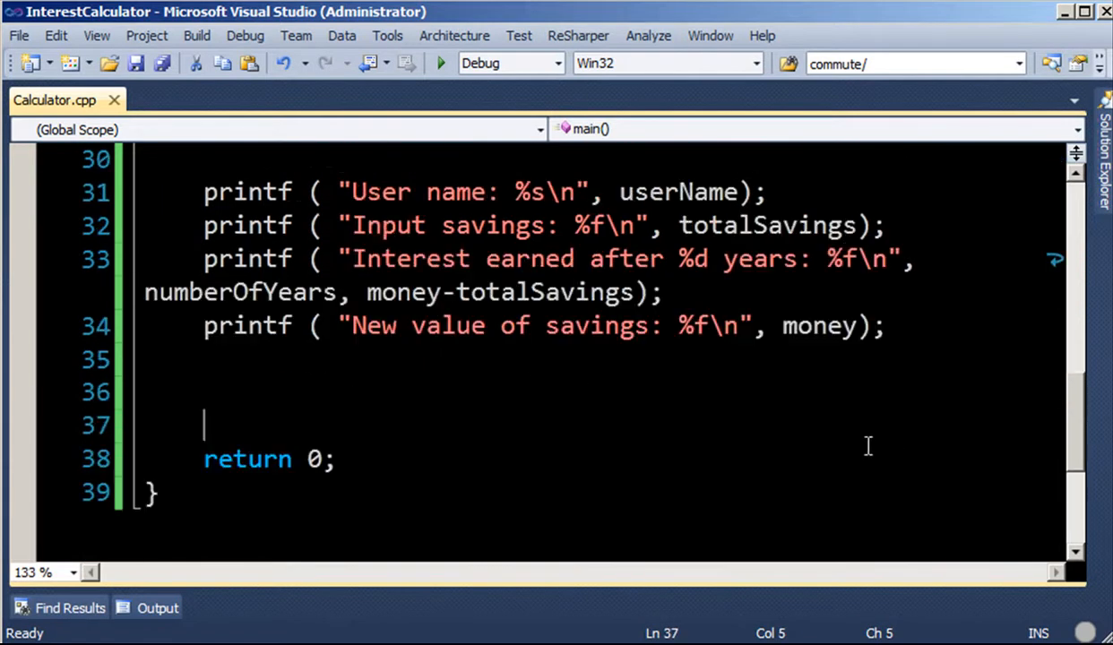
click(204, 292)
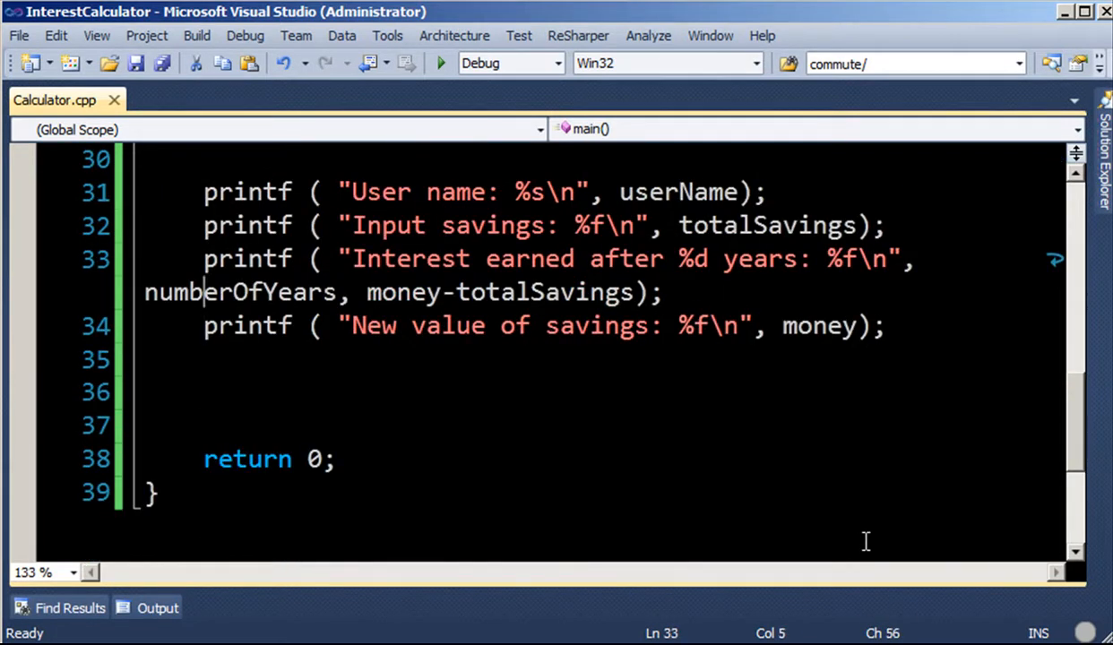
drag(204, 326, 204, 458)
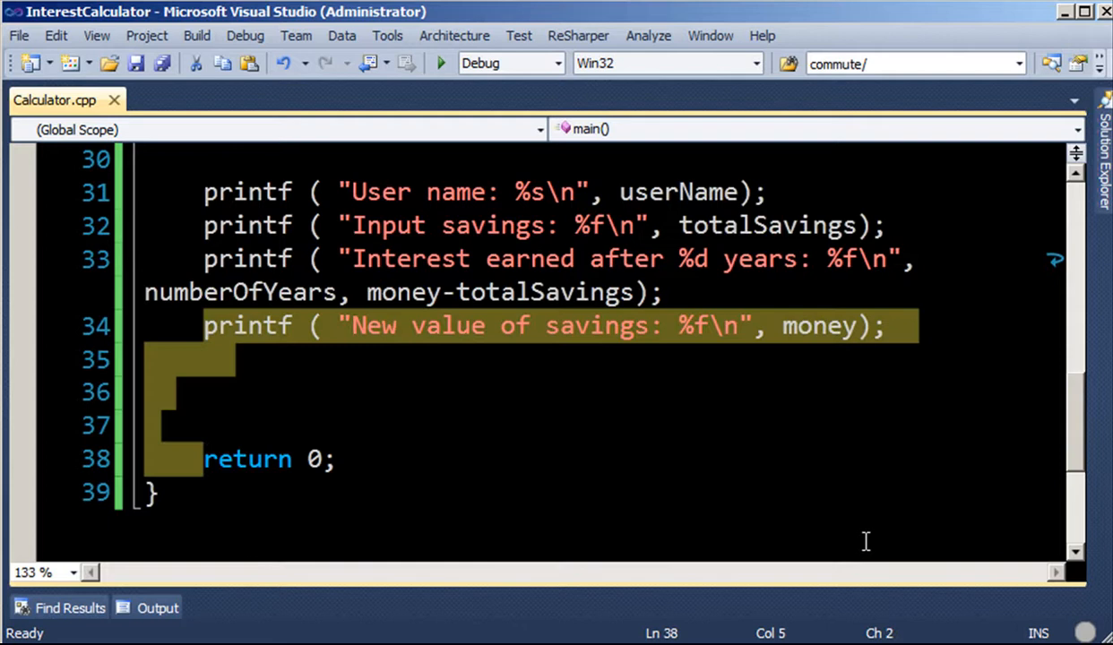
click(160, 391)
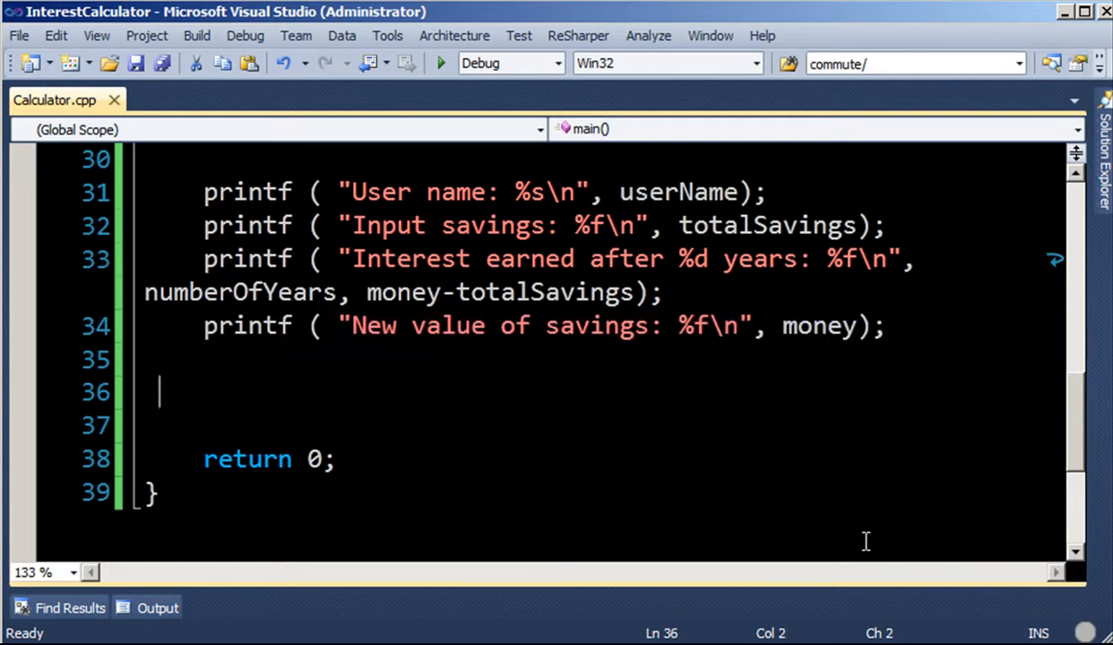
text(Syst)
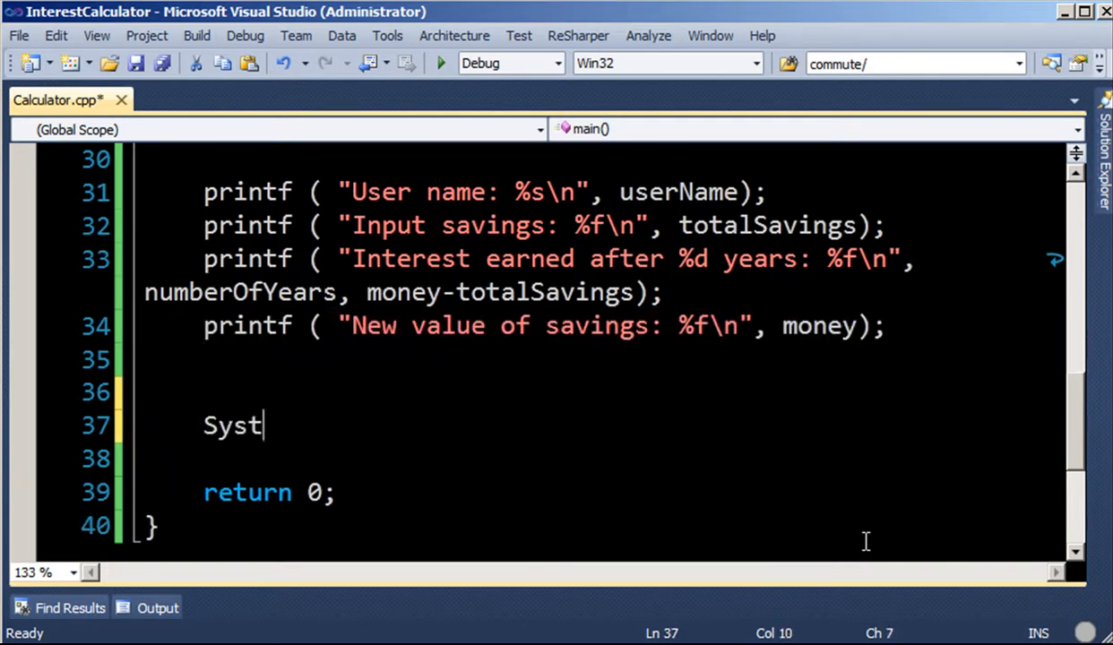
text(em("PAUIS)
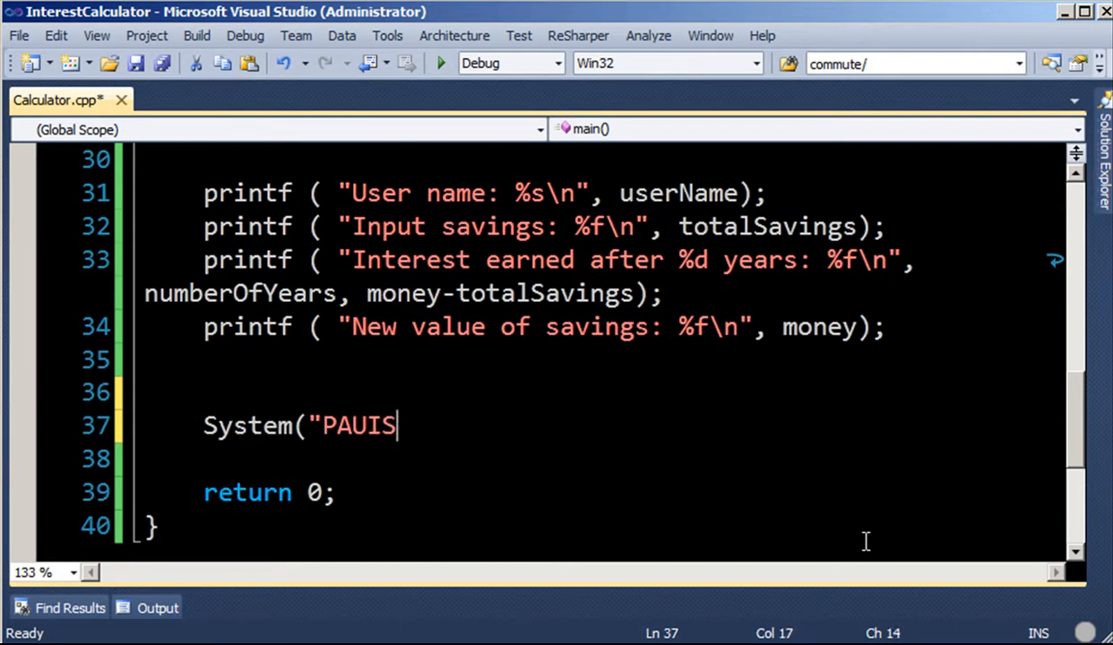
text(E");')
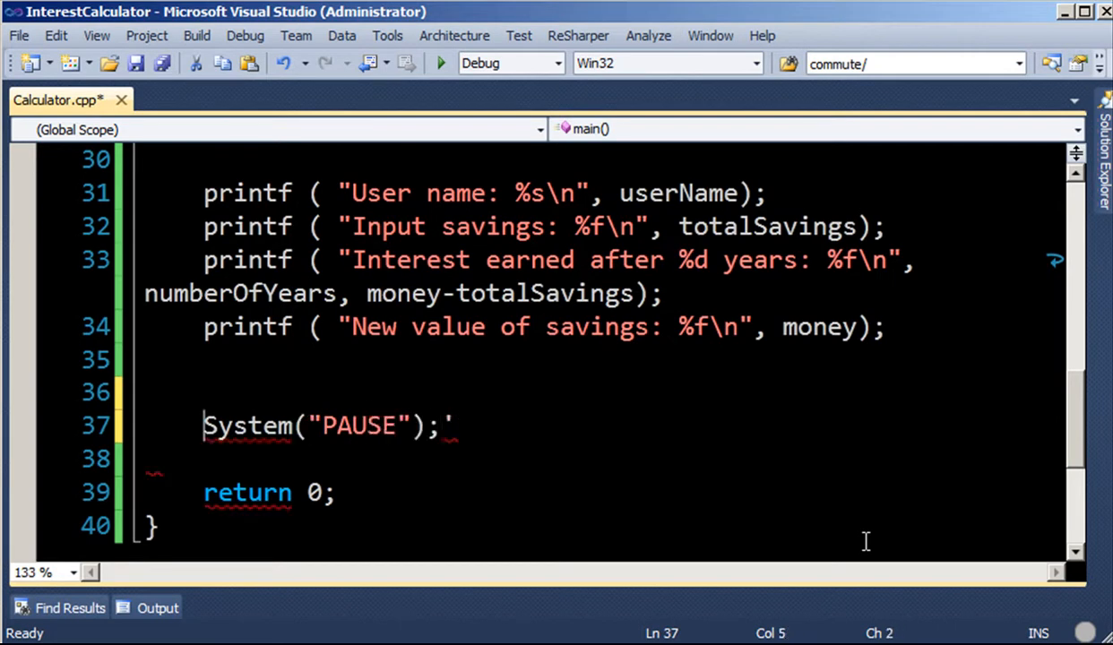
- Rebuild the out-of-date project and run the updated program
click(440, 63)
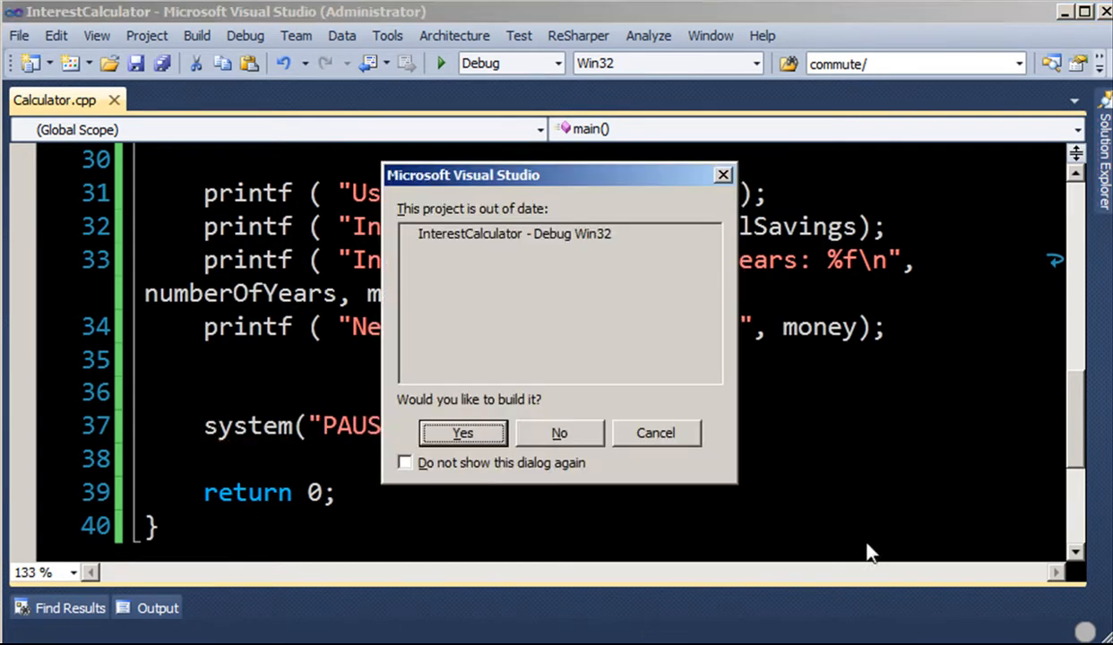
click(463, 433)
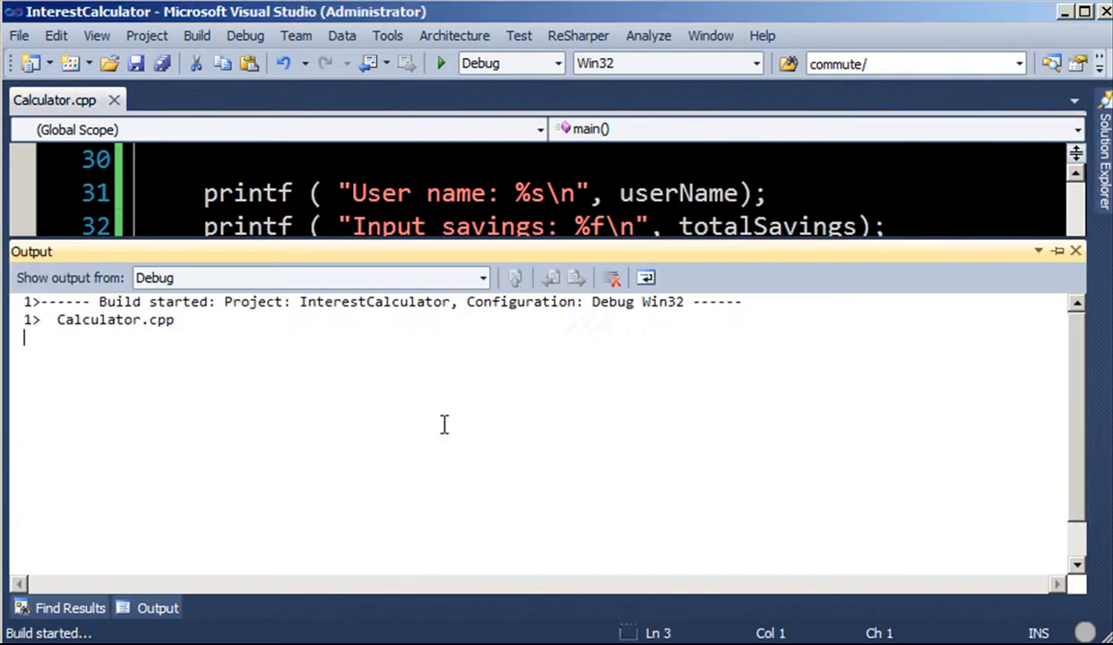
click(440, 62)
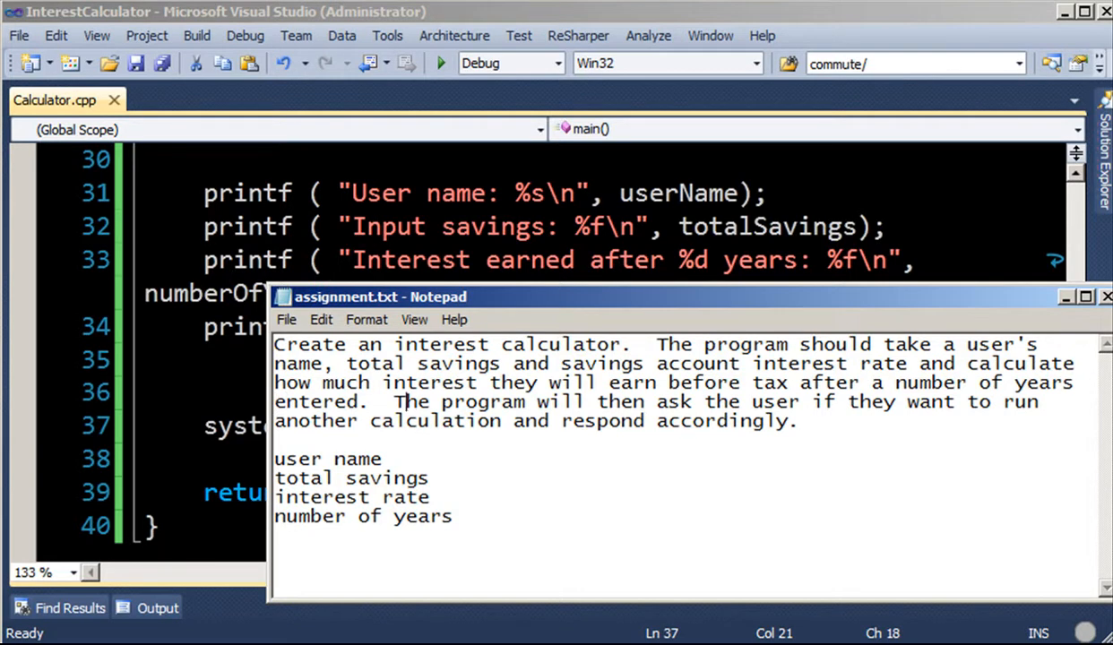
- Drag across the assignment.txt Notepad window to review the calculator requirements
drag(395, 401, 796, 421)
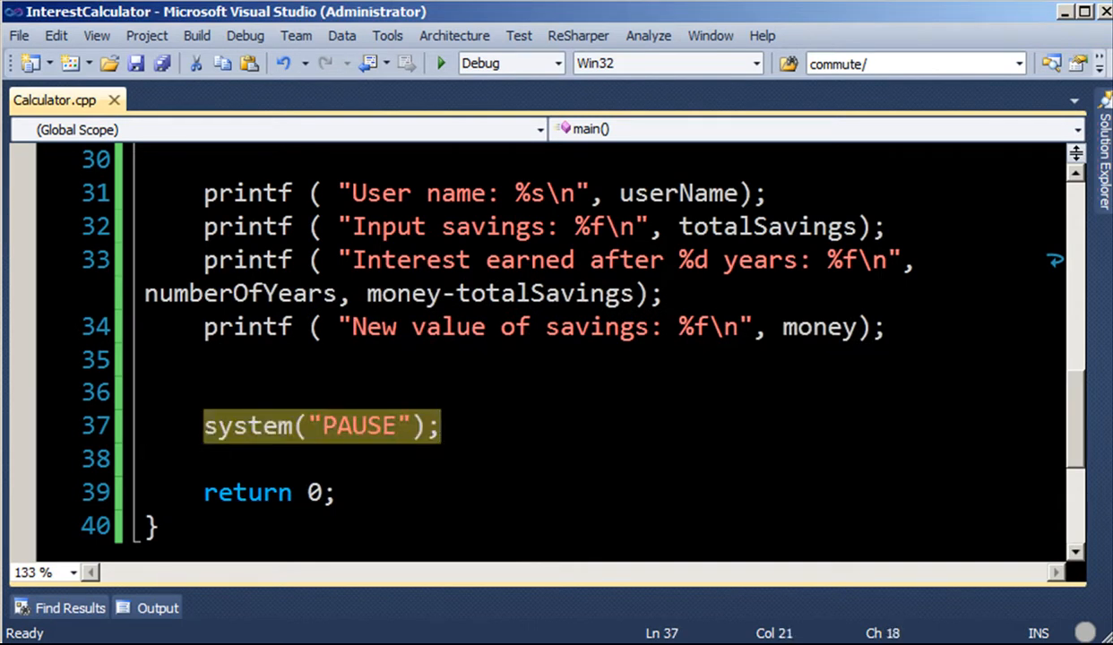
- Add printf("Would you like to run again?"); and char cinput = _getch(); in place of the pause
text(printf(")
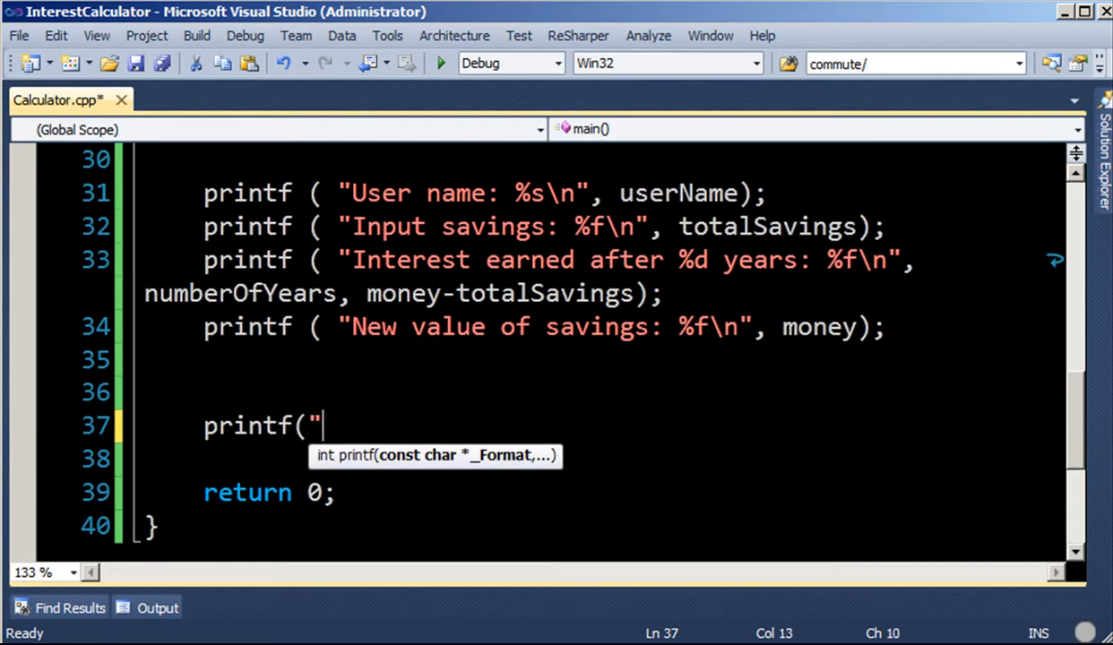
text(Would you like to)
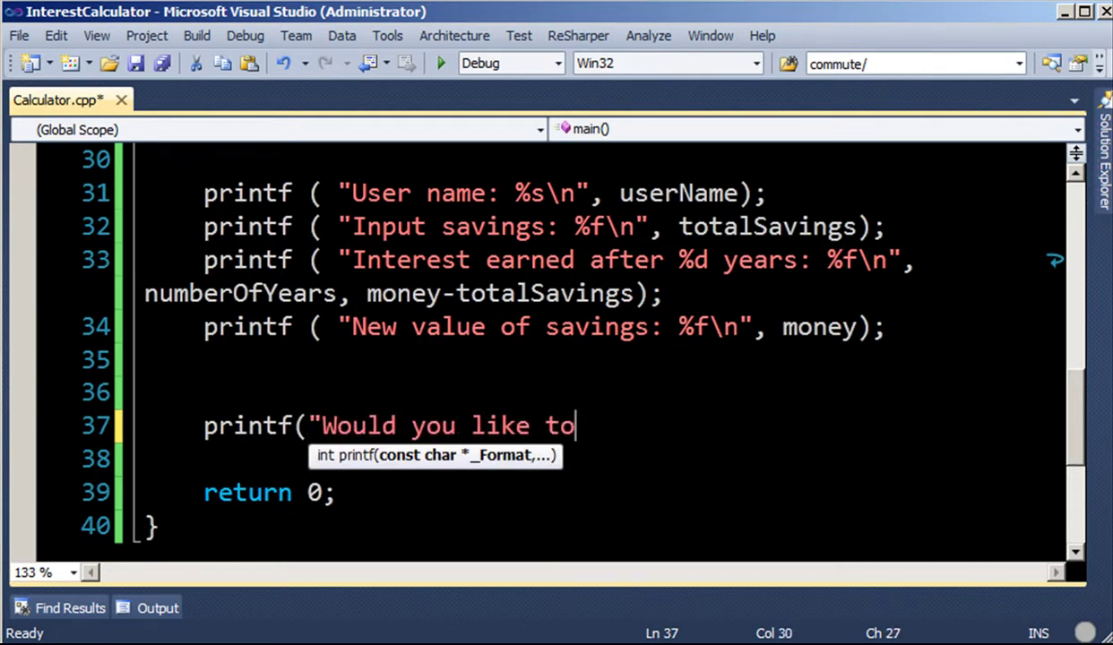
text(run again?");)
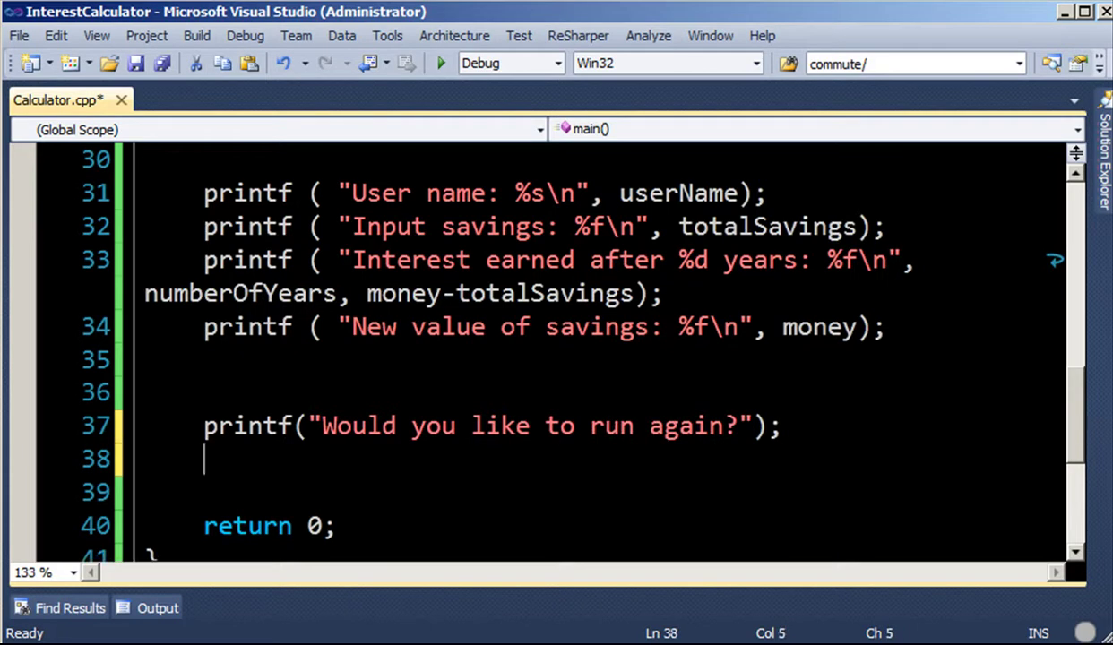
text(input)
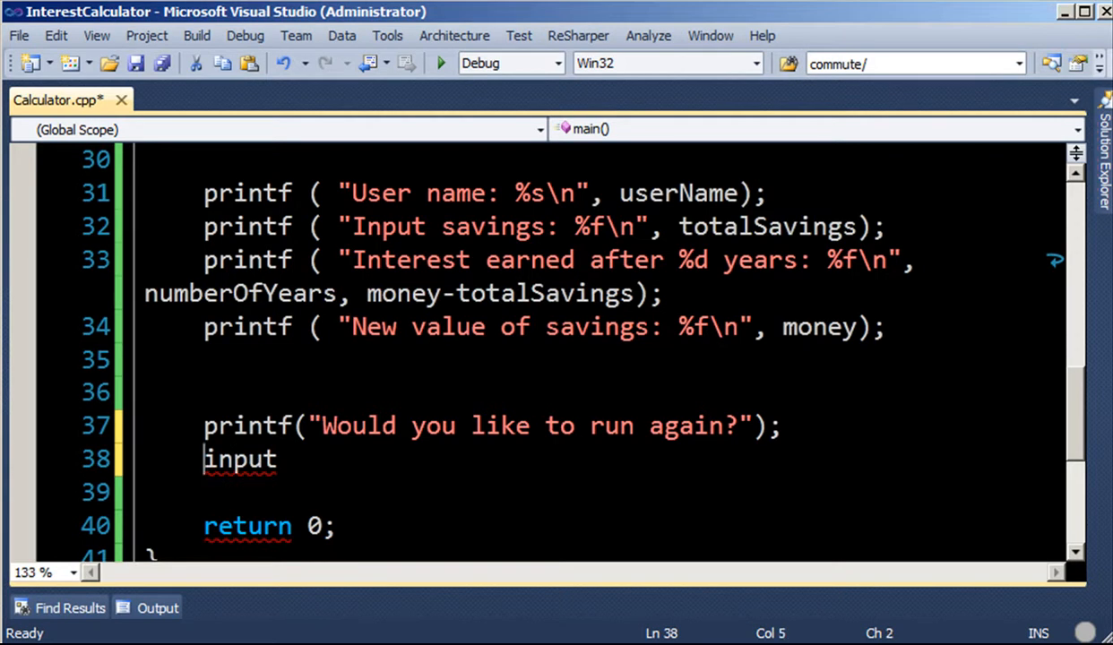
text(char)
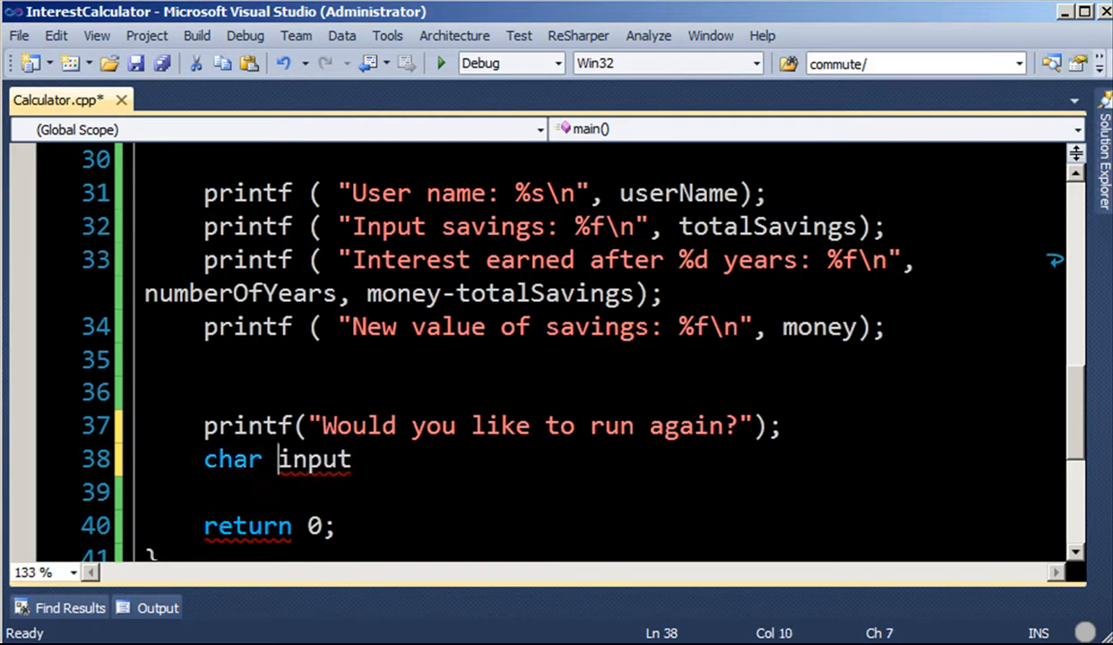
text(cinput)
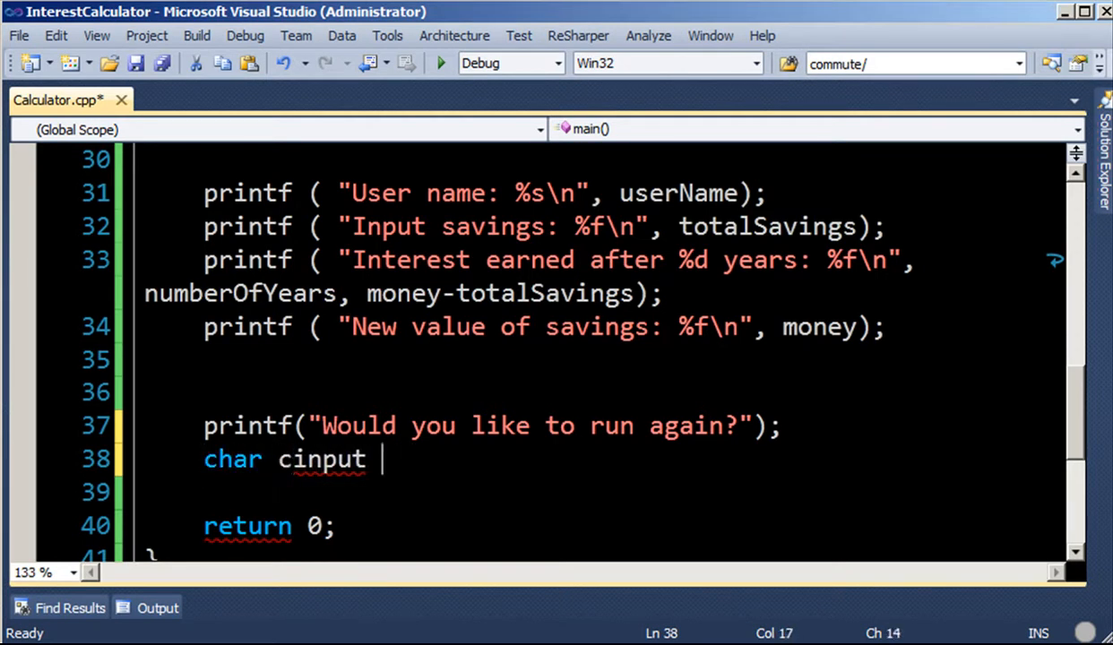
text(= _getCh)
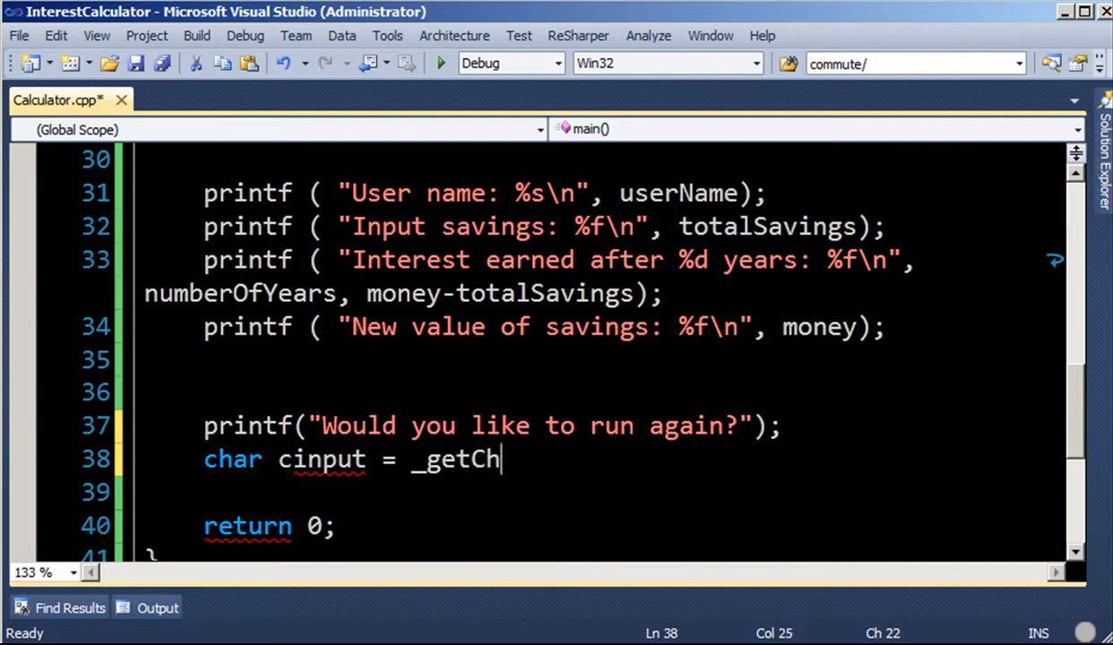
text(();)
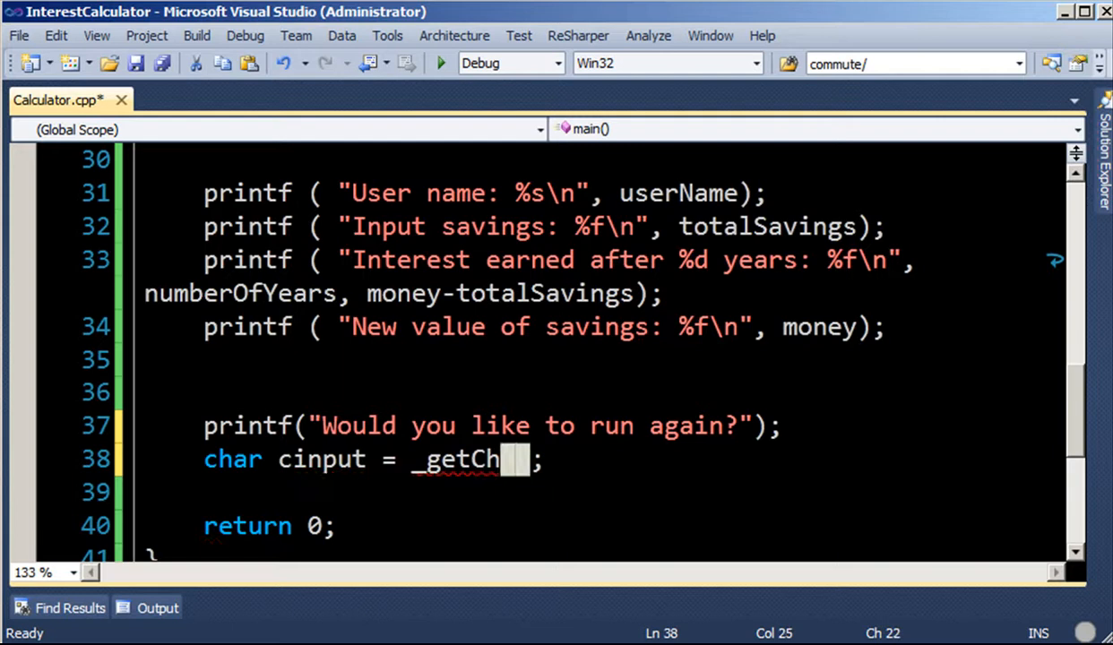
text(();)
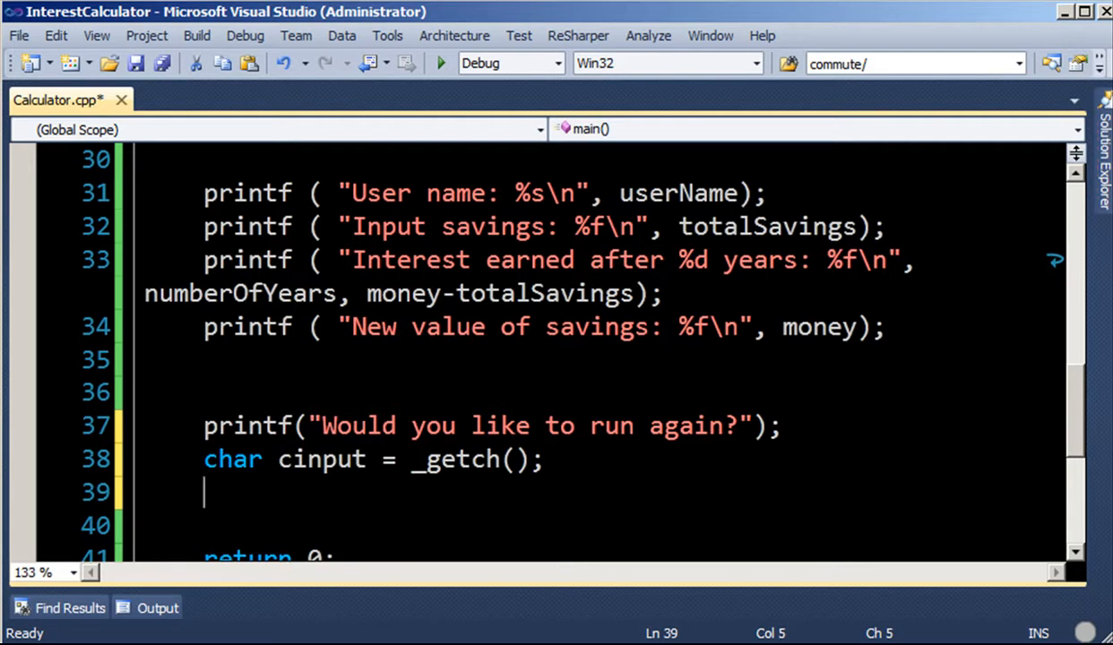
- Add if (cinput == 'Y' || cinput == 'y') with an else that returns 0
text(if ()
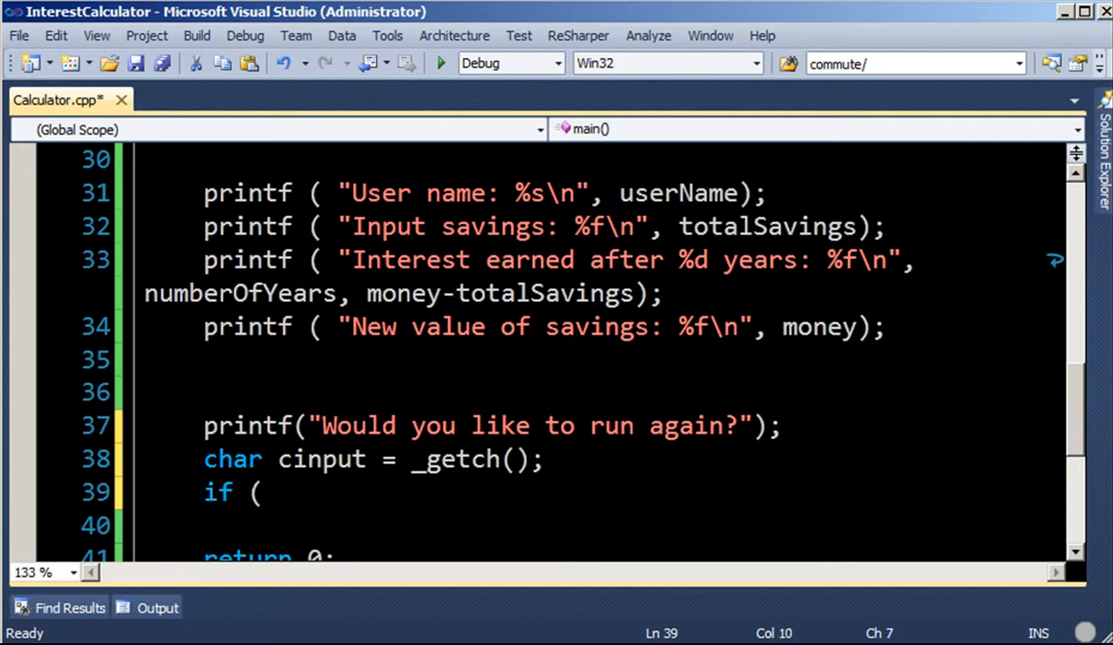
text(cinput =)
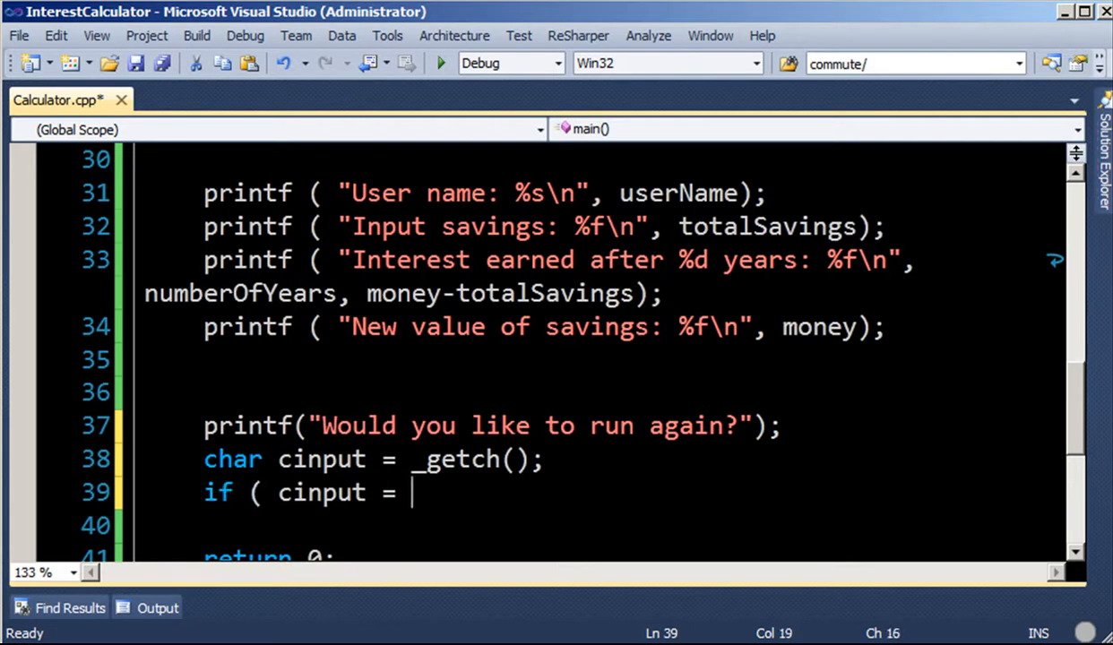
key(Backspace)
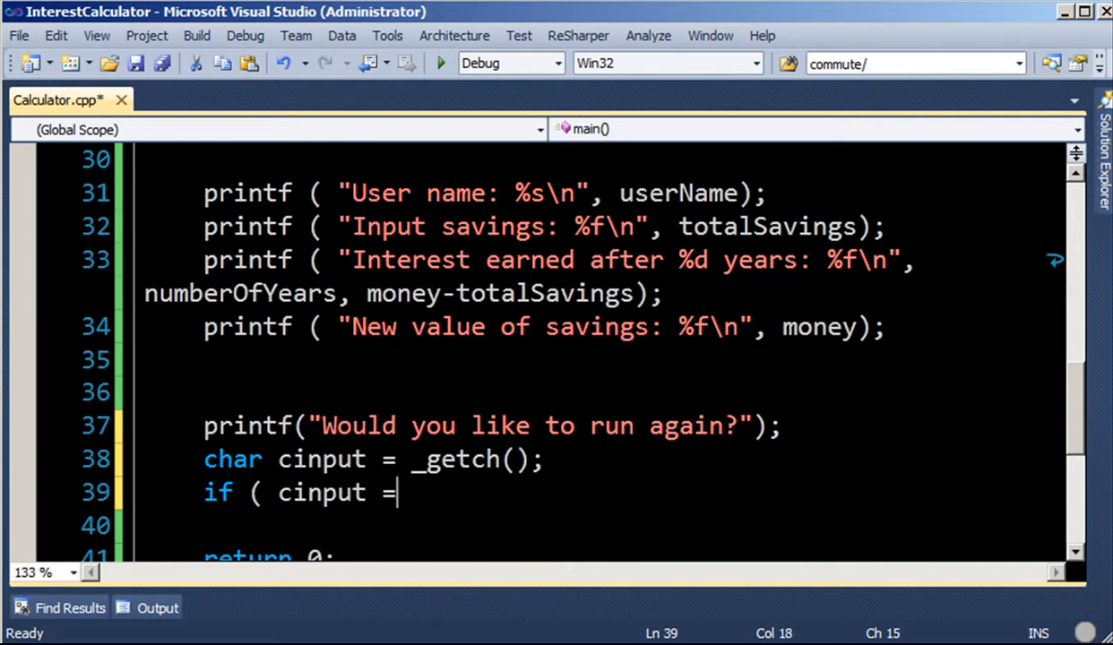
text(')
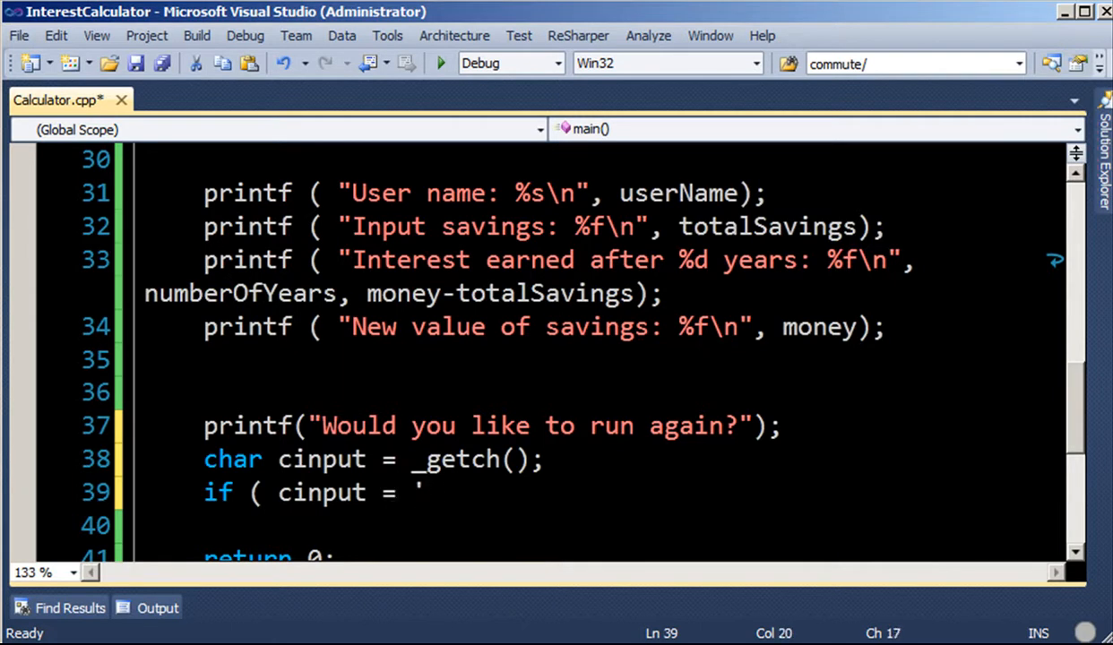
text('Y')
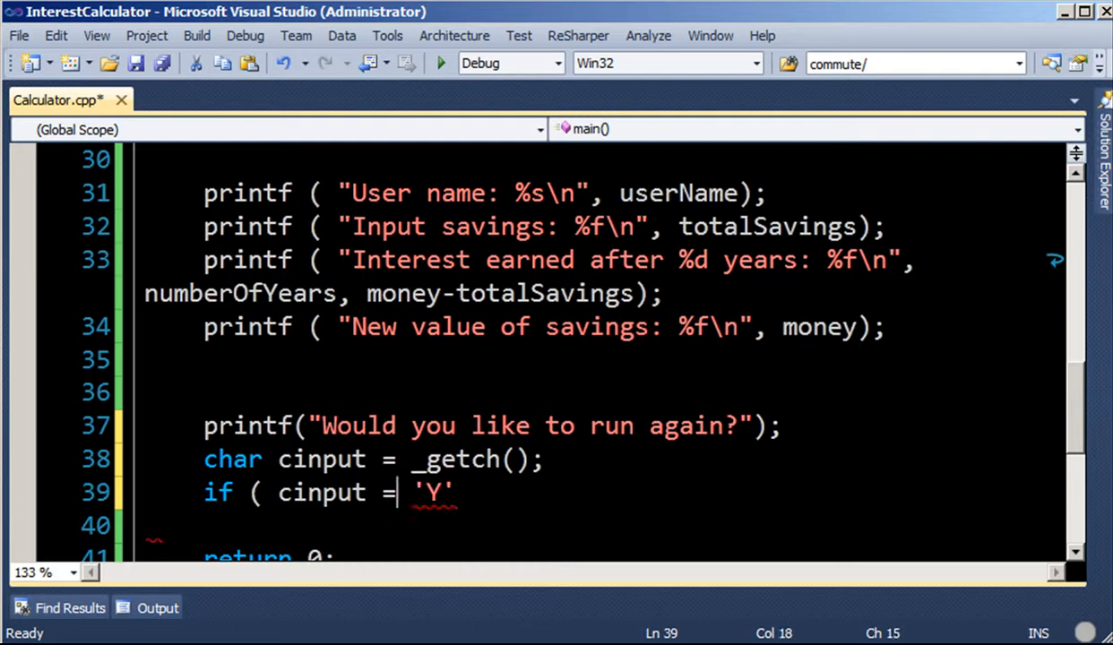
key(Left)
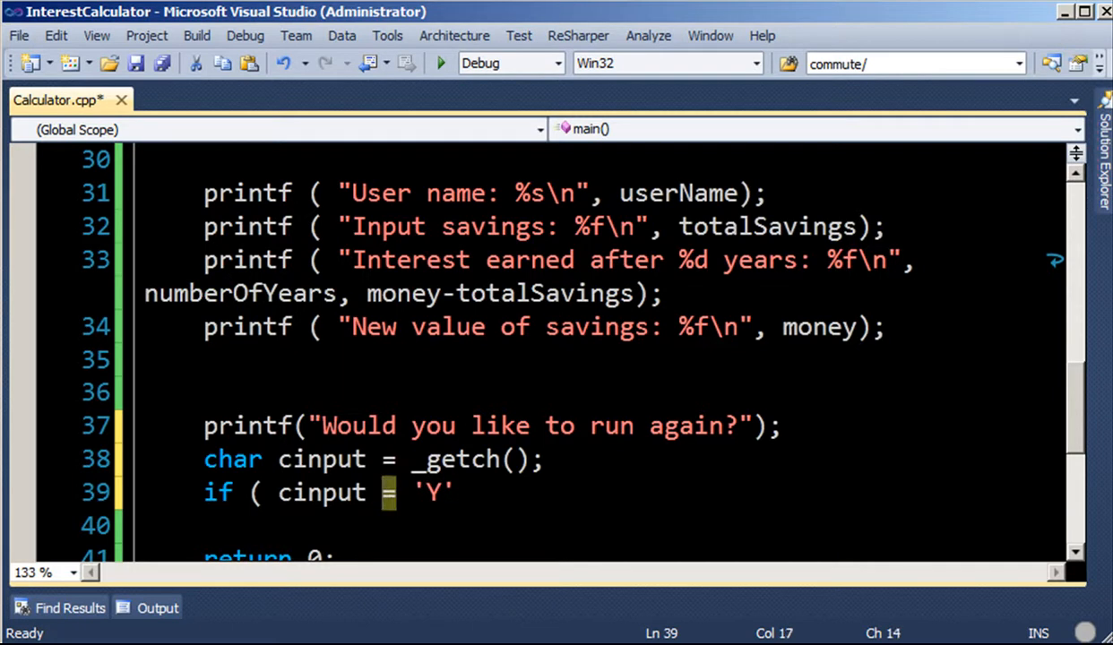
text(=)
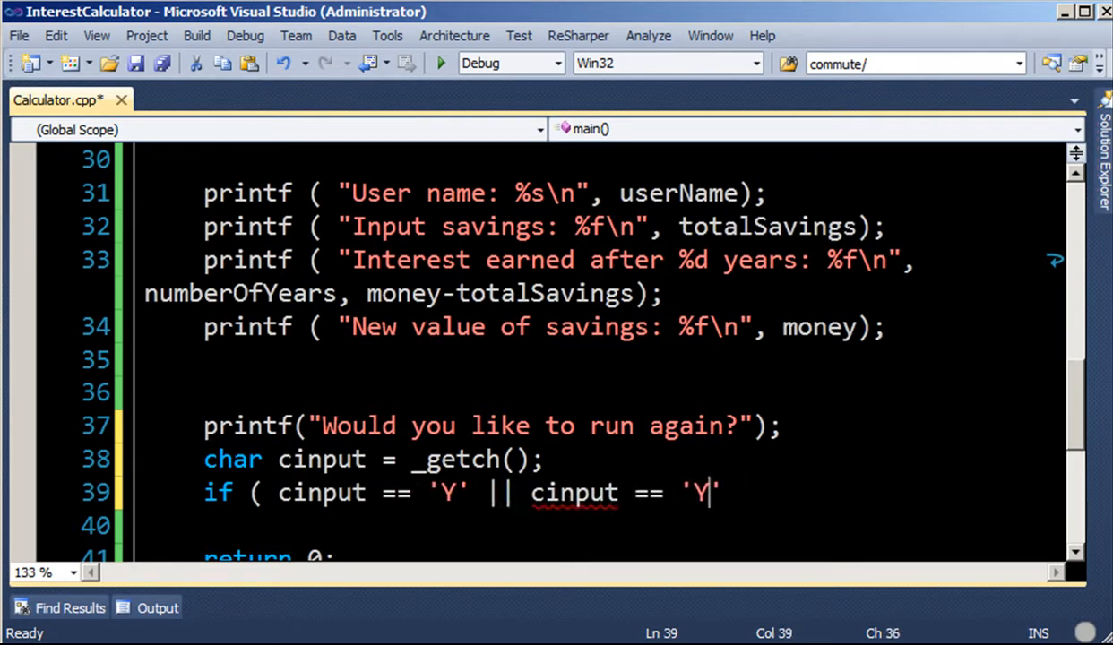
text(y)
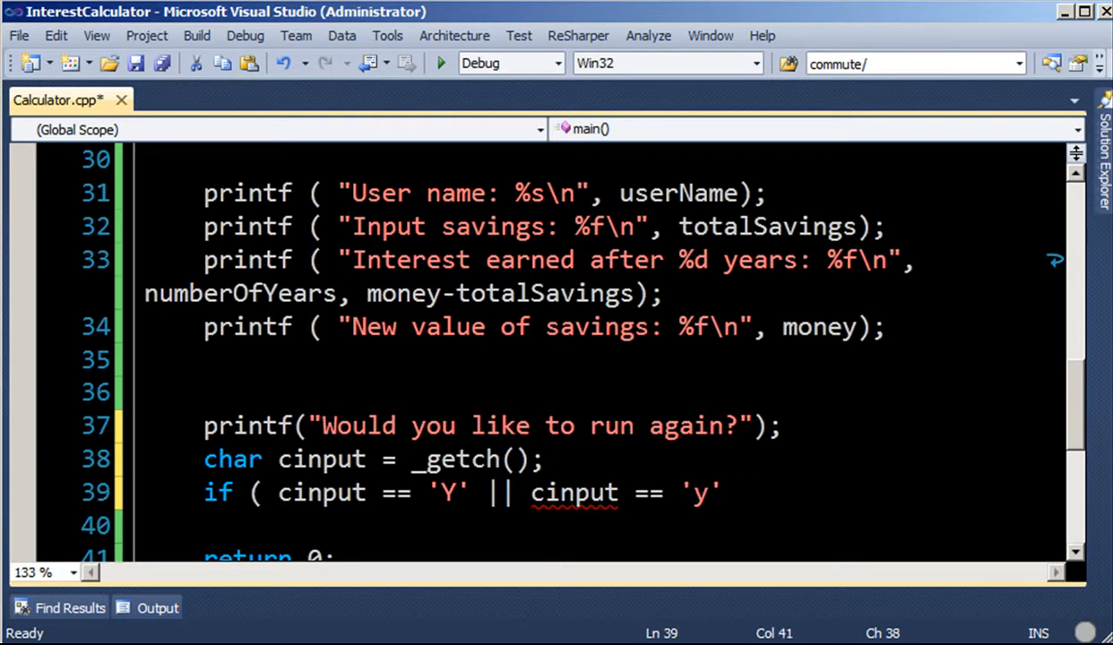
text())
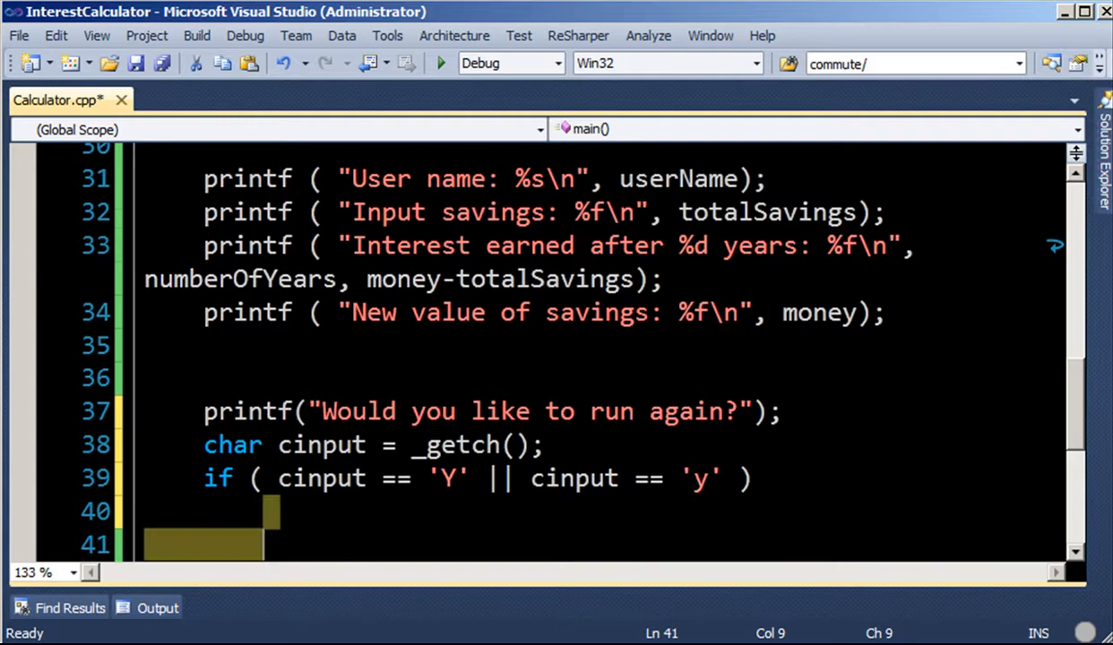
text(ls)
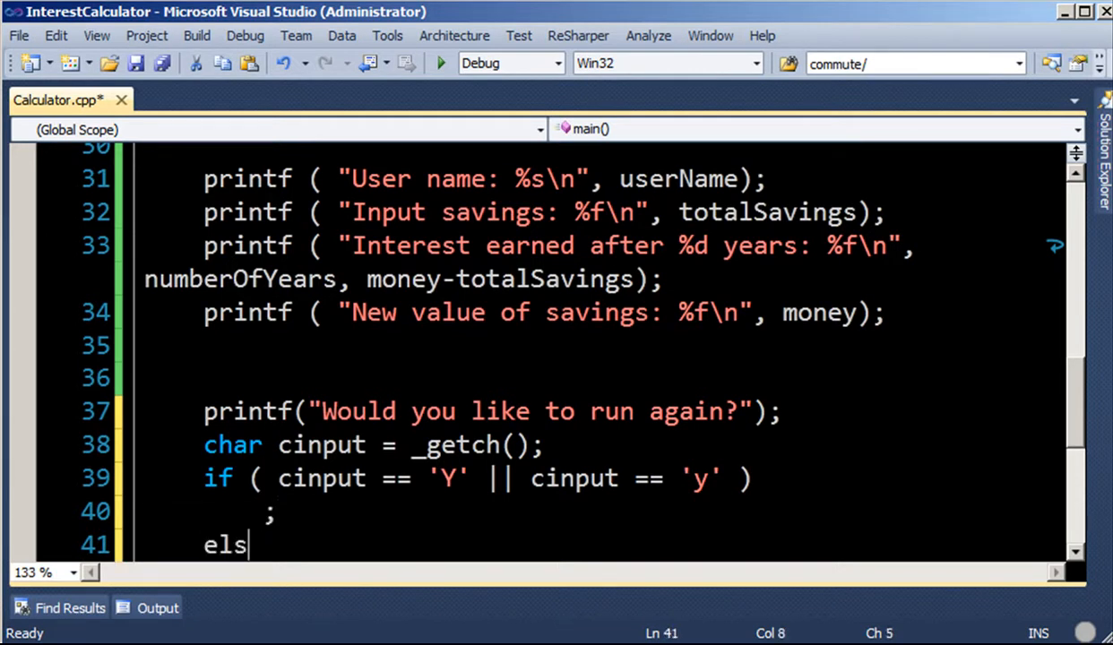
text(e ()
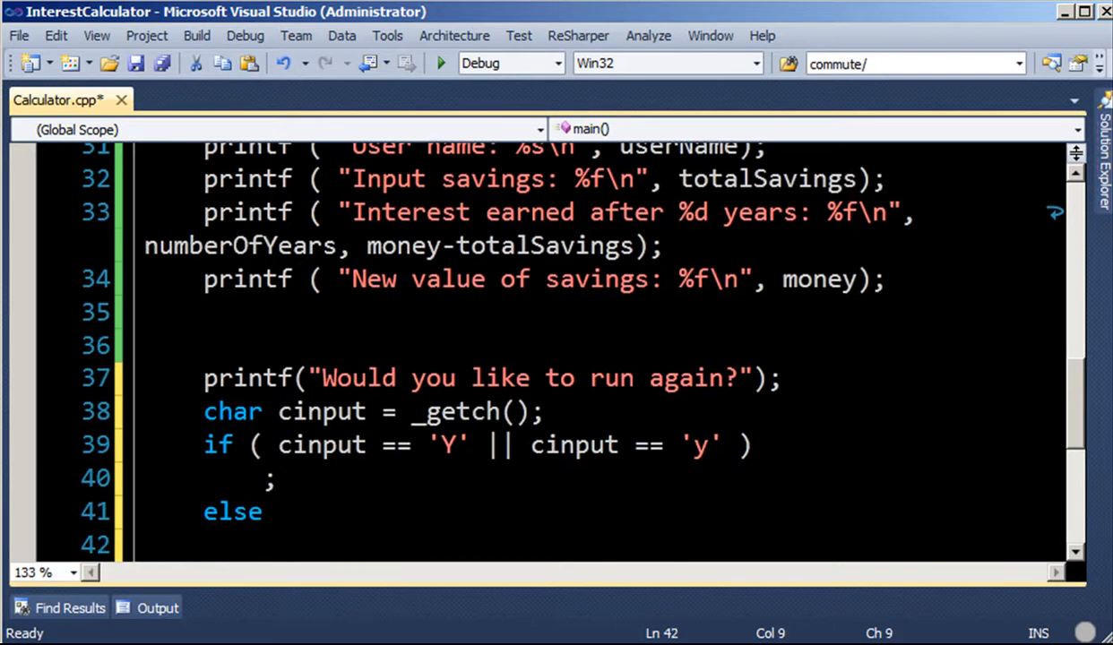
text(return 0;)
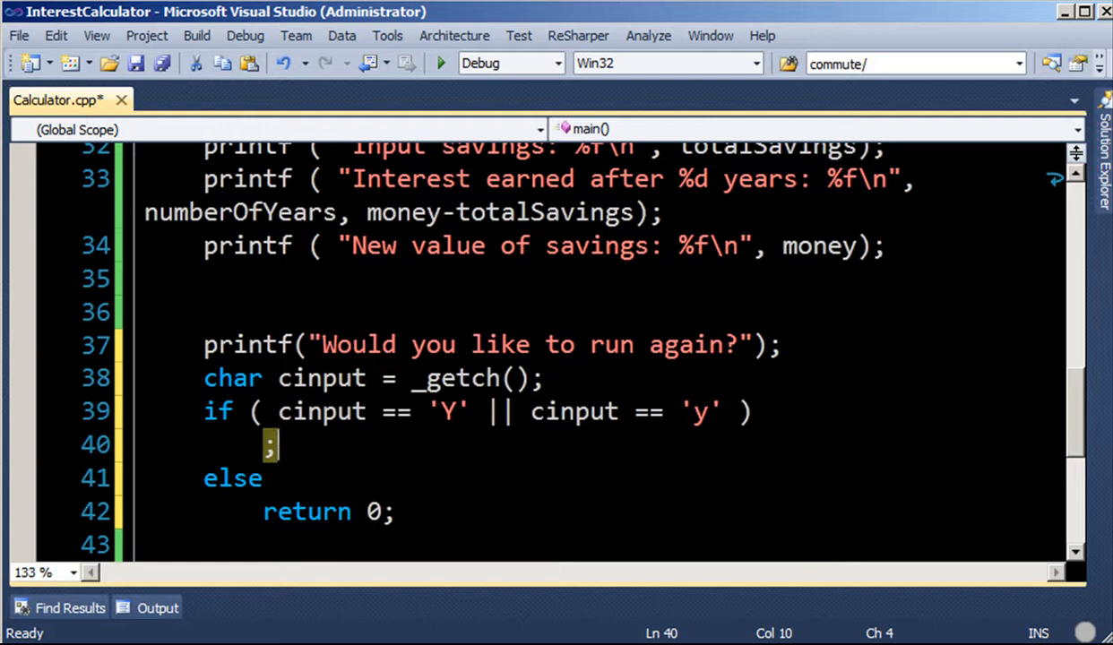
- Save, then wrap main's body in a braced while ( true ) loop
key(ctrl+s)
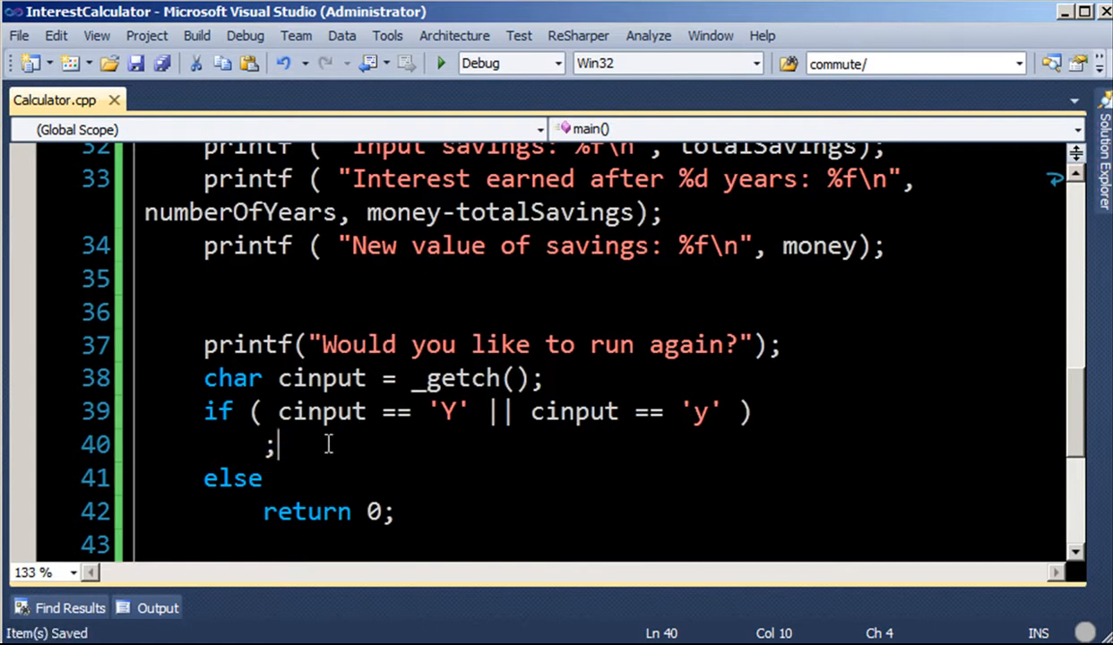
click(507, 411)
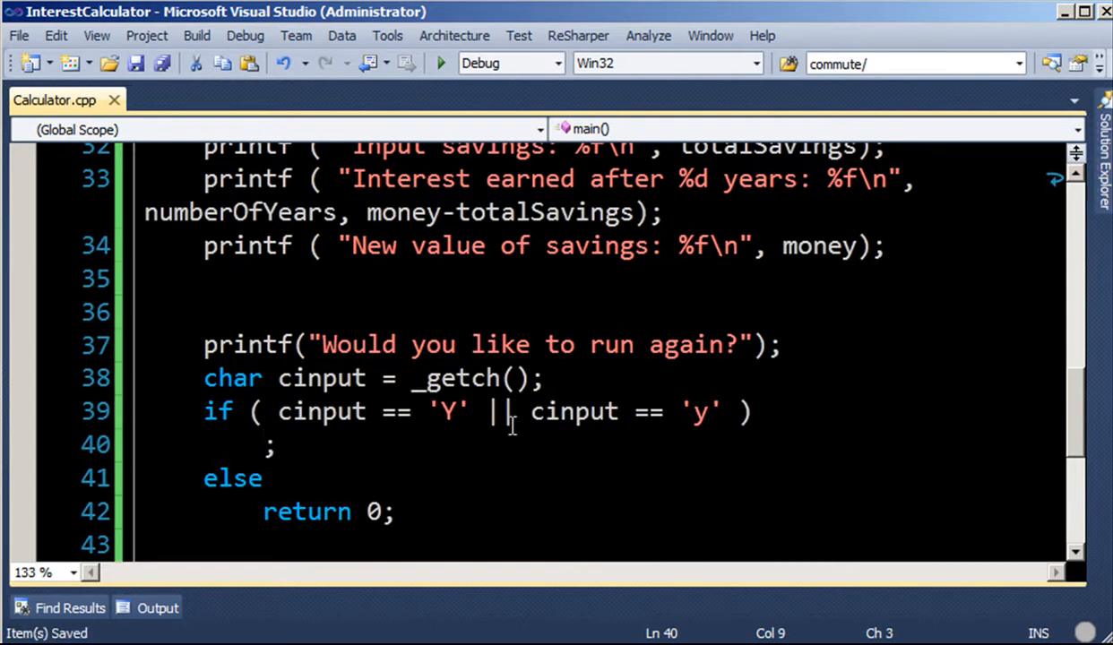
scroll(up, 3)
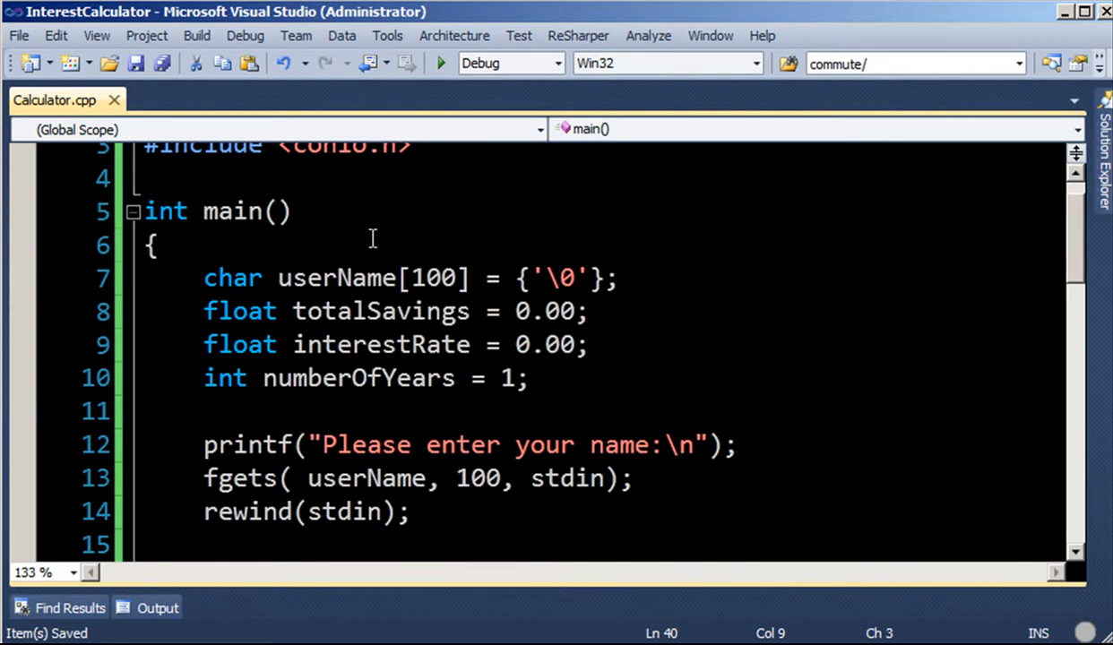
key(Return)
text(while ( true ))
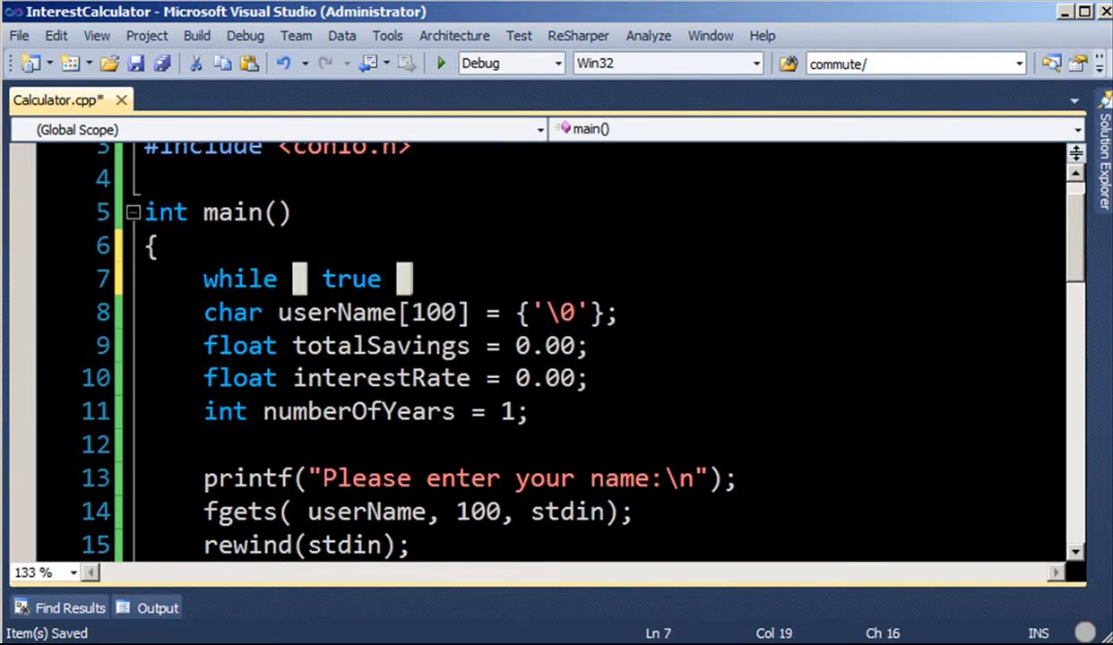
scroll(down, 3)
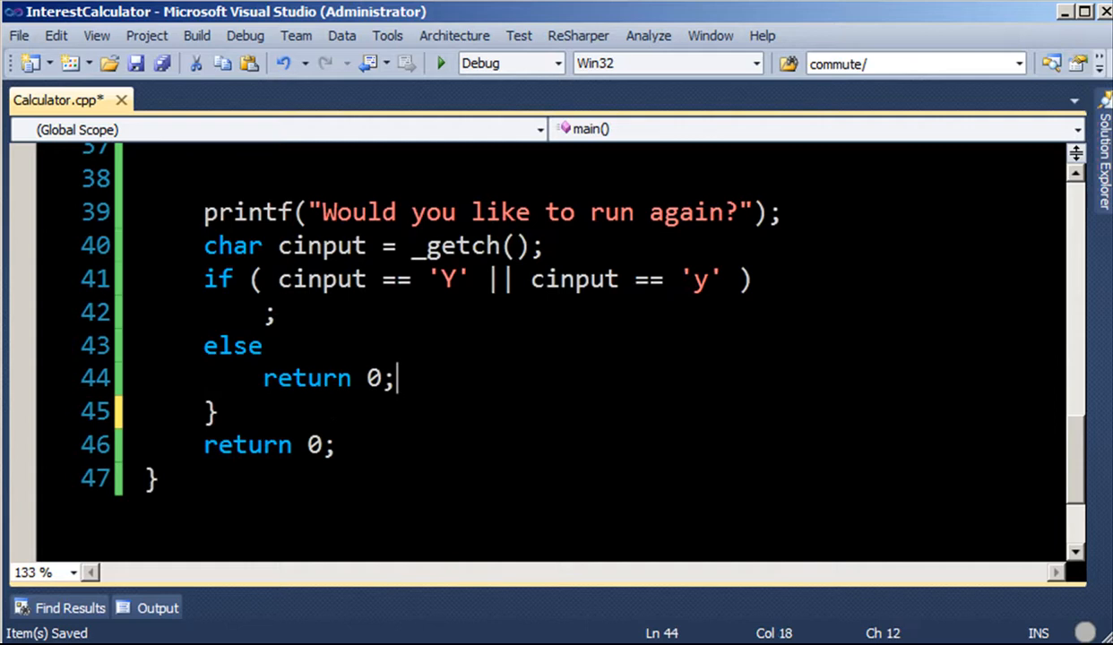
scroll(up, 3)
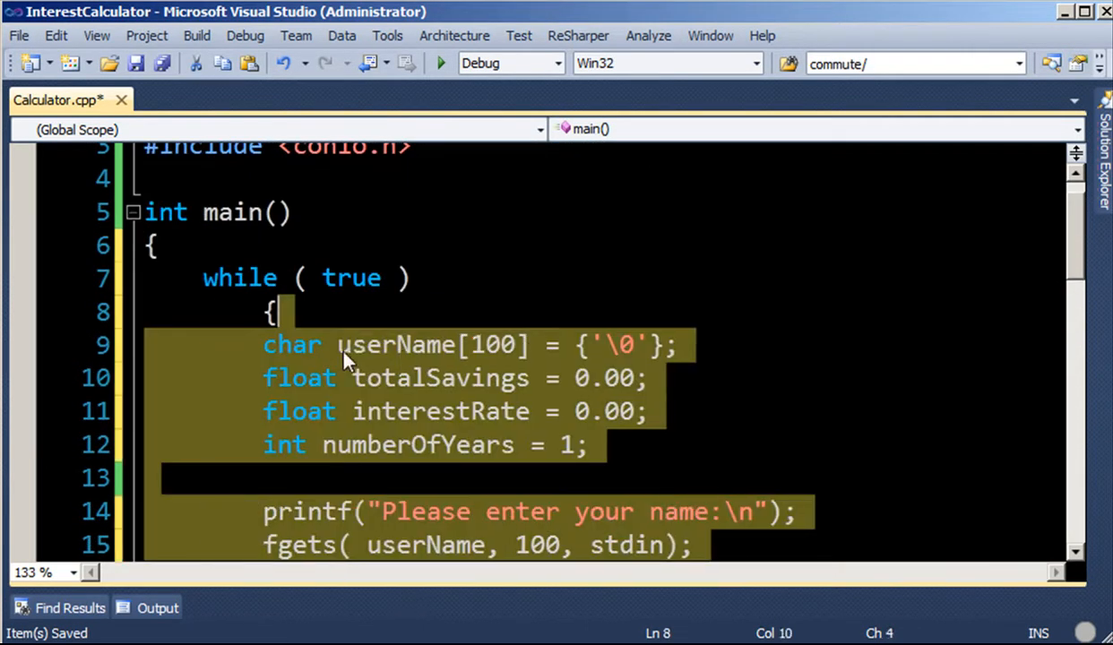
click(659, 290)
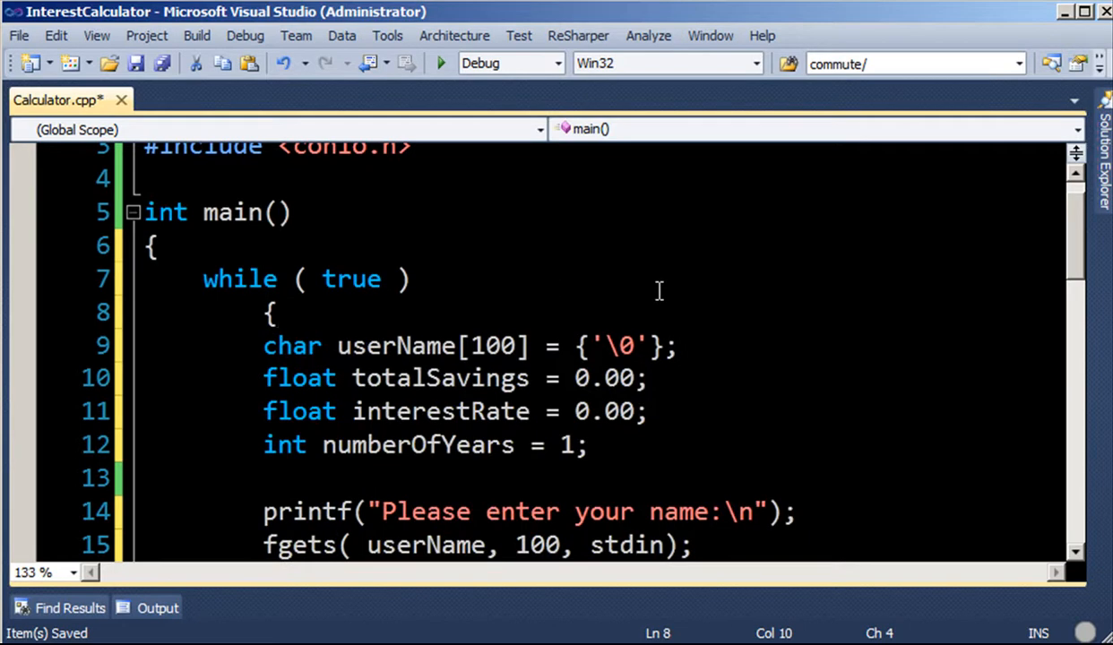
scroll(down, 3)
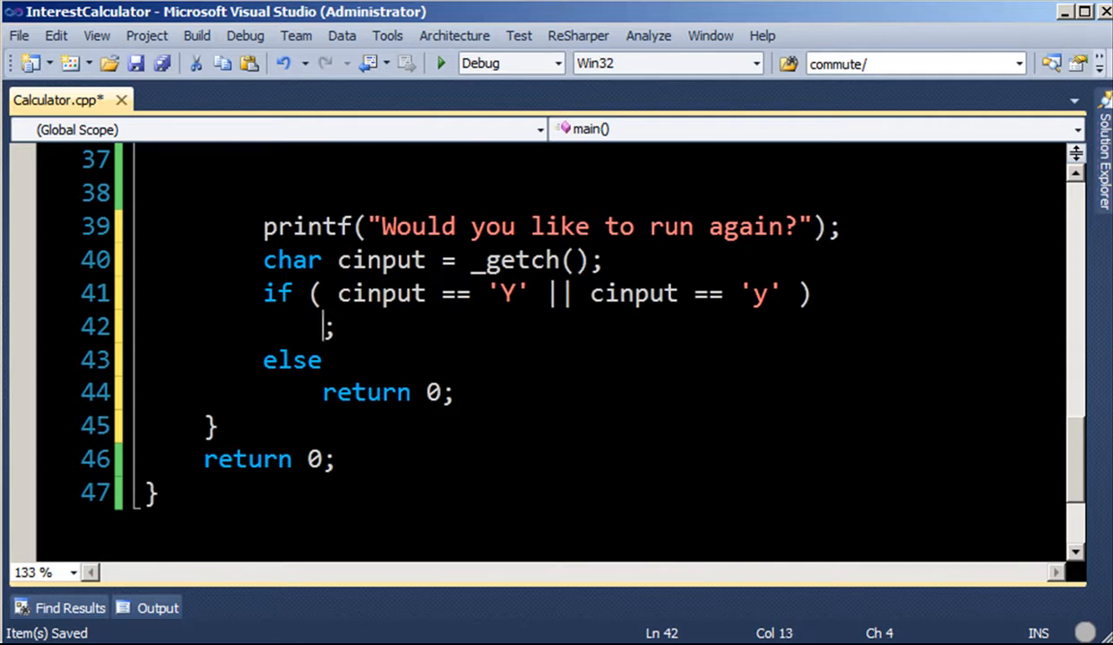
- Use continue; for Y/y, break; in the else, and add \n to the prompt
text(continue)
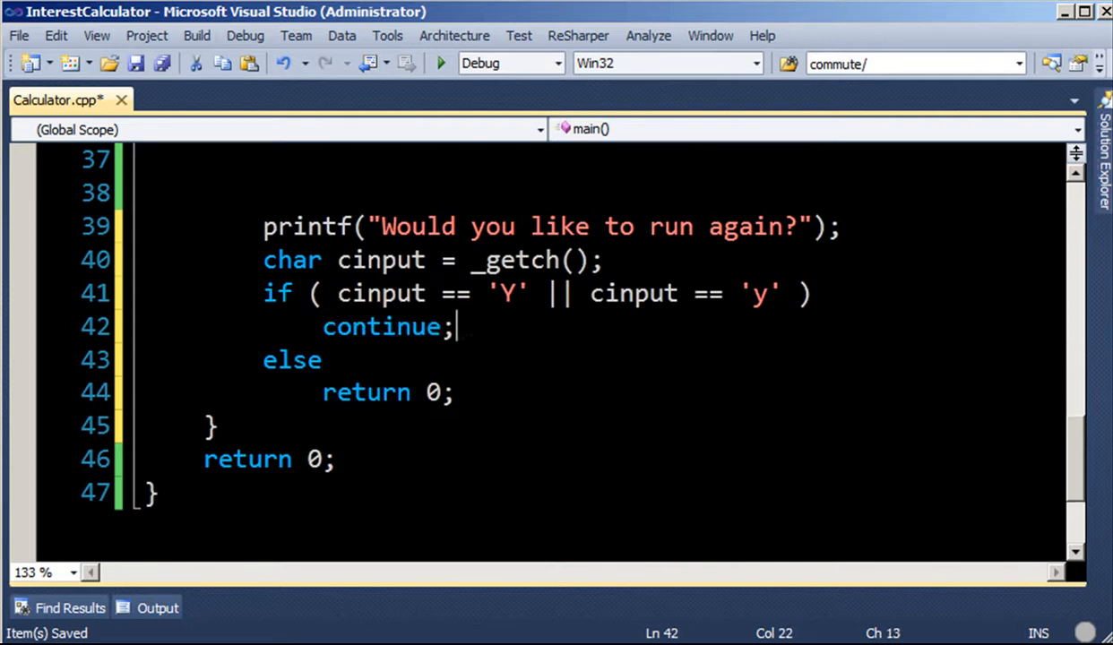
text(break;)
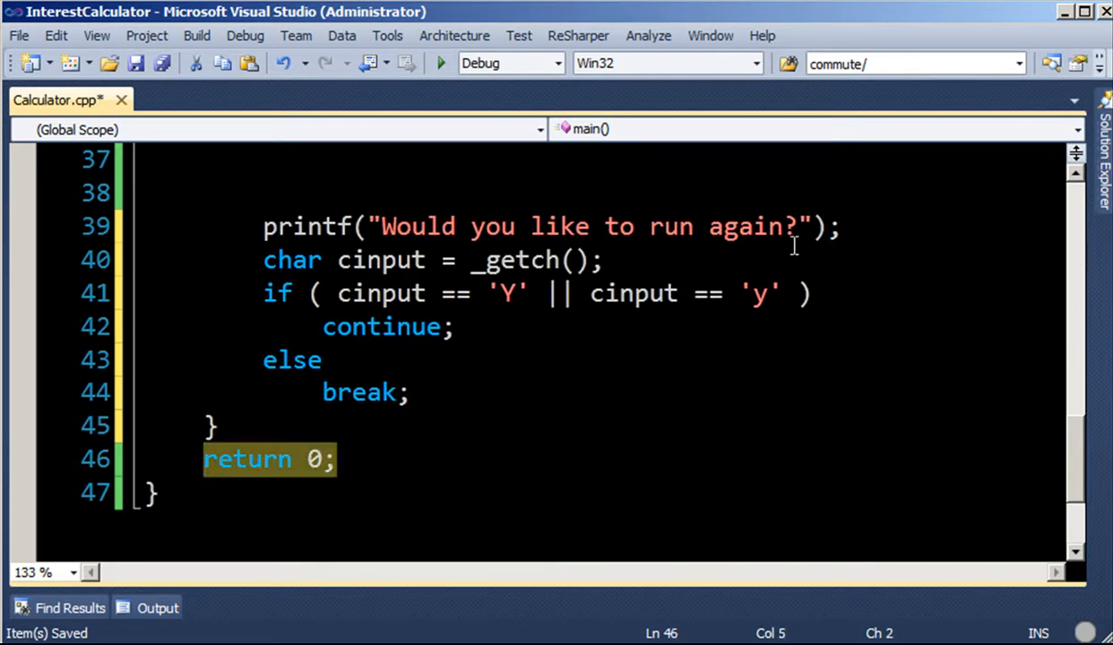
click(811, 226)
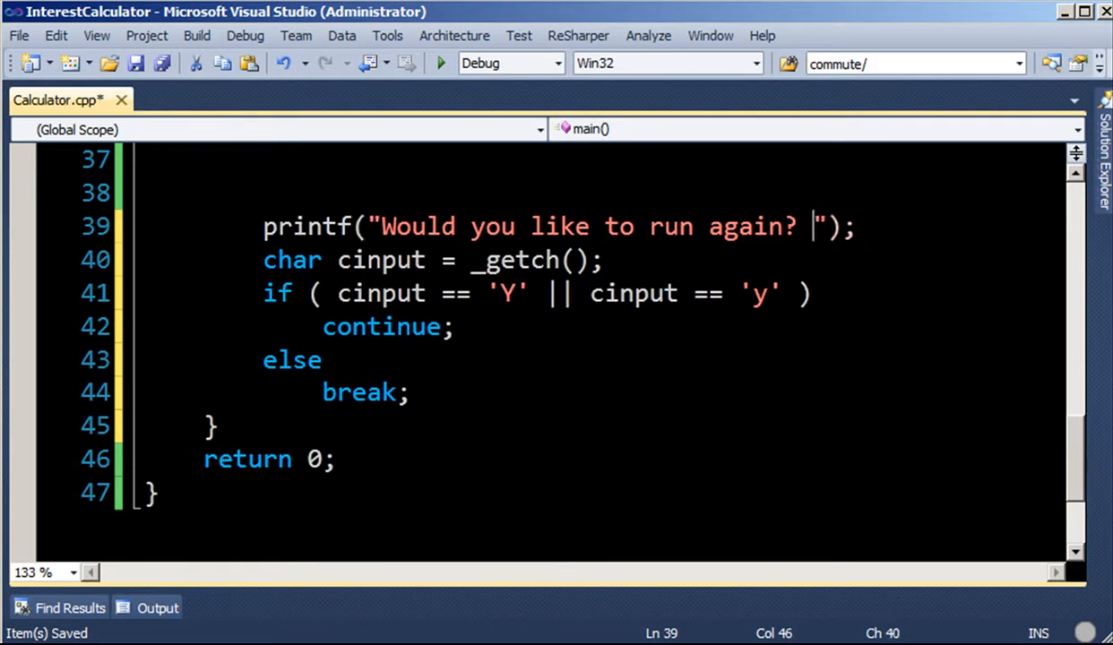
text(\n)
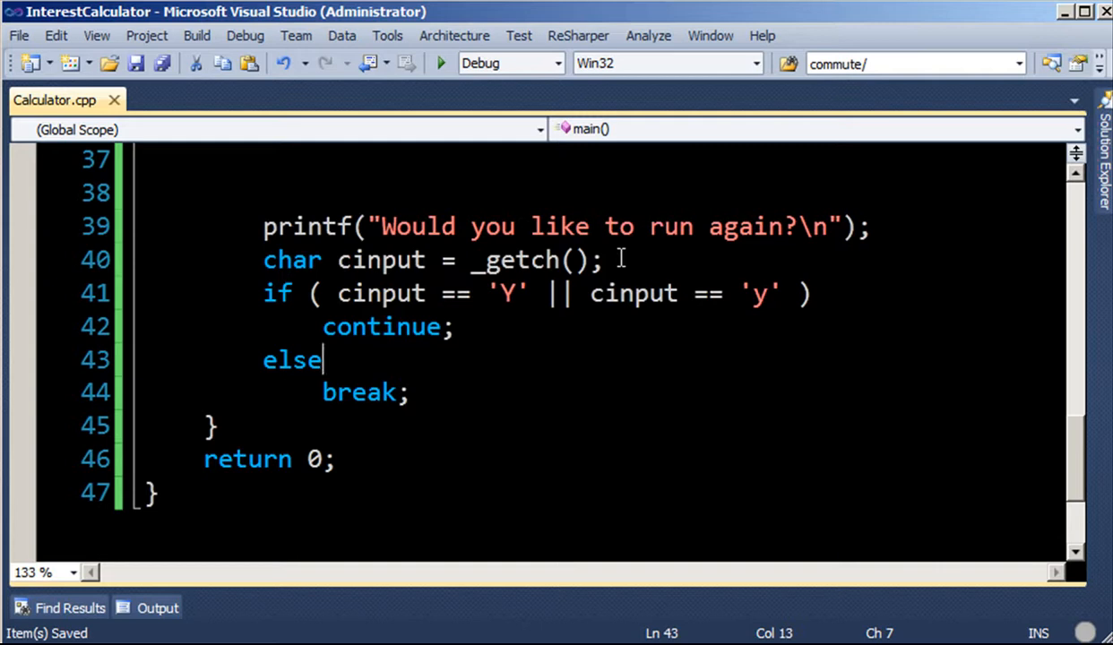
- Add printf("Goodbye"); and system("PAUSE"); after the loop, above return 0
text(print)
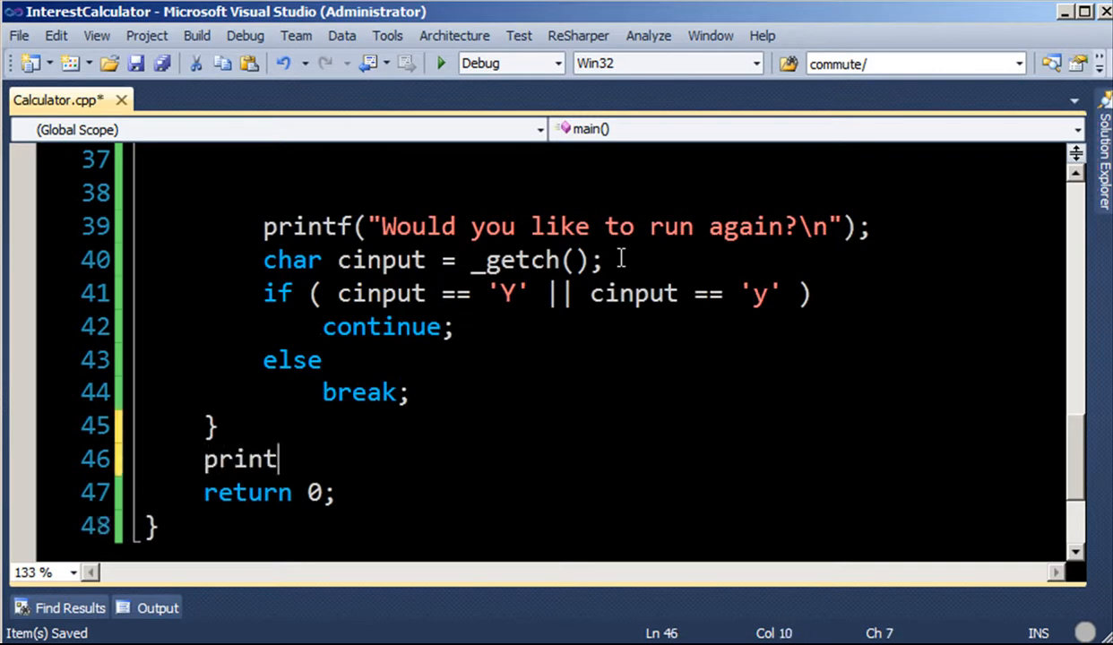
text(f("Goodbye)
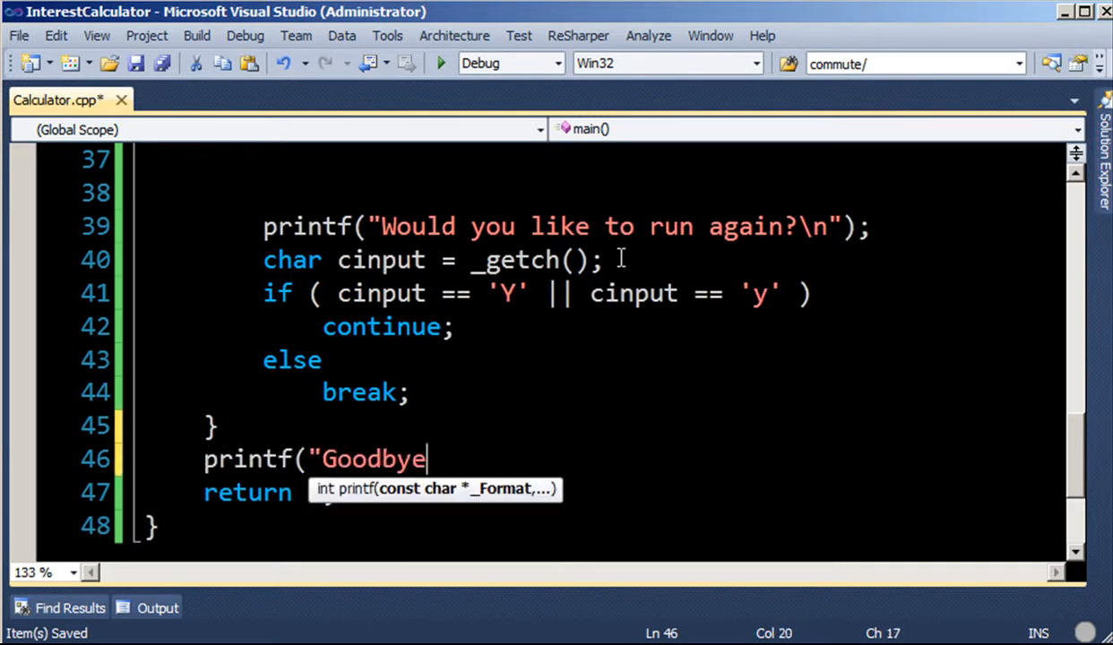
text(");)
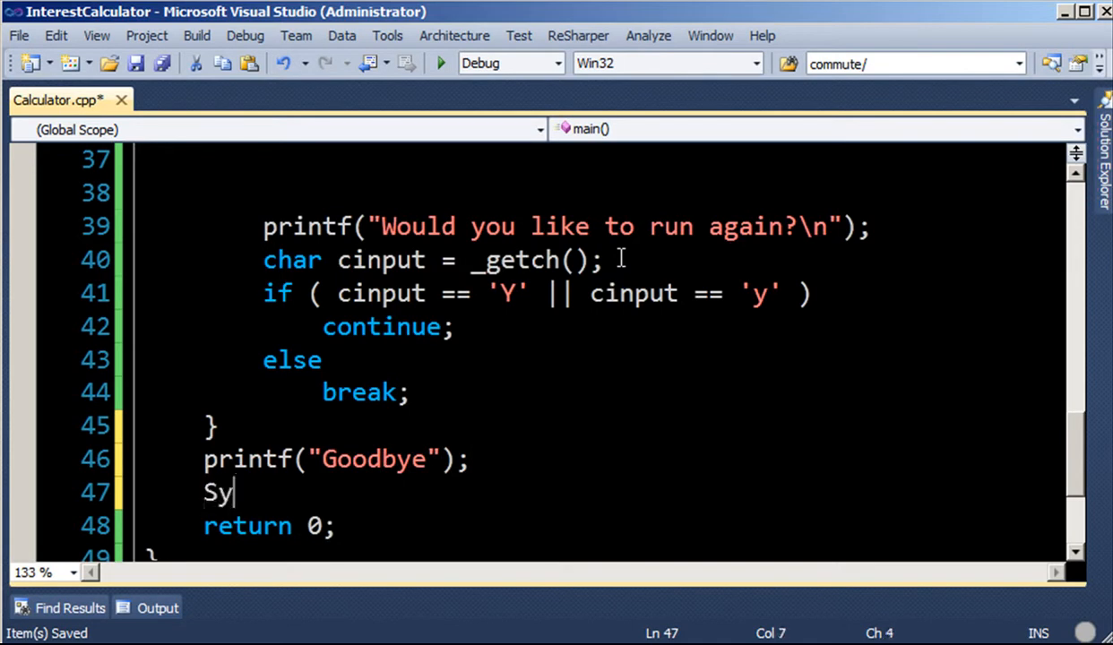
key(Backspace)
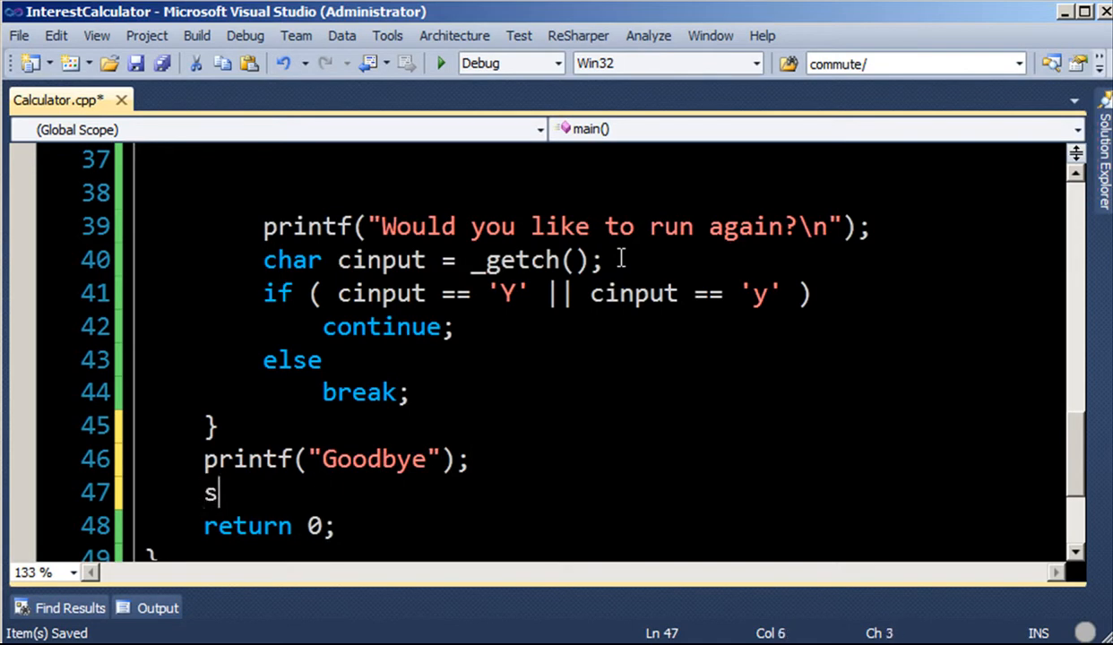
text(ystem()
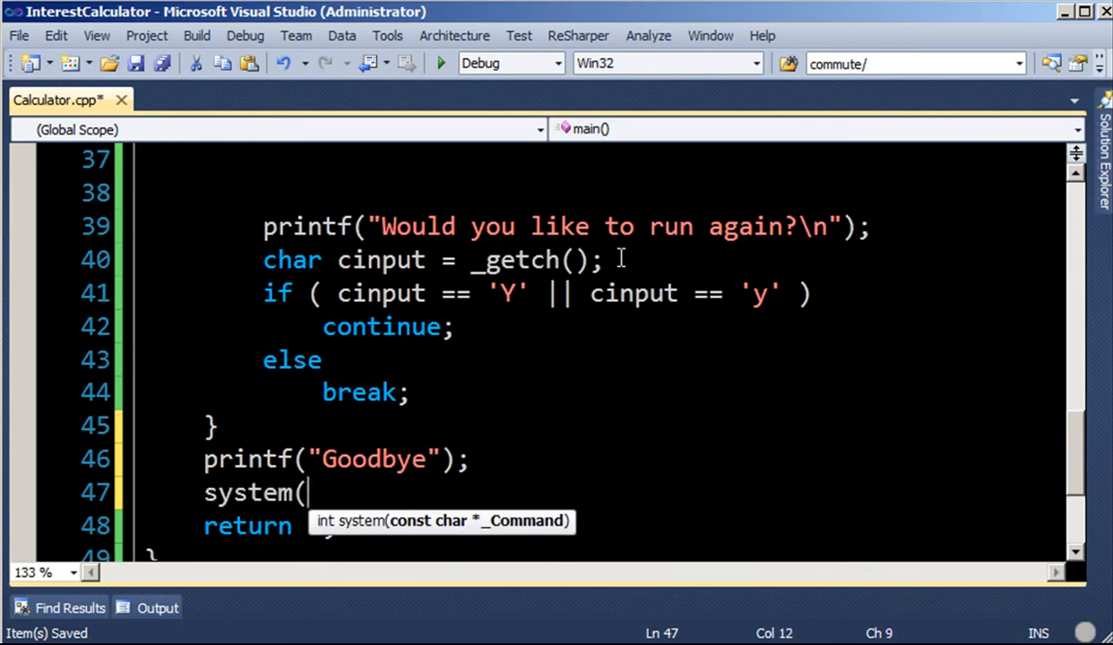
text("PAUSE");)
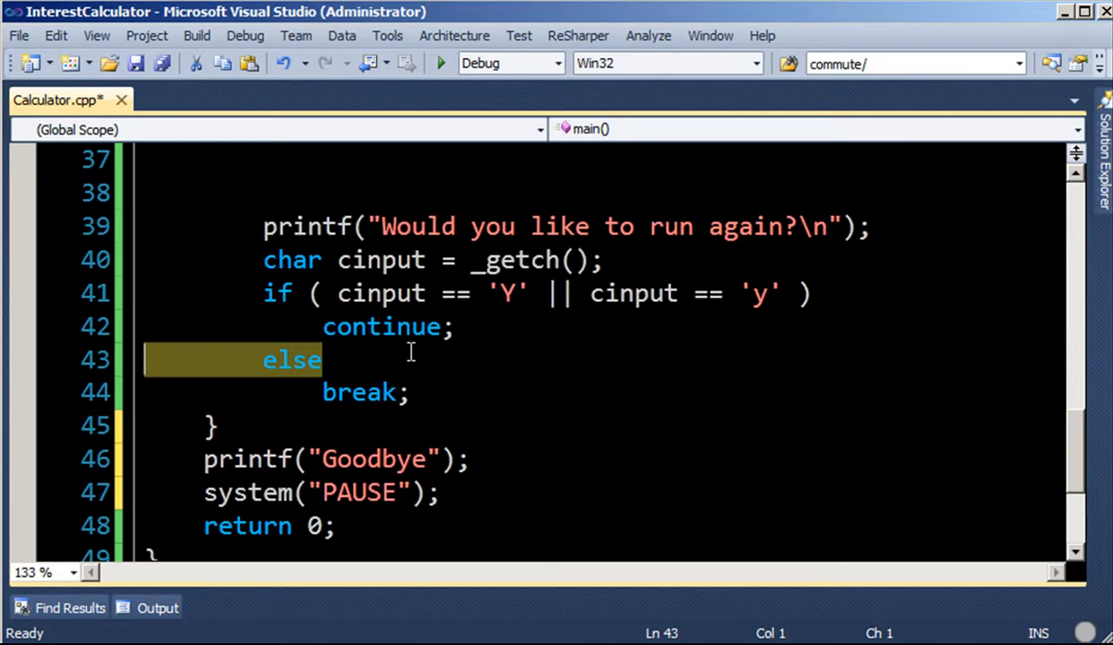
- Change else to else if ( cinput == 'N' || cinput == 'n' ) before break;
click(322, 359)
text( if ()
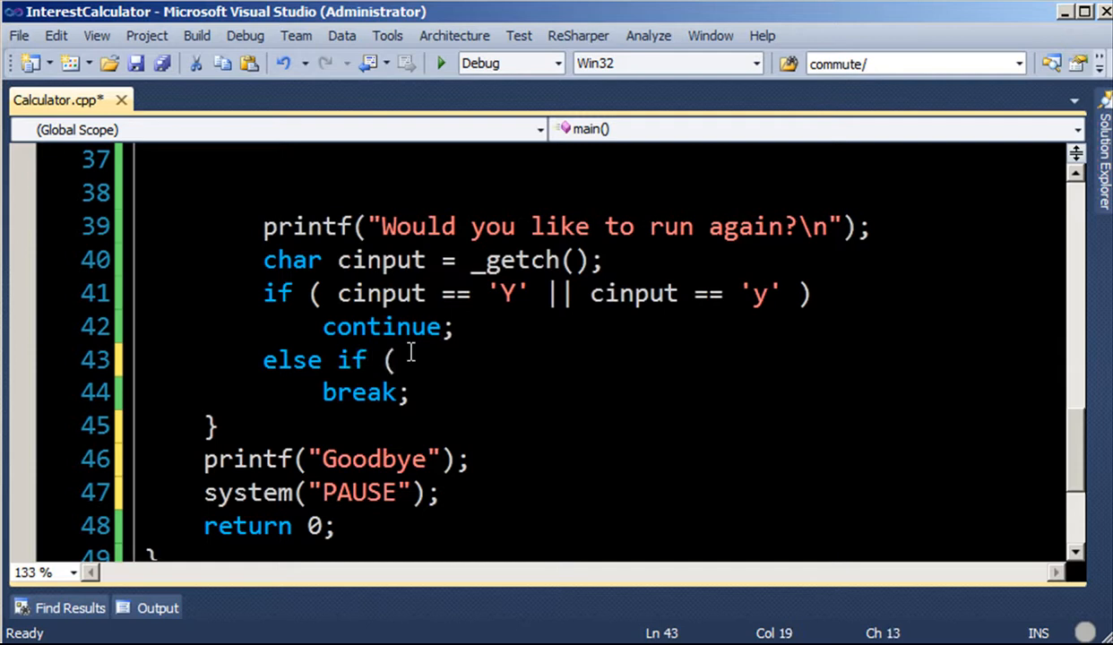
text(cinput == 'N)
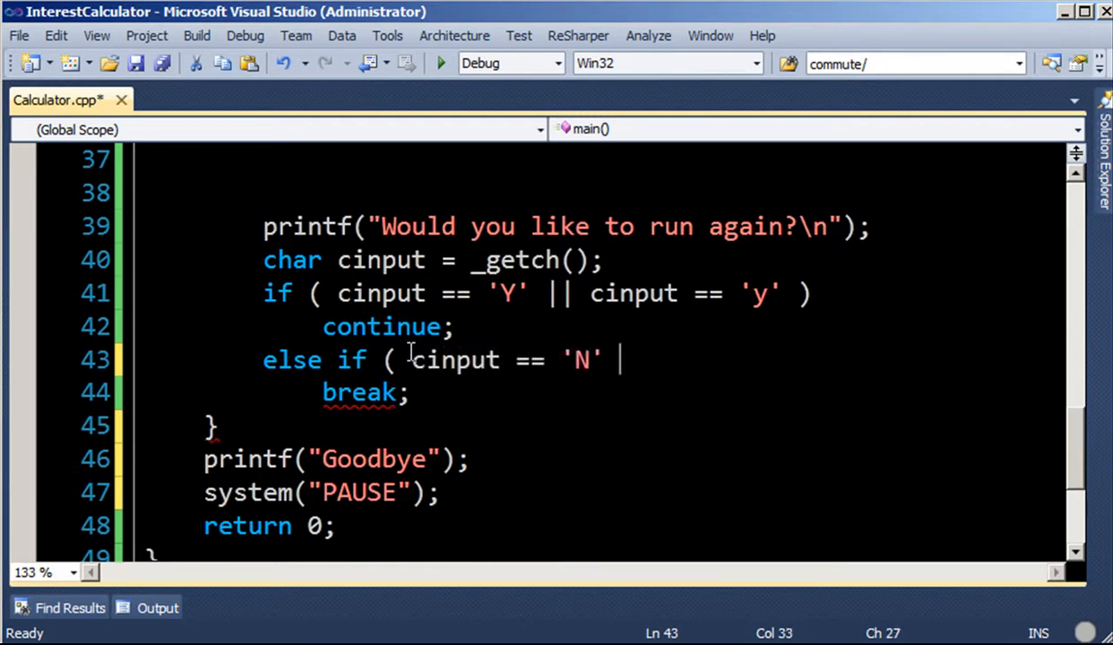
text(||)
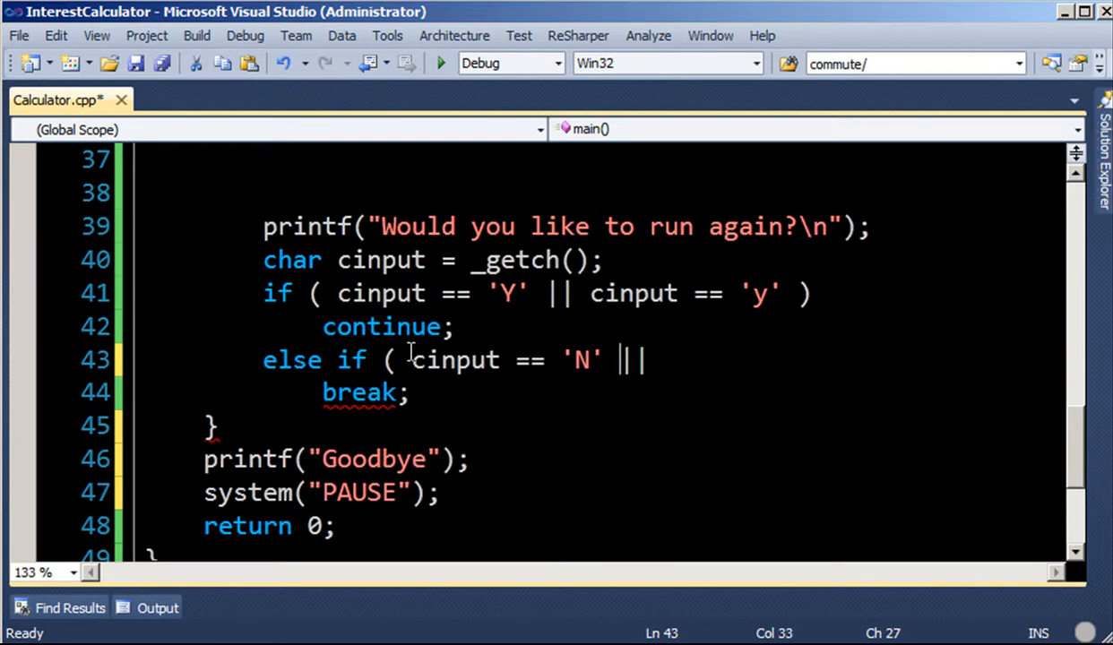
text(cinput == 'N')
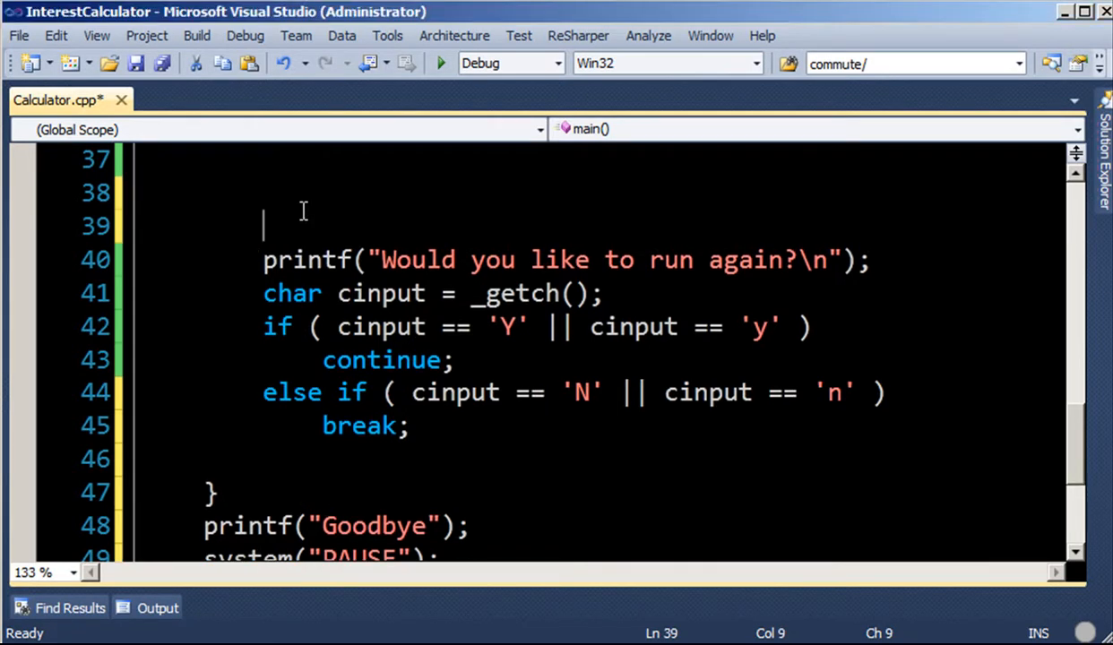
- Wrap the run-again prompt in while (true), declare char cinput above it, and select the Y/N checks
text(while ( true)
text({)
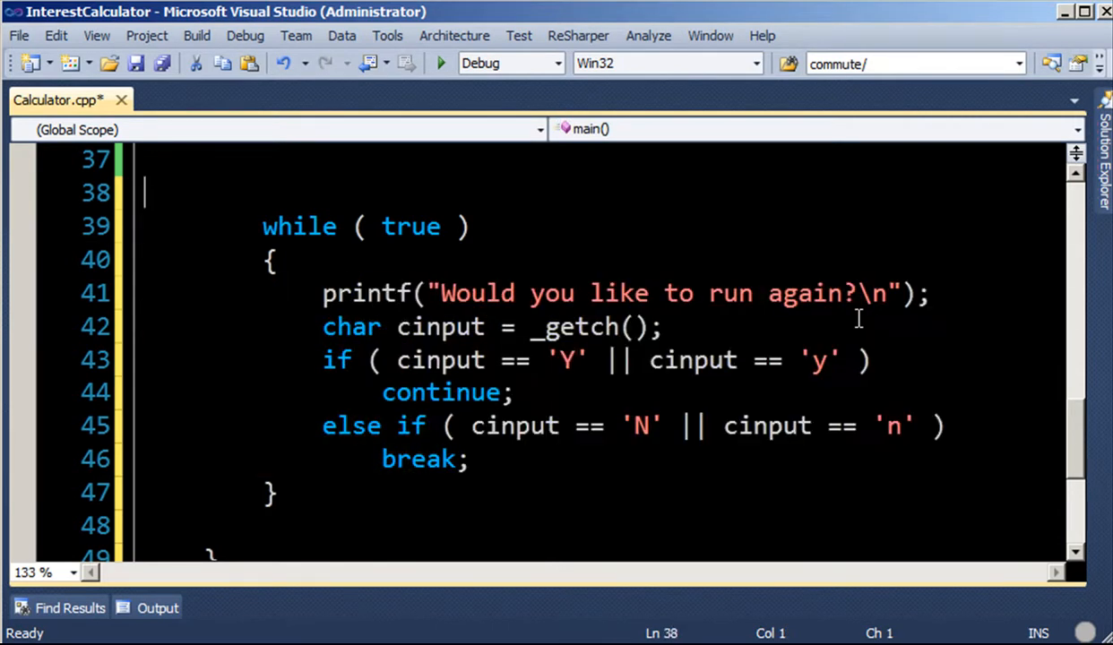
click(143, 326)
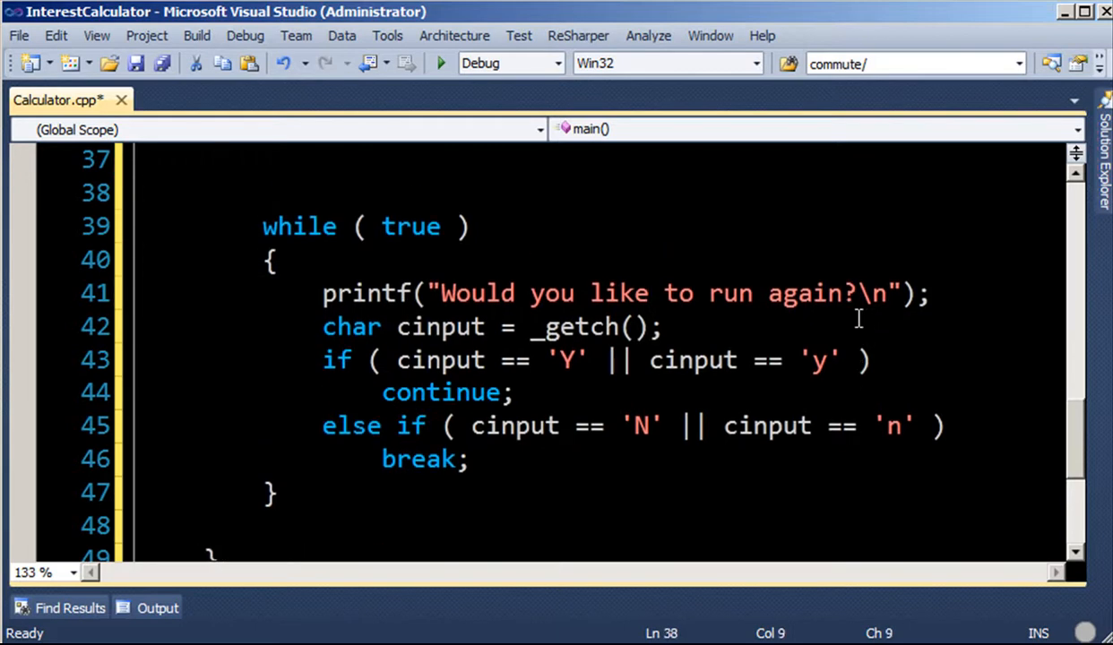
text(char c)
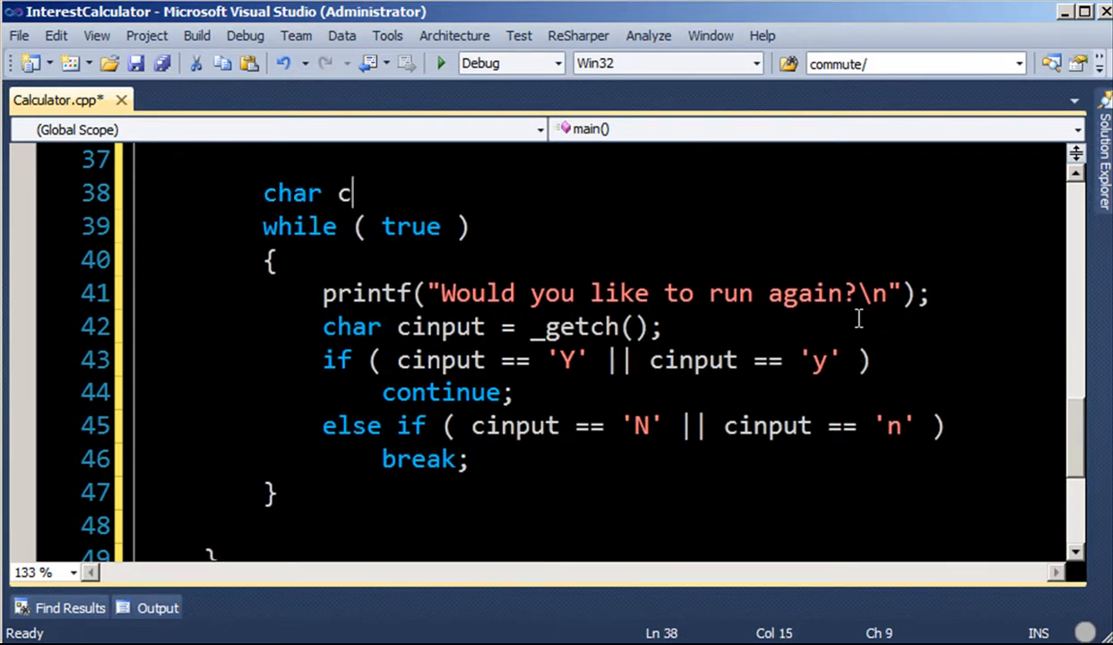
text(input;)
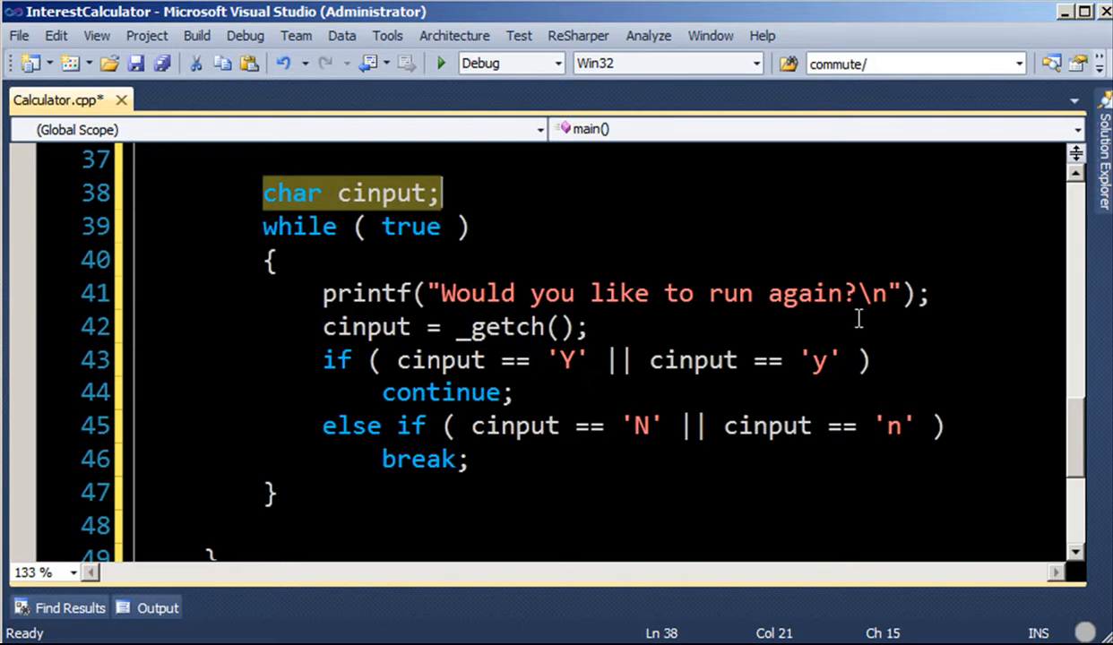
click(441, 359)
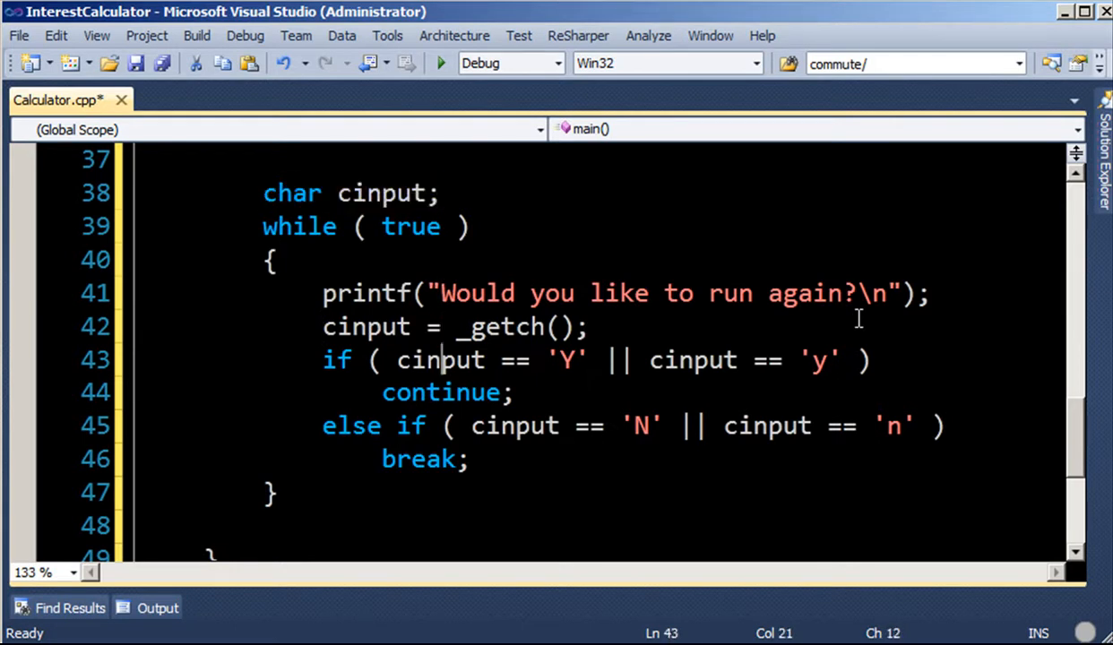
drag(322, 359, 470, 459)
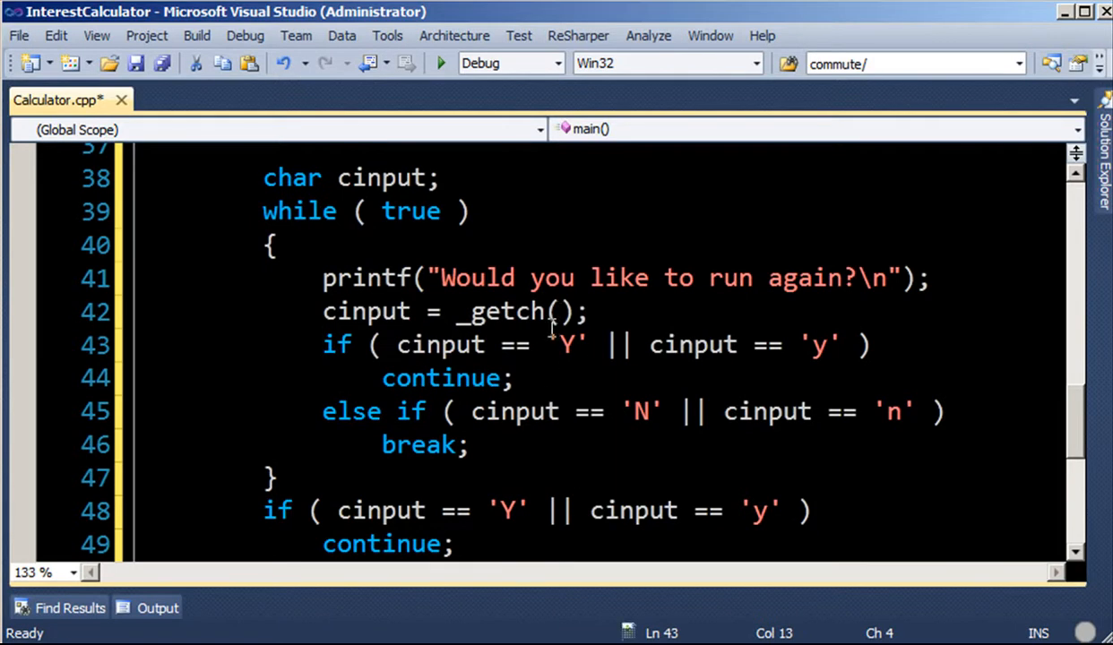
- Combine the inner conditions into one two-line if breaking on Y, y, N or n
click(869, 345)
text(|| cinput == 'N' || cinput == 'n' )
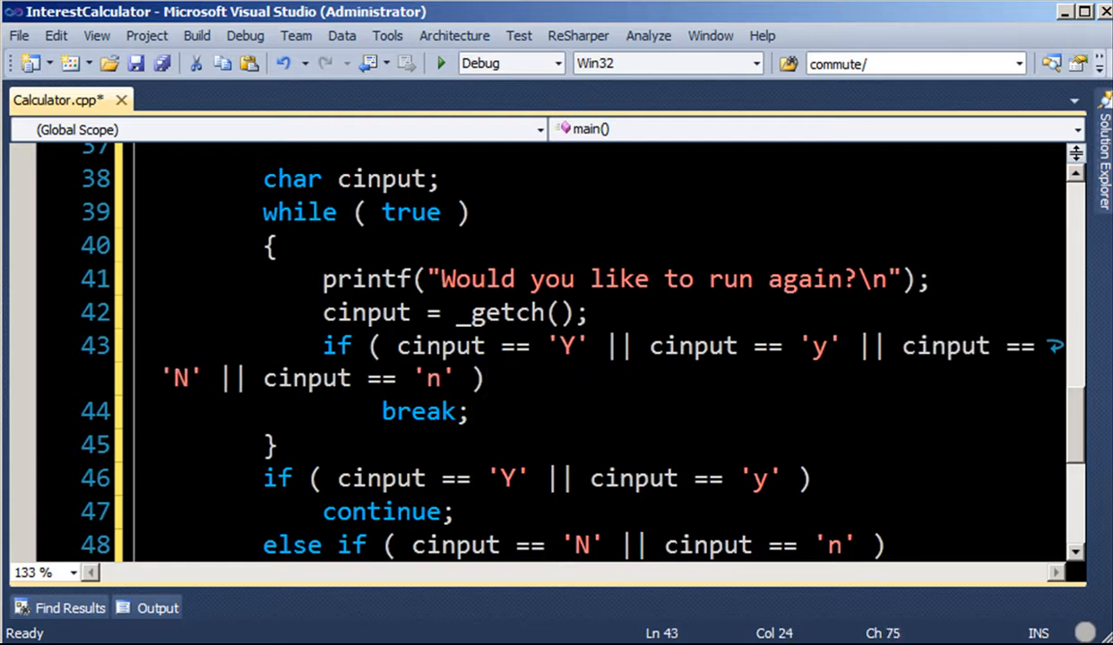
click(903, 346)
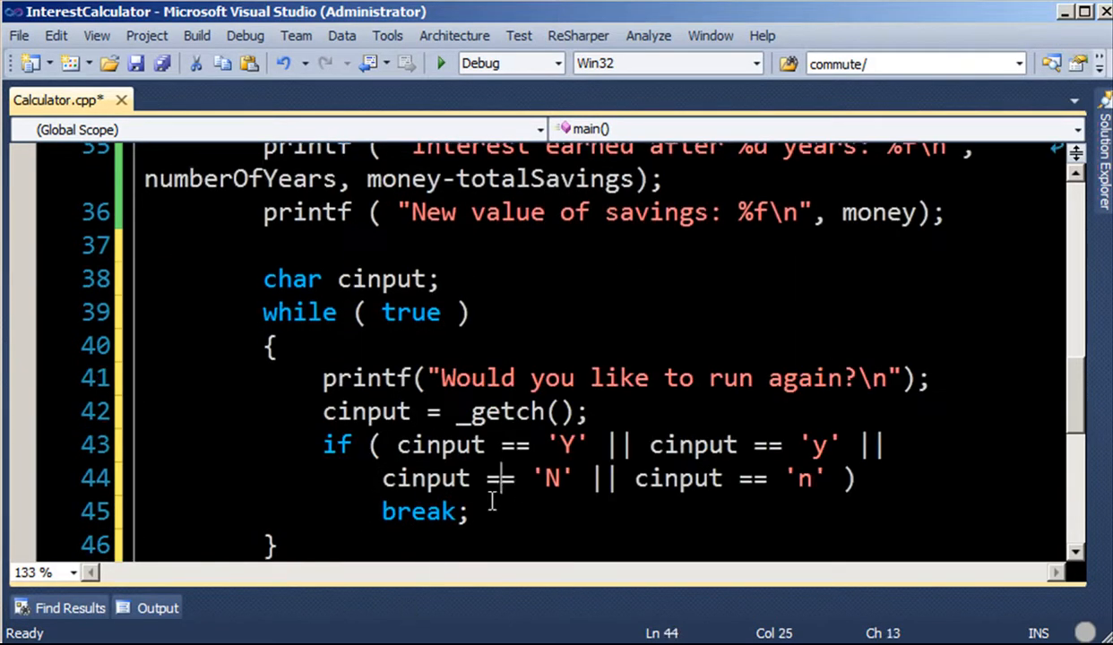
scroll(down, 3)
text(printf)
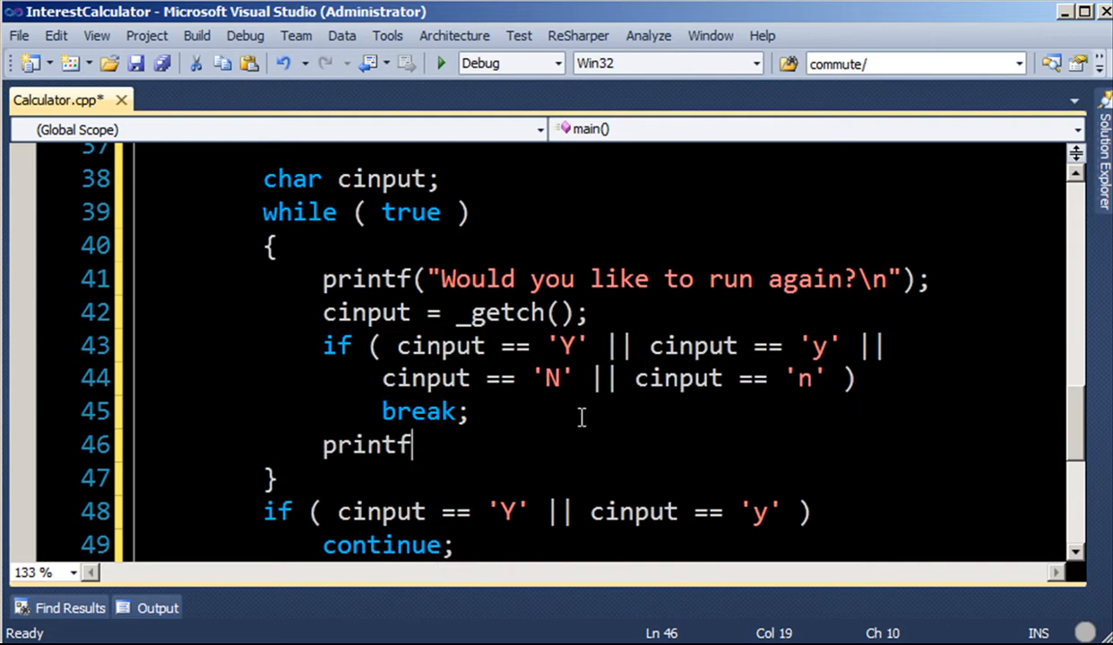
- Print "Please enter Y or N" for any other key, save, and launch debugging
text(("Please)
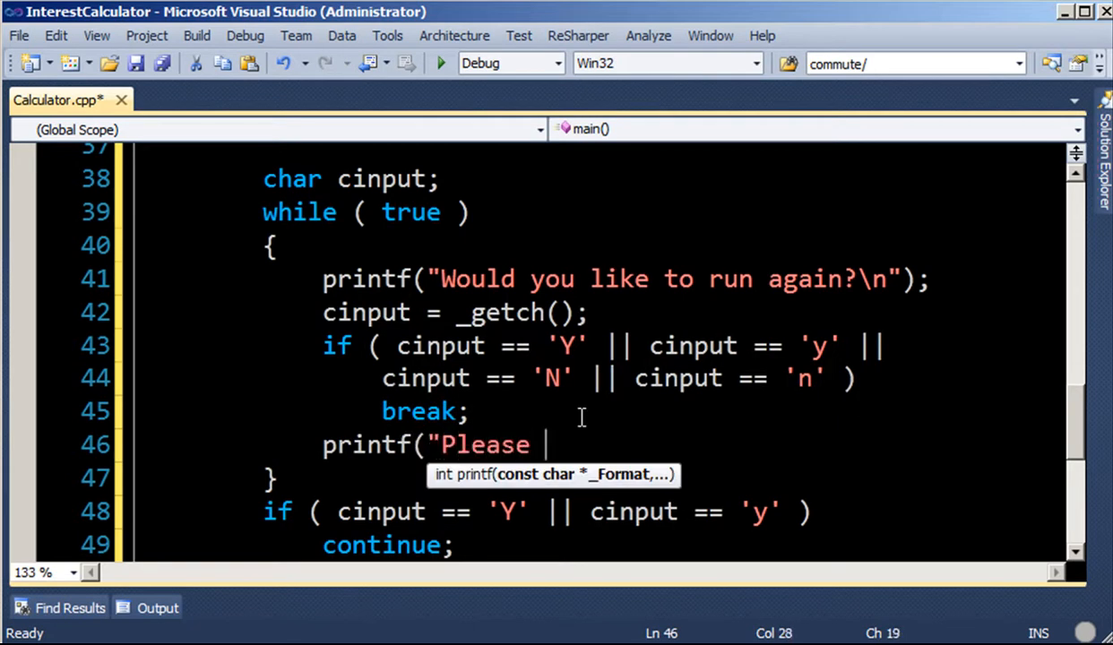
text(enter Y or N))
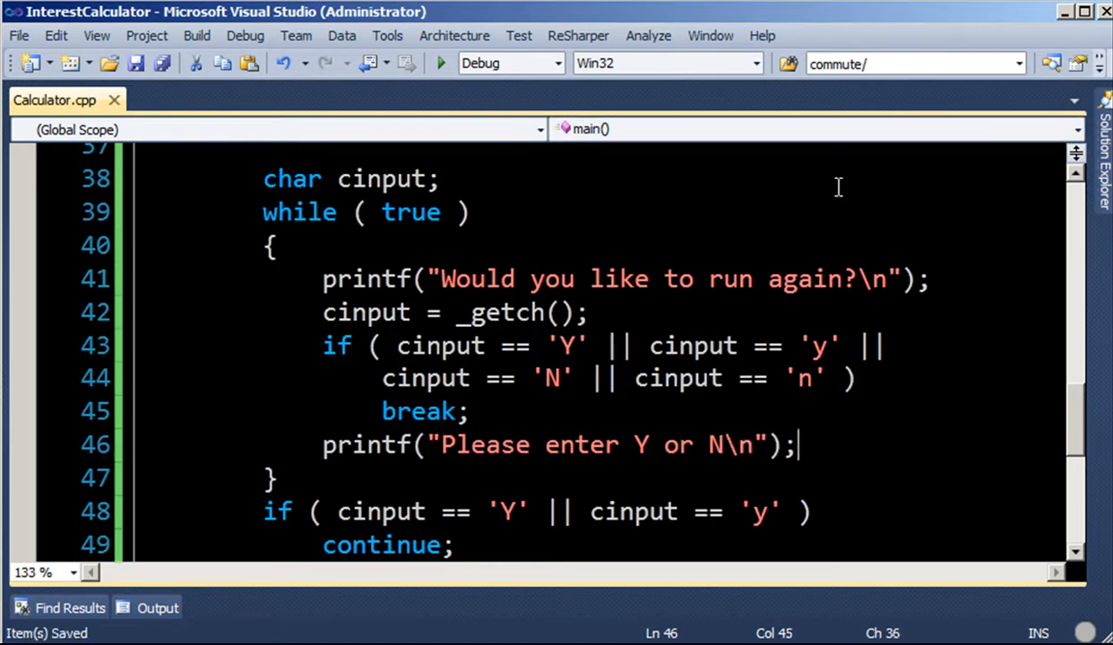
click(440, 63)
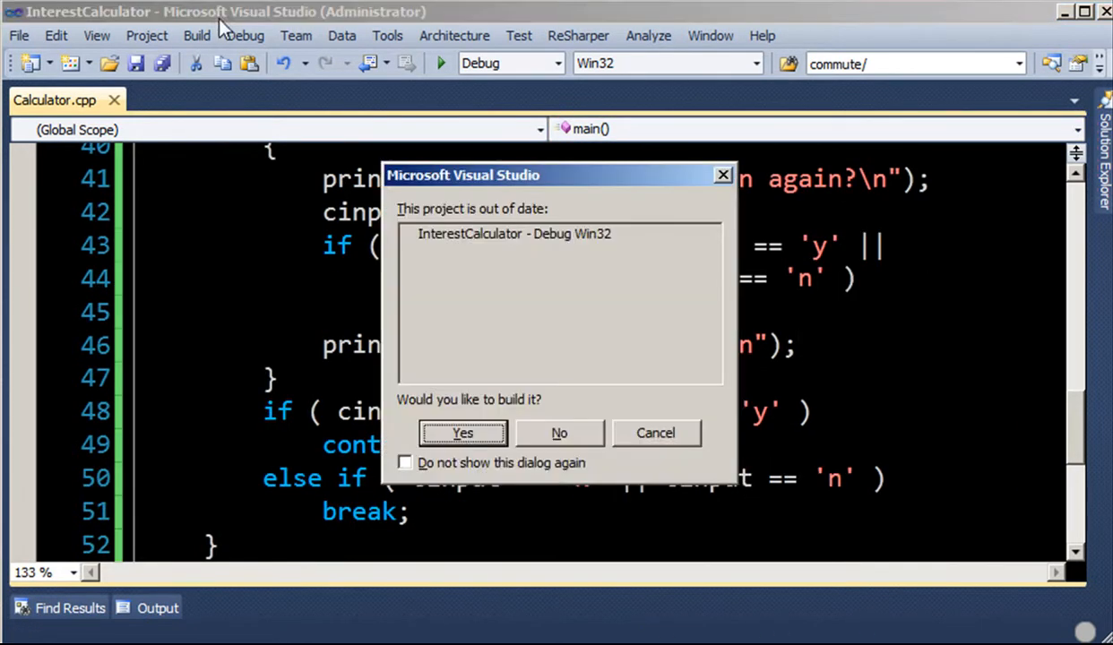
- Confirm the rebuild and run a calculation entering Alex, 10 and 1 in the console
click(462, 432)
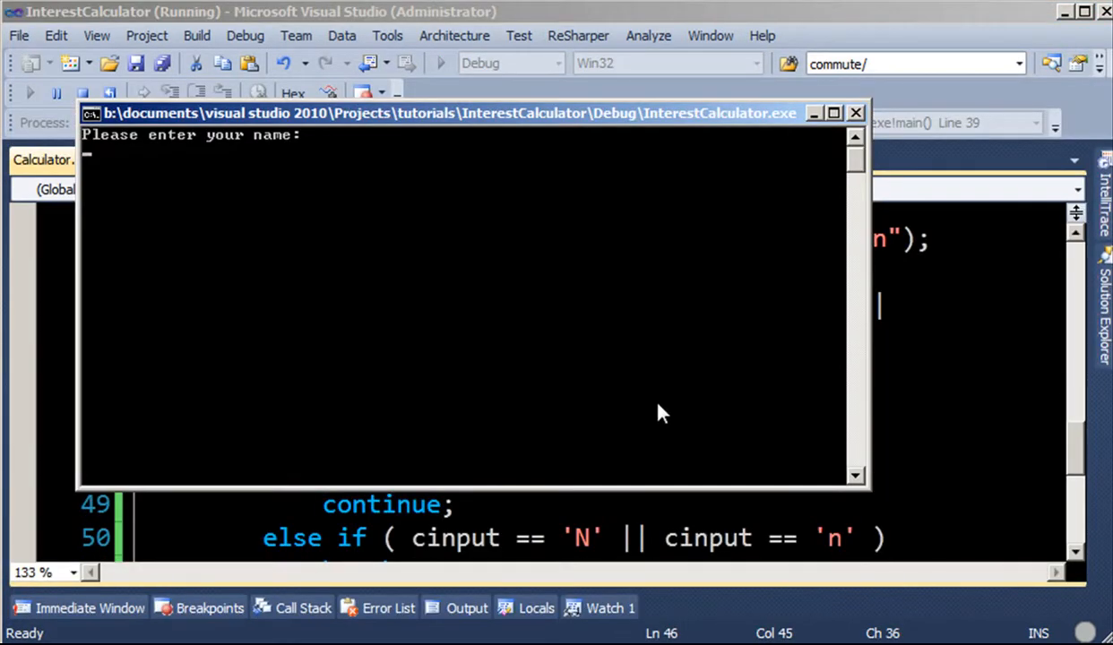
text(Alex)
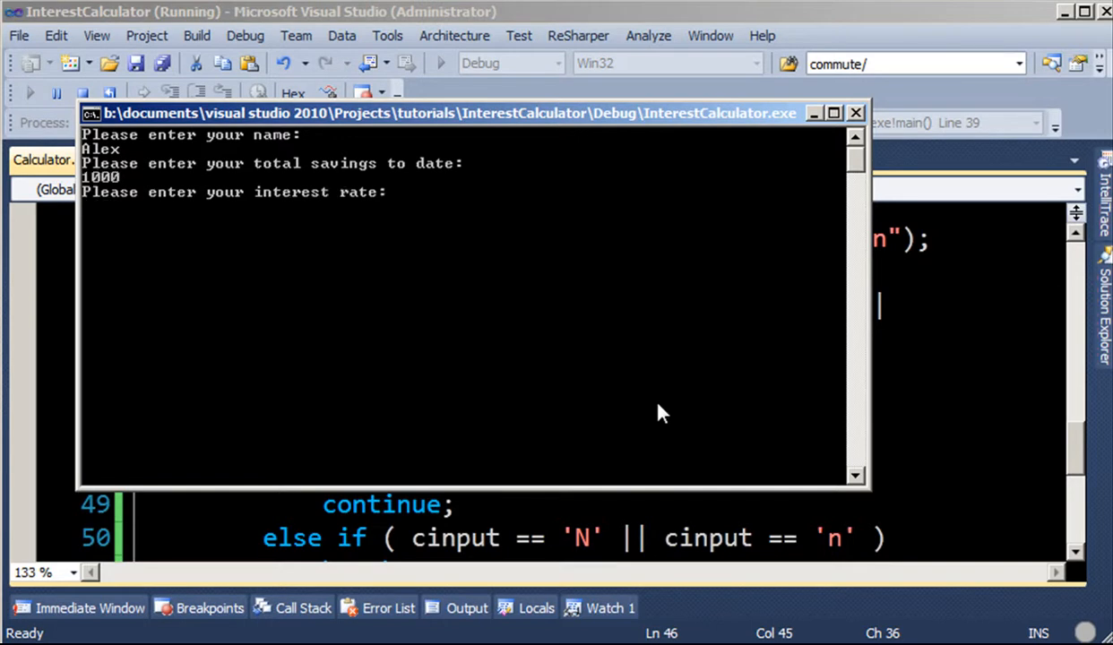
text(10)
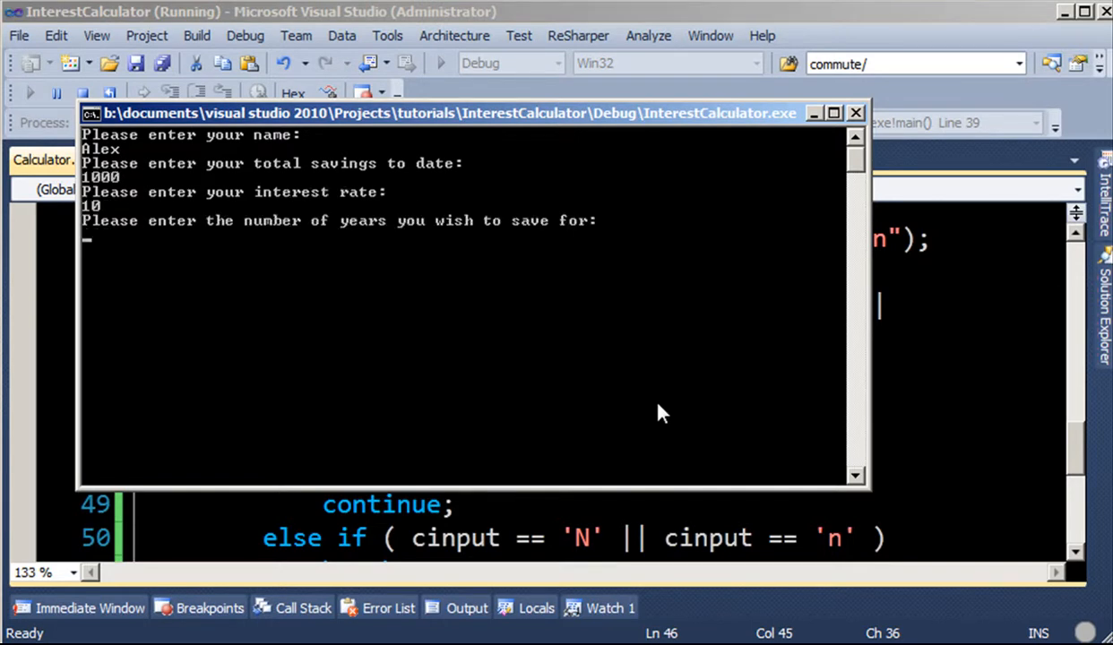
text(1)
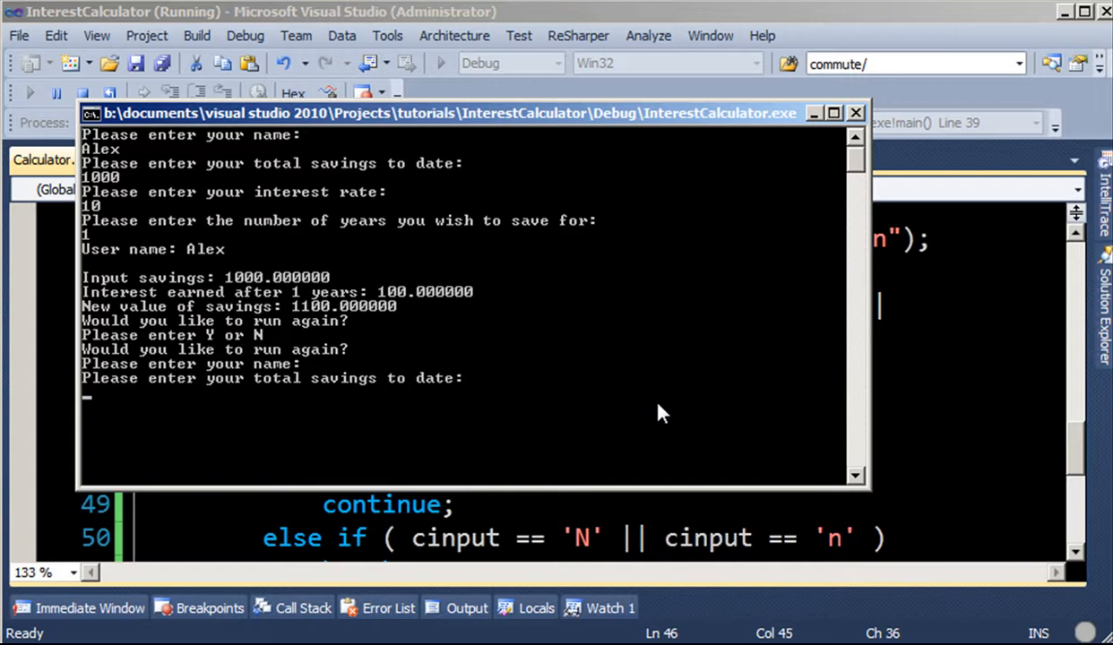
mouse_move(850, 482)
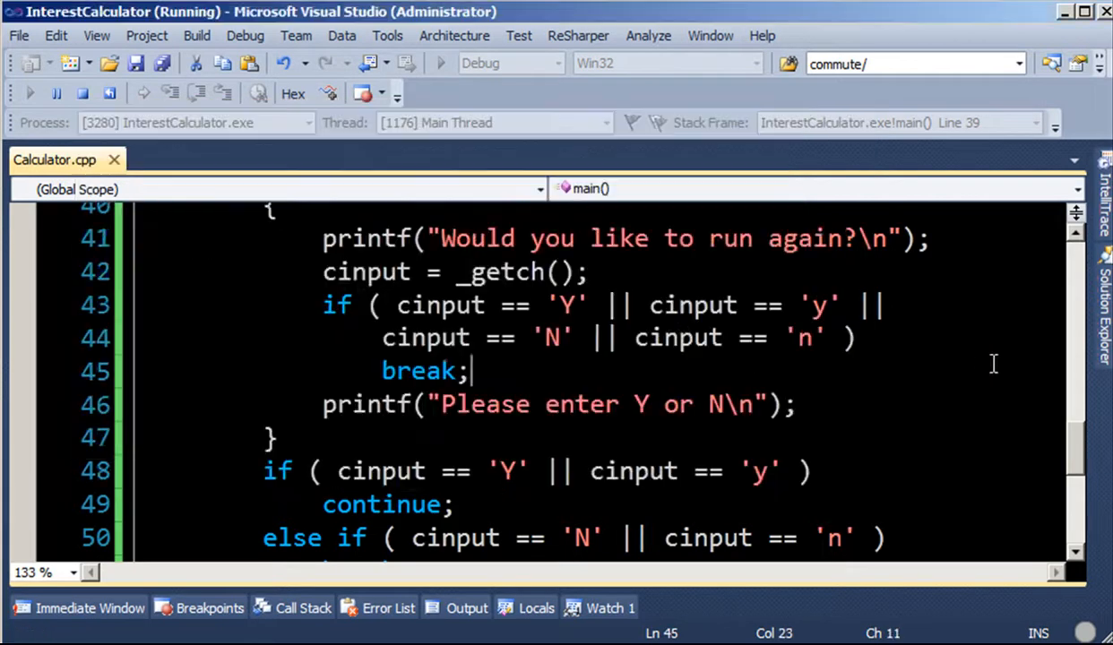
- Stop debugging and add rewind(stdin); before continue in the Y branch
click(245, 35)
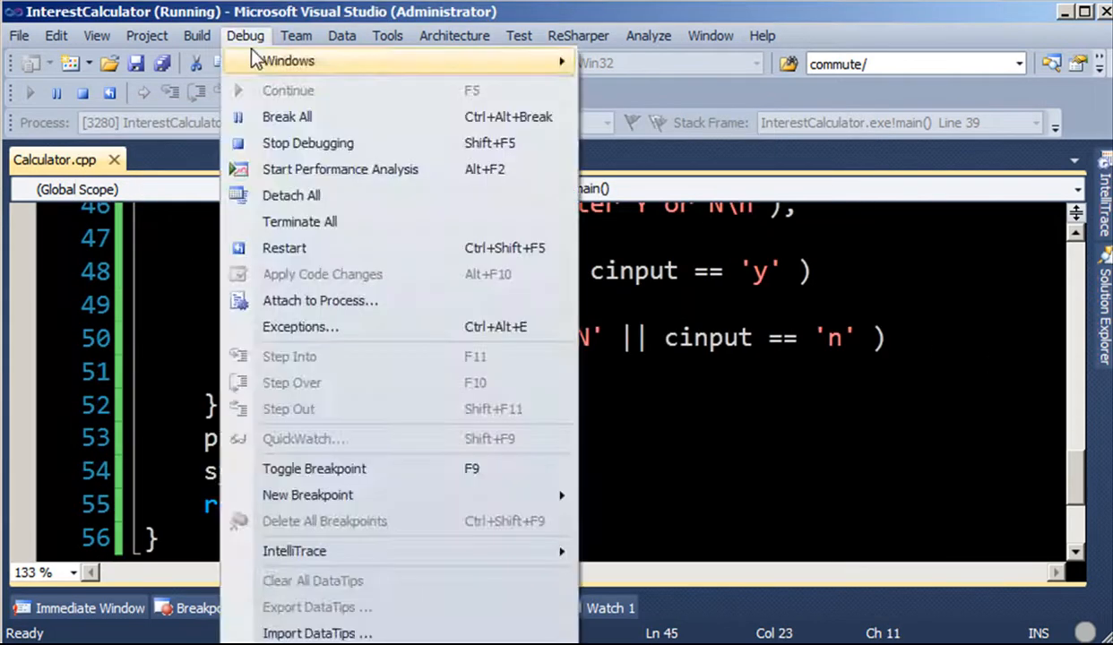
click(307, 143)
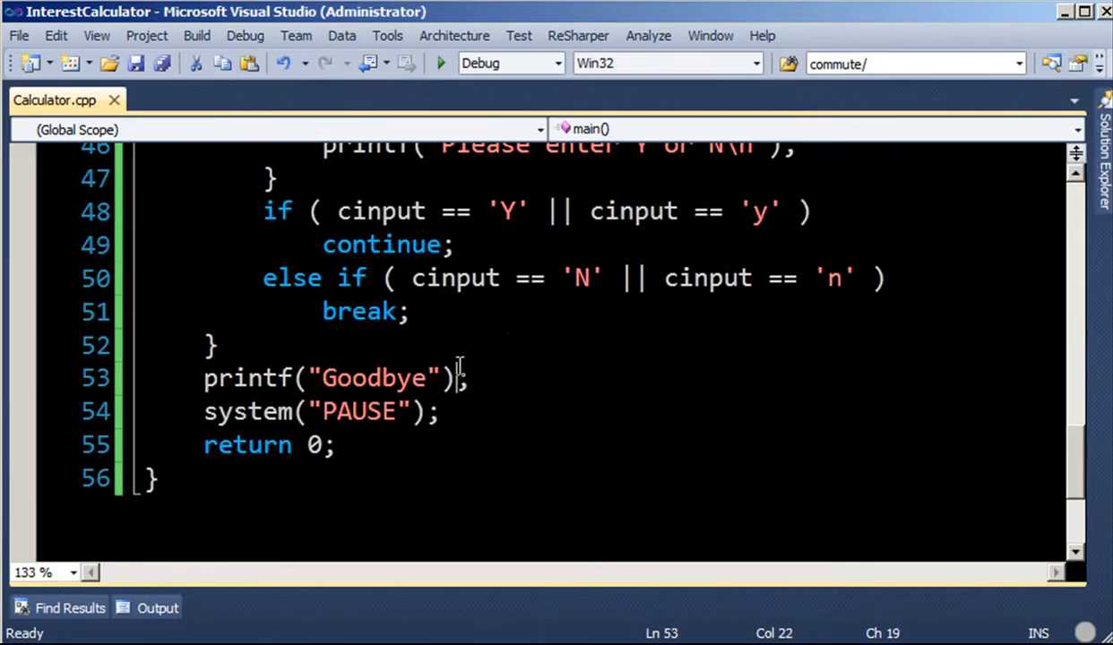
scroll(up, 3)
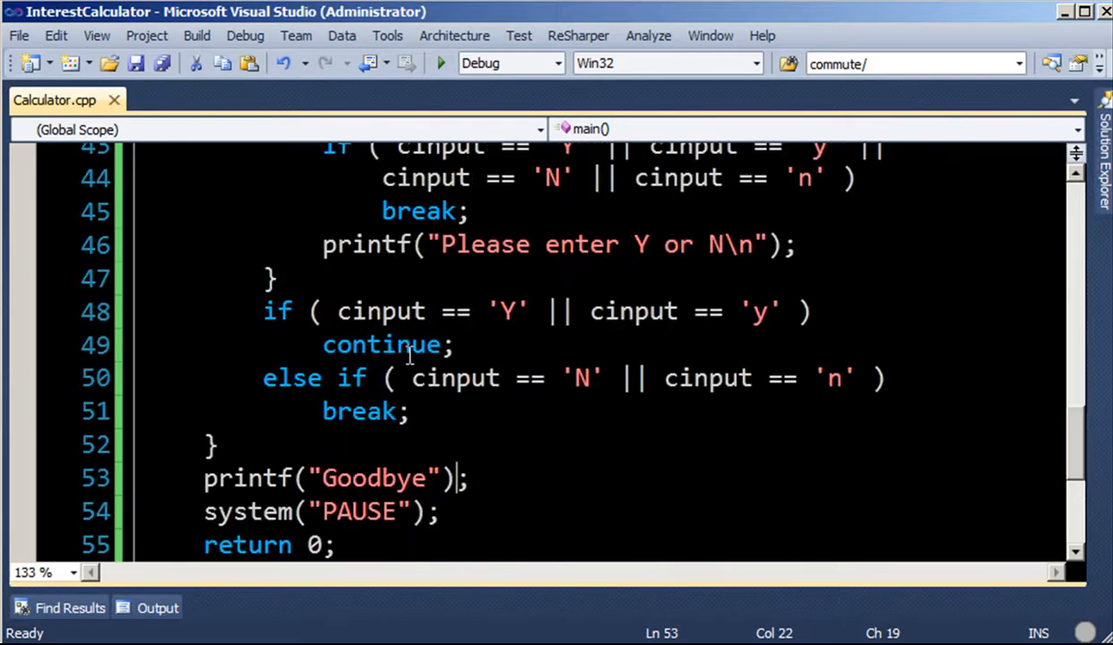
click(811, 311)
text({)
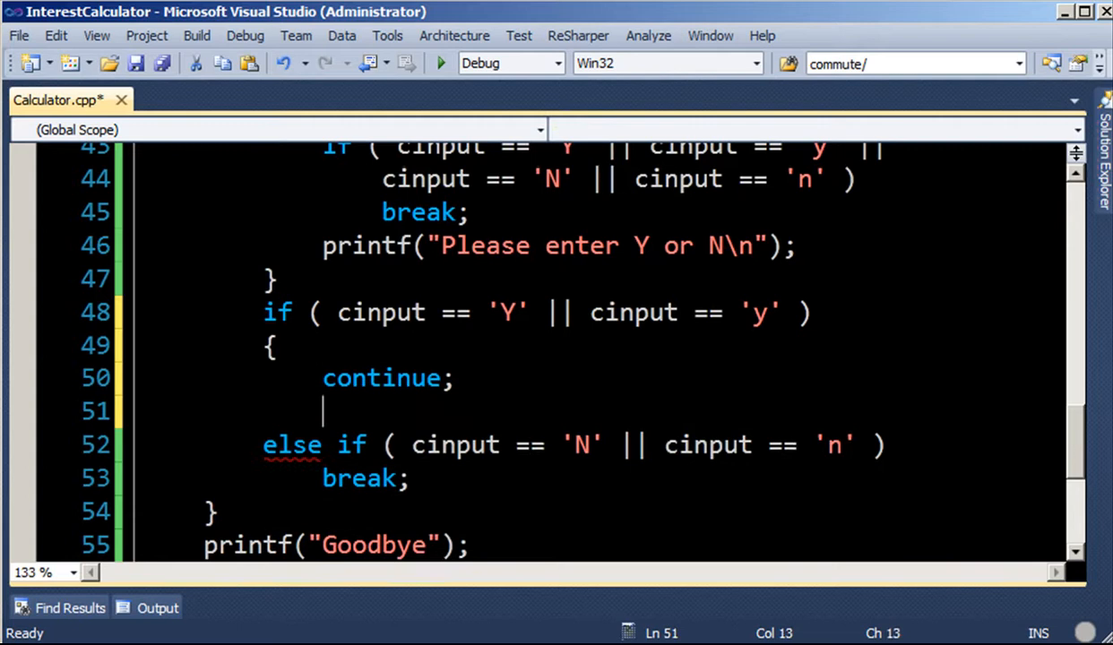
text(rewin)
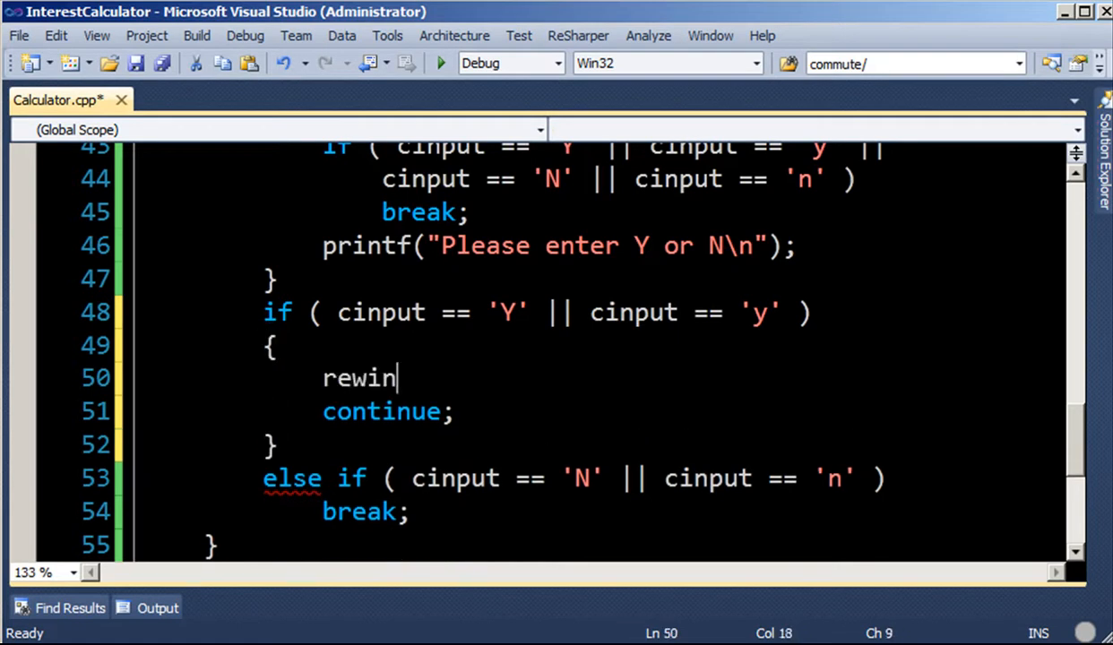
text(d(stdin);)
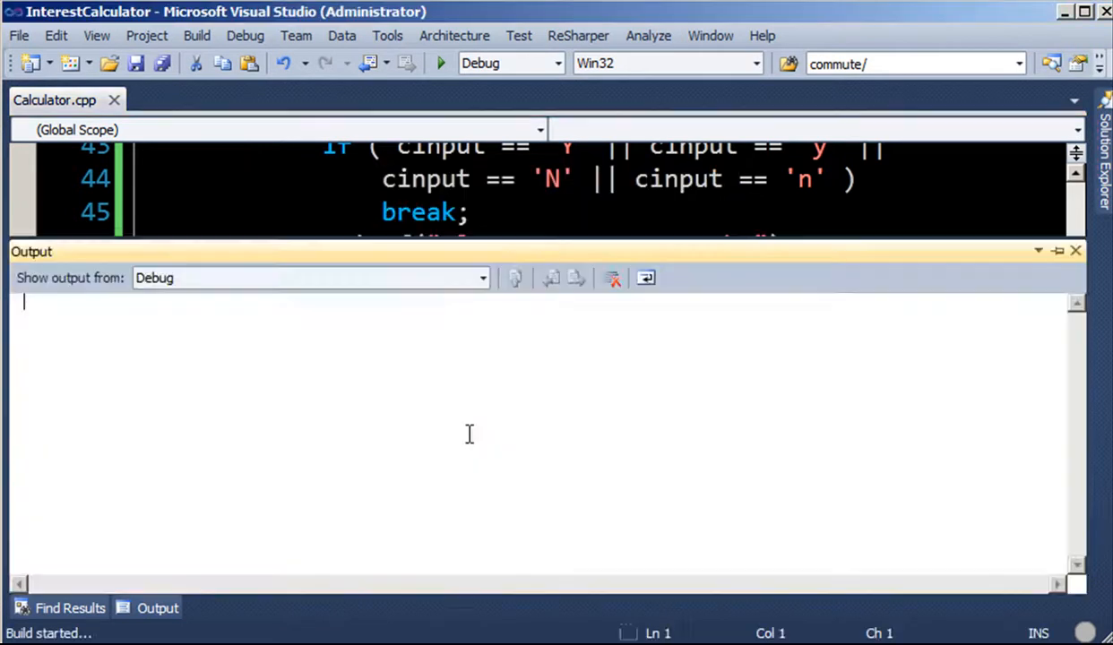
- Rerun with Alex, then run again and enter Bob and 200 at the new name prompt
click(440, 63)
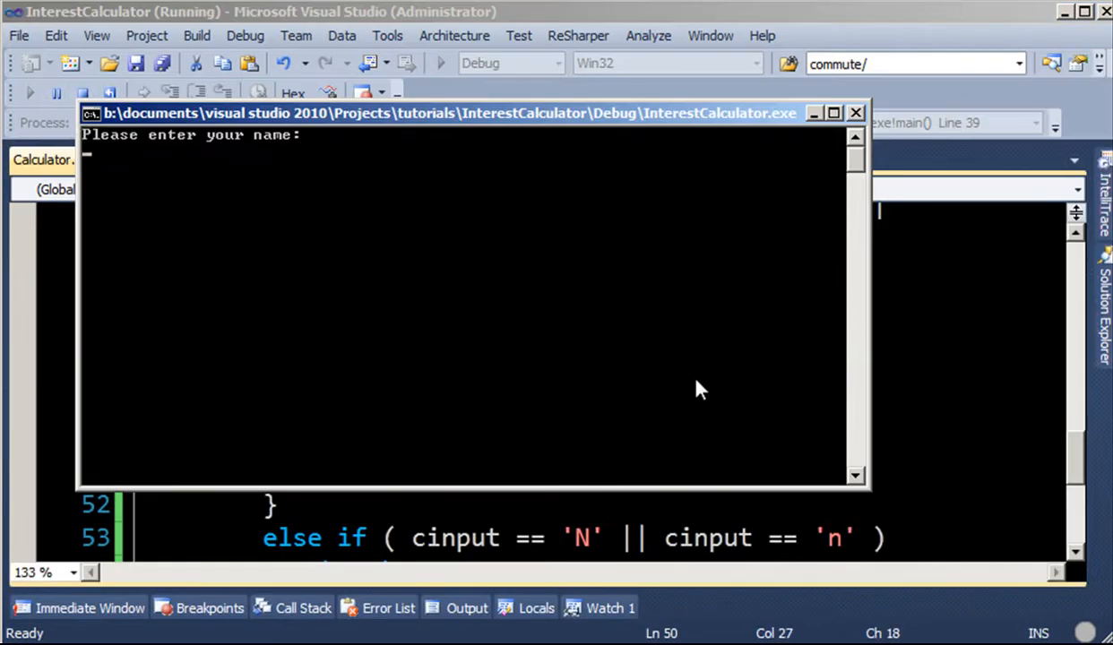
text(Alex)
text(1000)
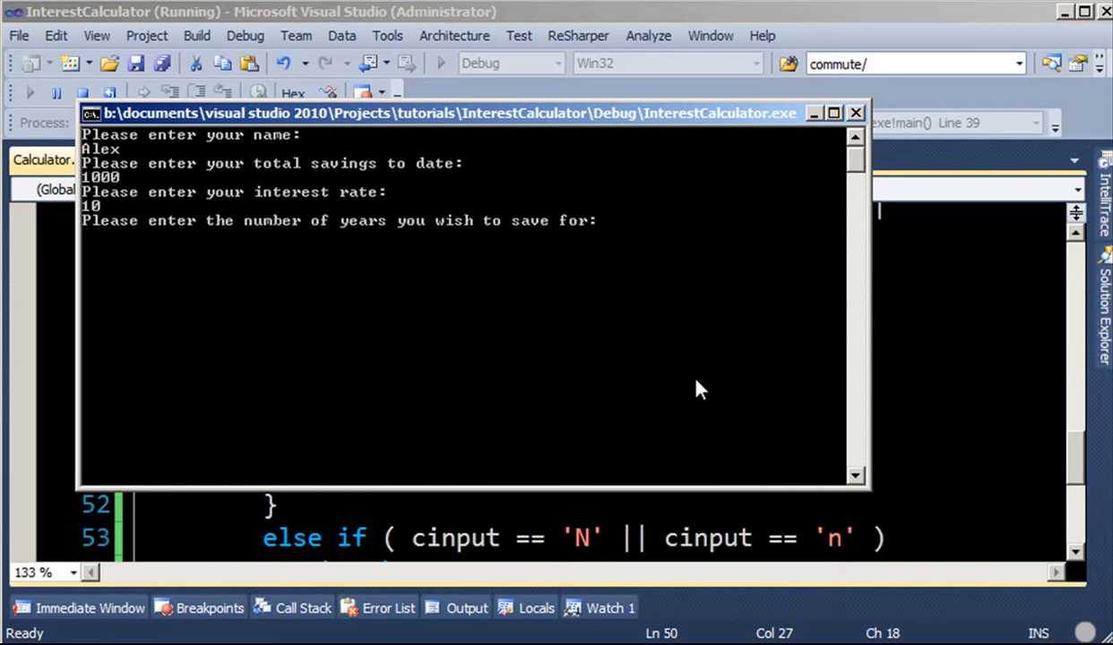
text(1)
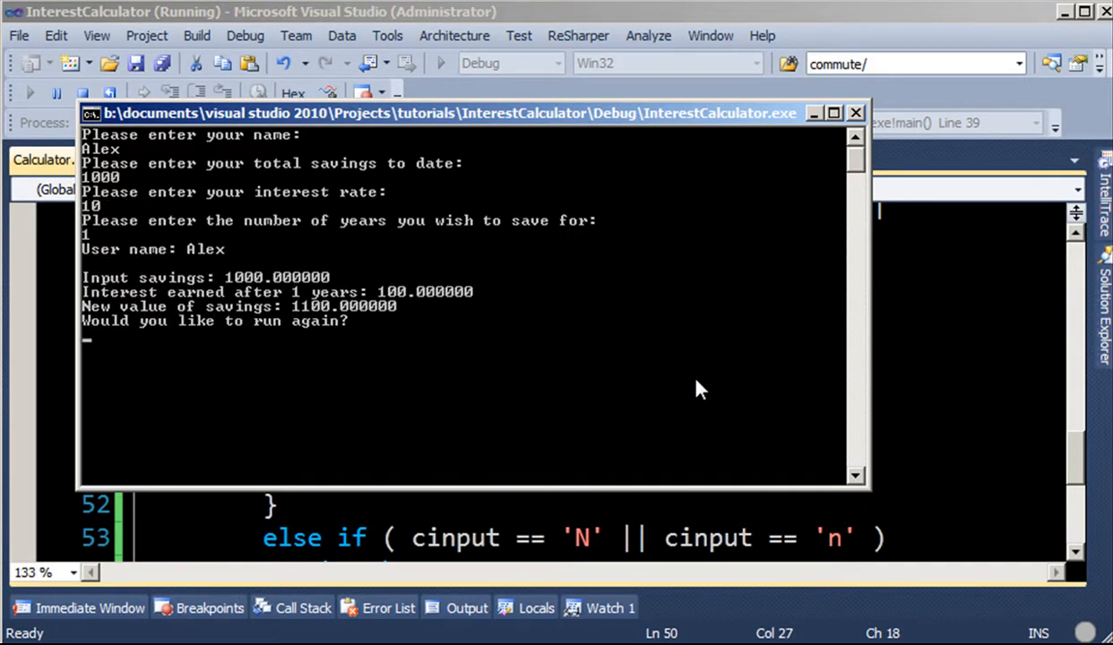
text(Bob)
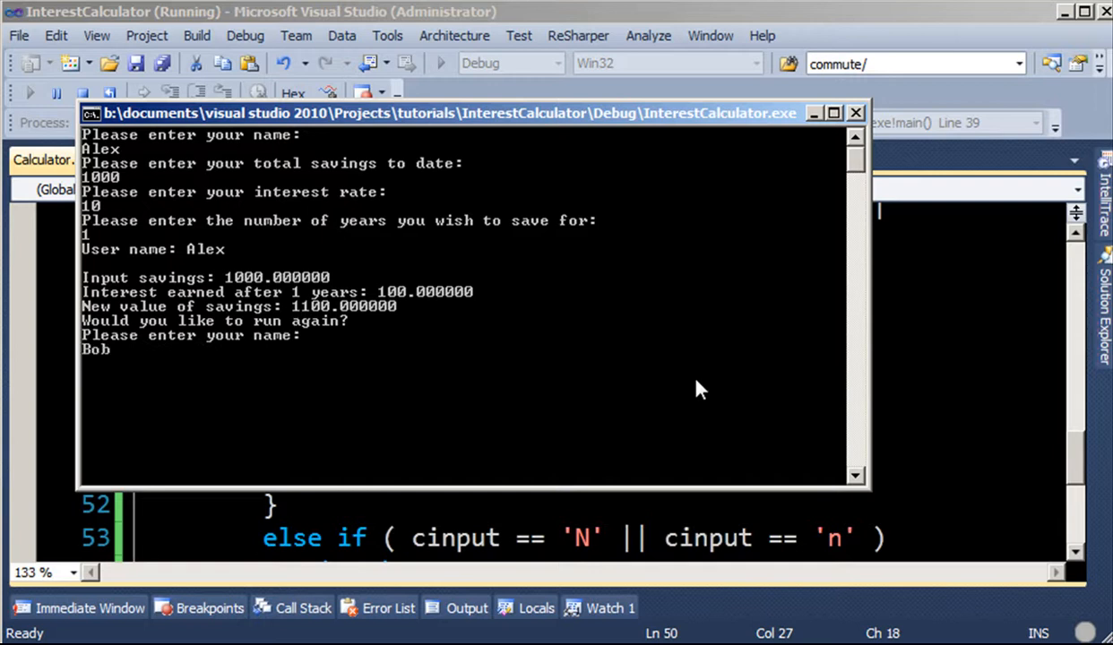
text(200)
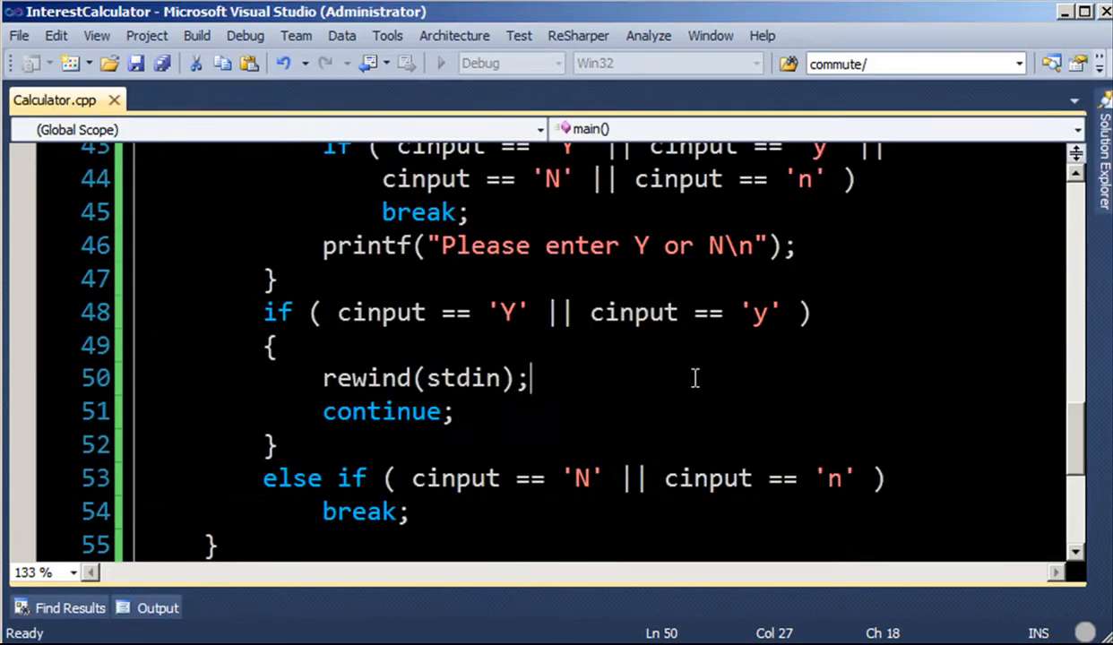
scroll(down, 3)
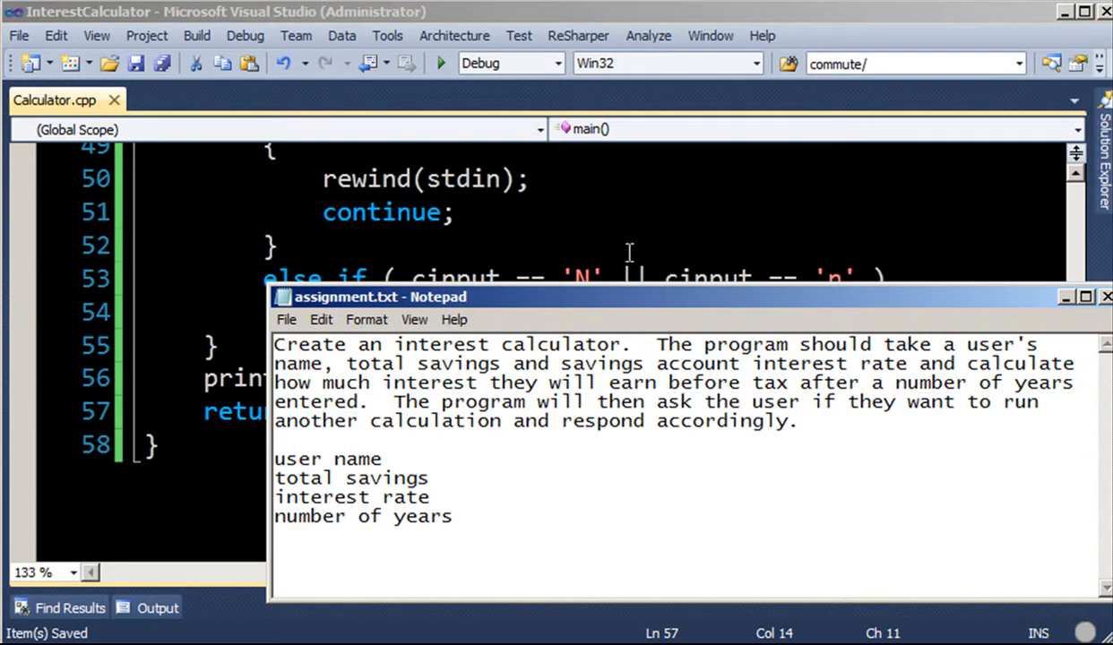
mouse_move(817, 345)
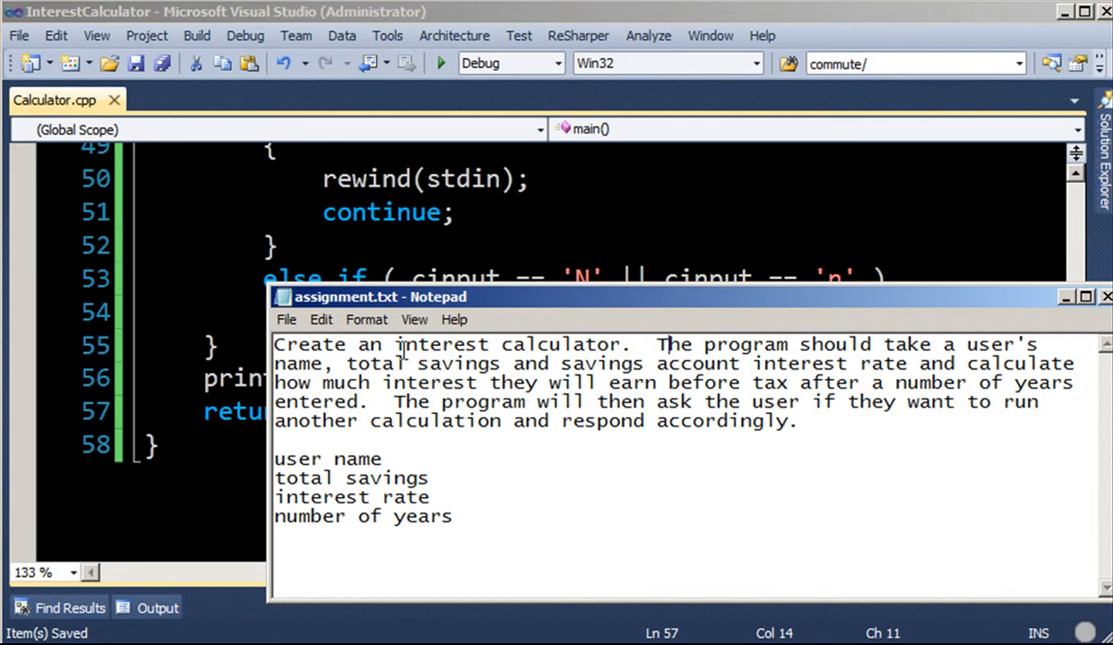
mouse_move(610, 441)
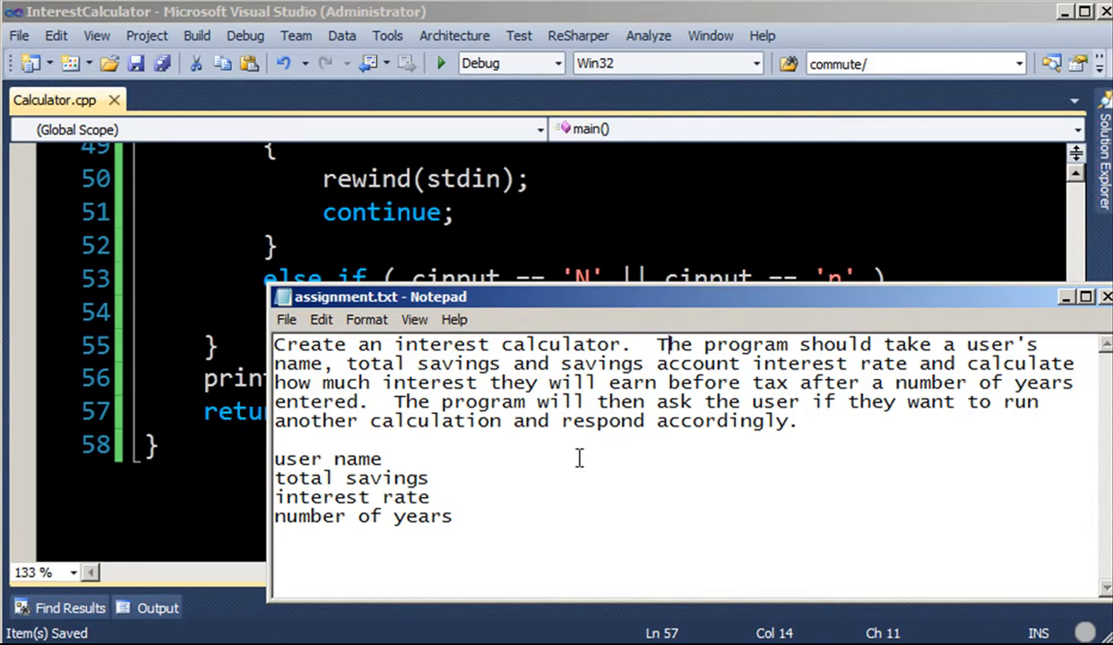
mouse_move(605, 459)
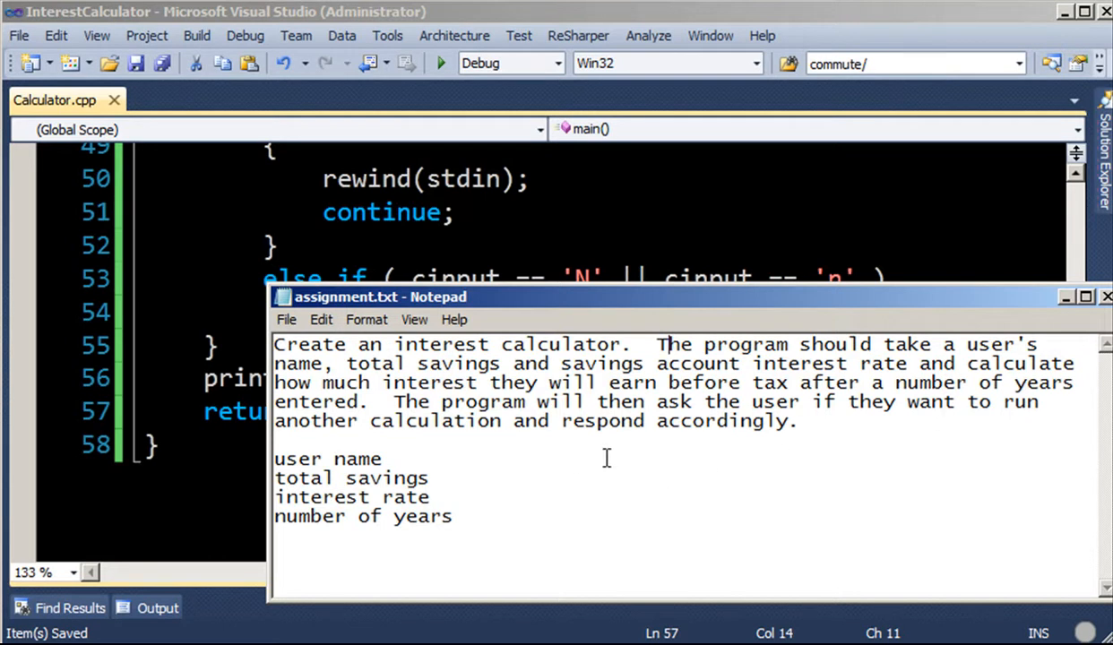
- Highlight a passage of the assignment brief while reviewing the requirements
drag(275, 458, 430, 478)
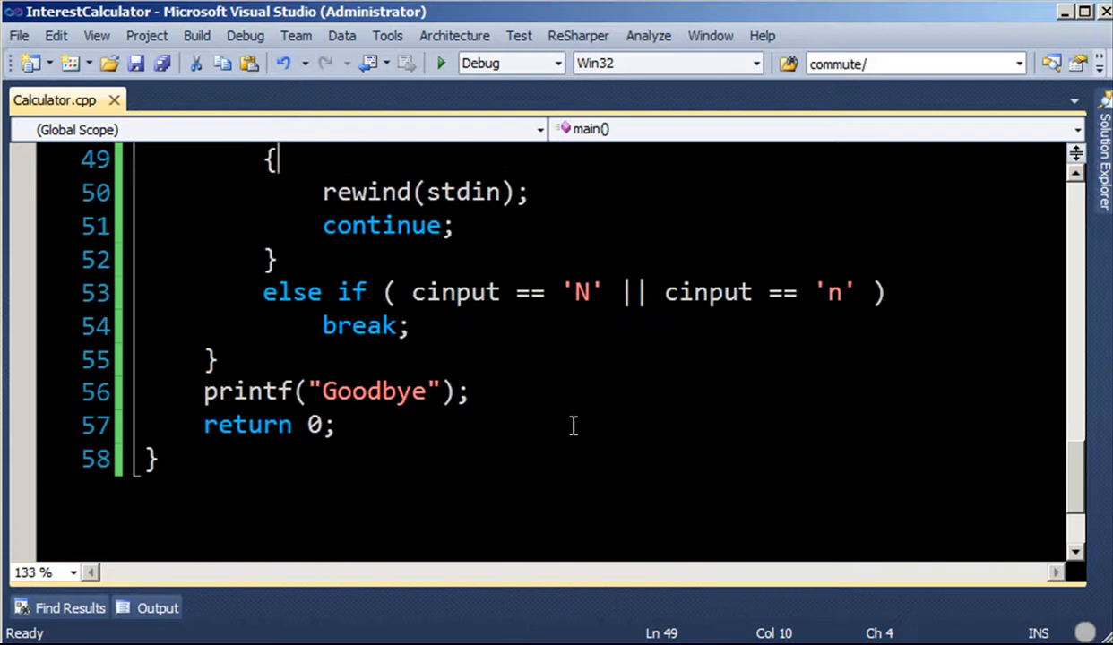
scroll(up, 3)
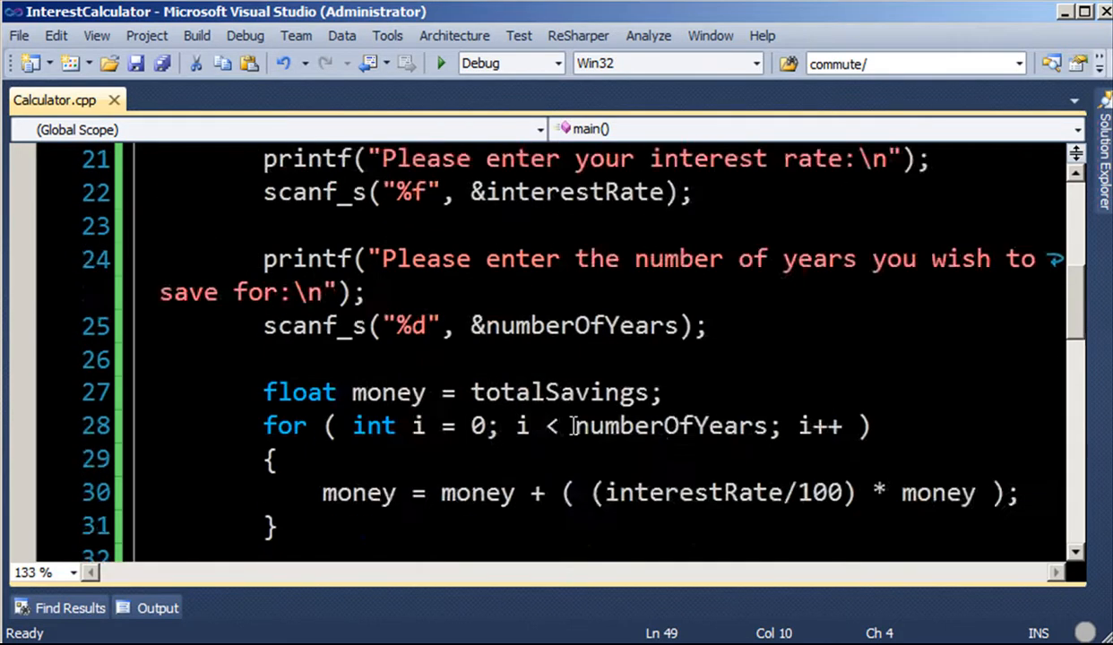
scroll(up, 3)
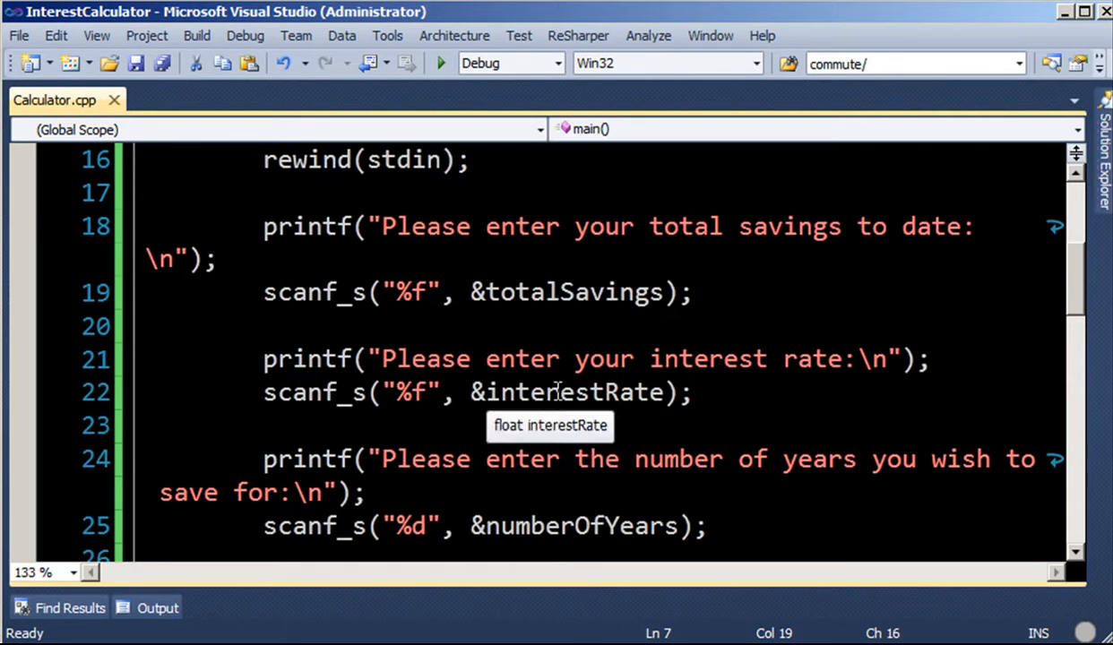
mouse_move(599, 367)
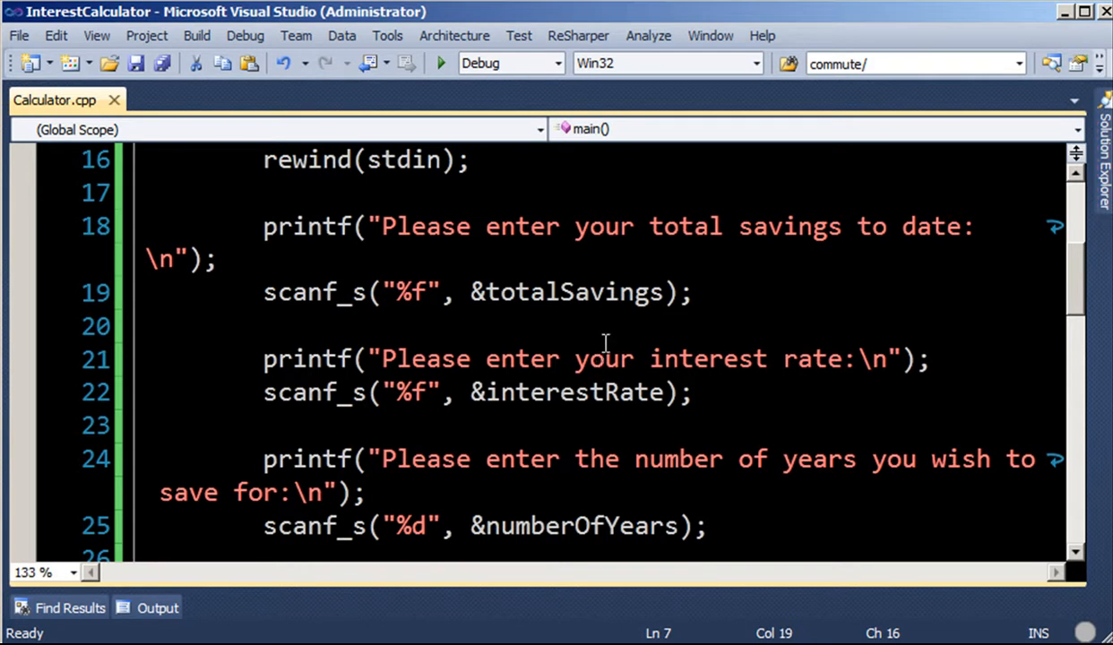
scroll(down, 3)
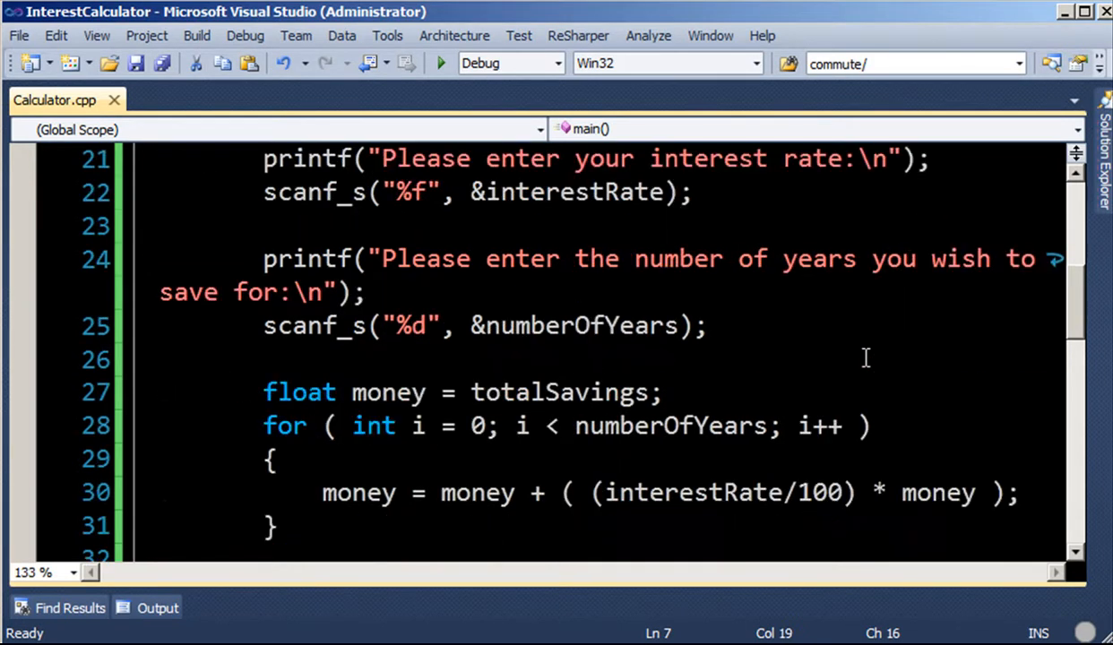
scroll(down, 3)
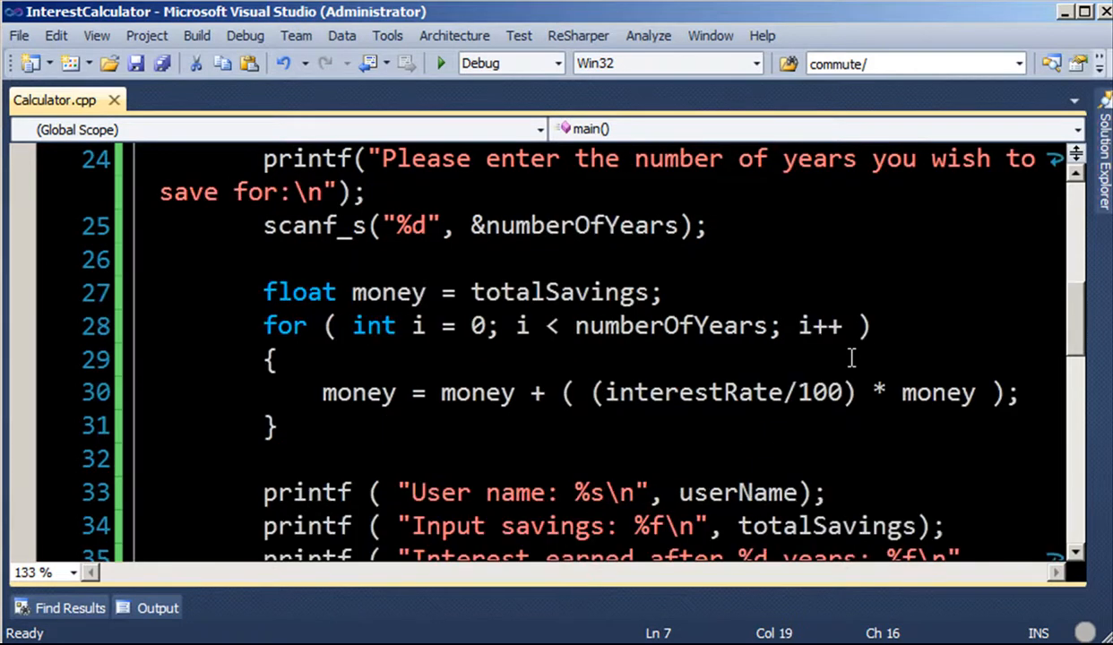